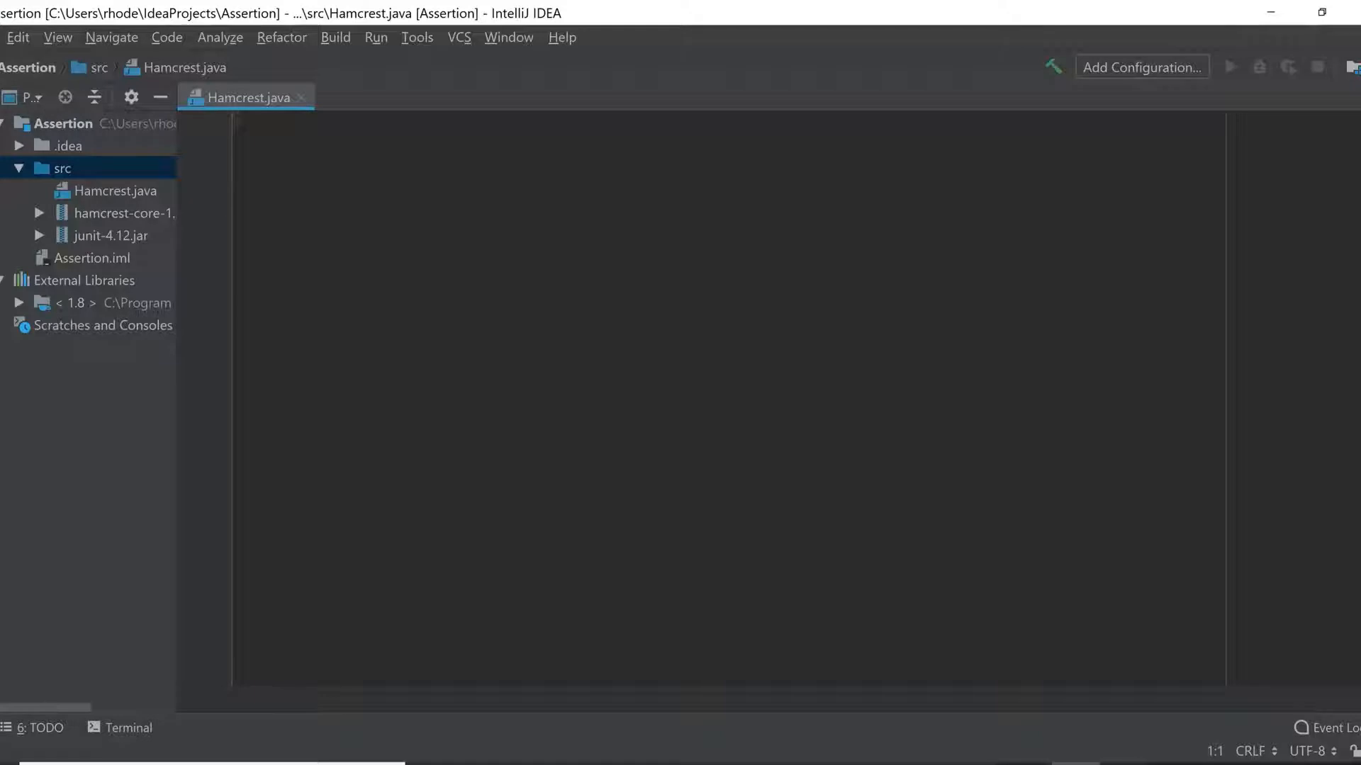
Step: Back out of creating a new IntelliJ project and glance over Hamcrest.java and the jar libraries
{"action": "left_click", "coordinate": [17, 37]}
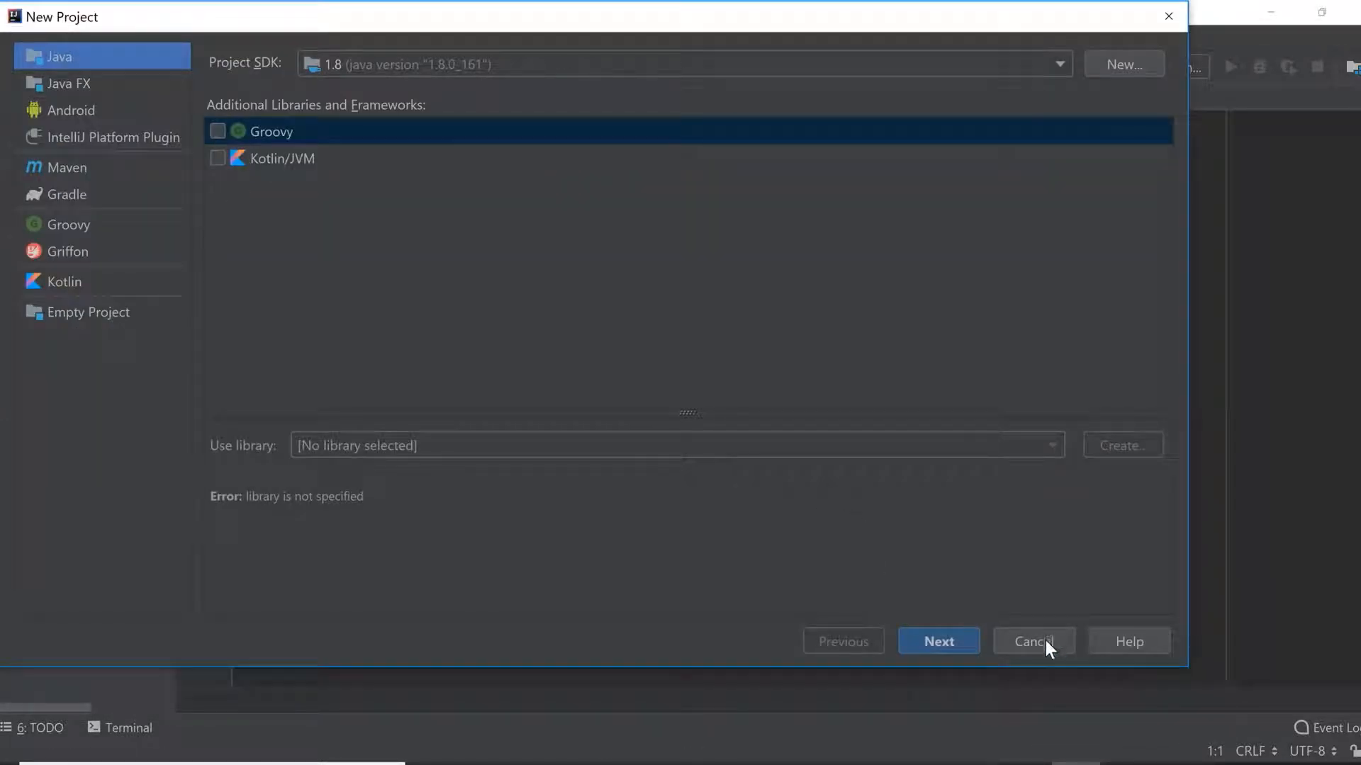
{"action": "left_click", "coordinate": [1033, 641]}
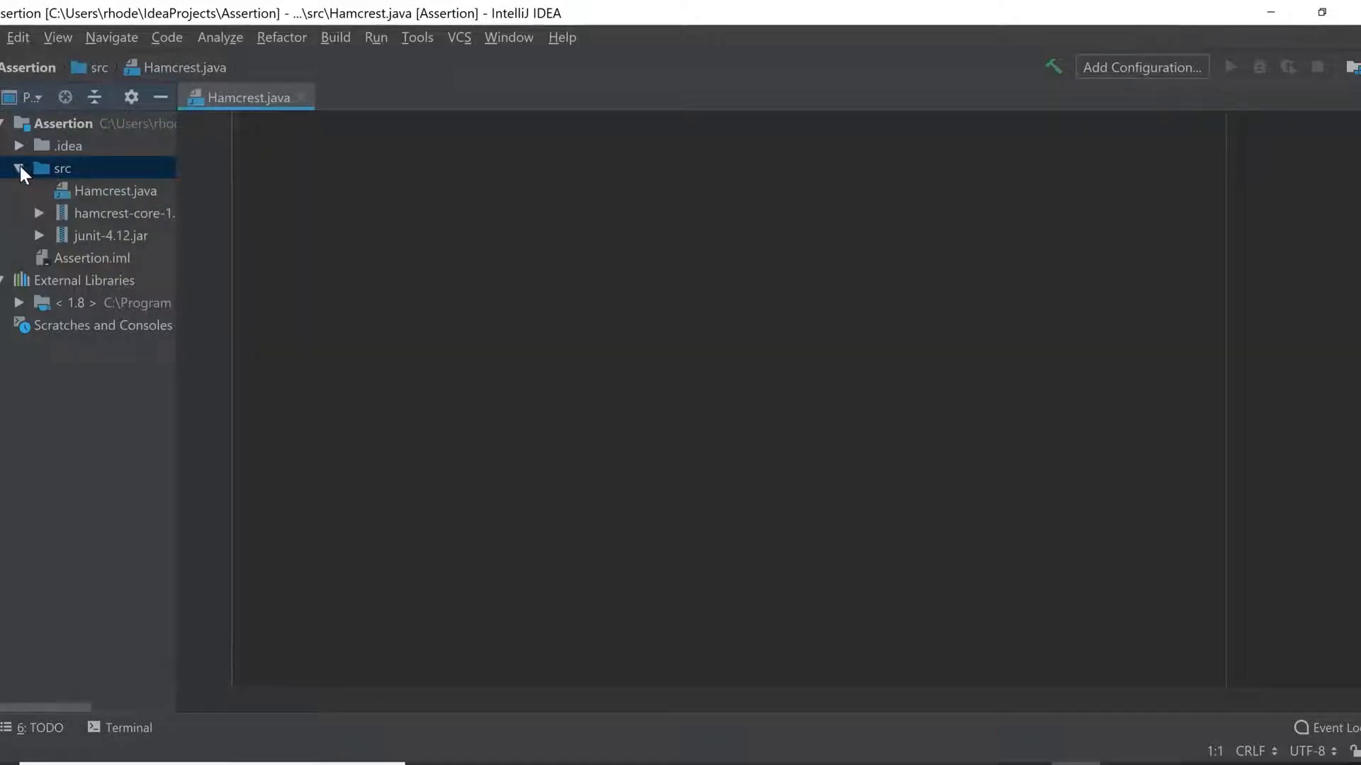
{"action": "left_click", "coordinate": [115, 190]}
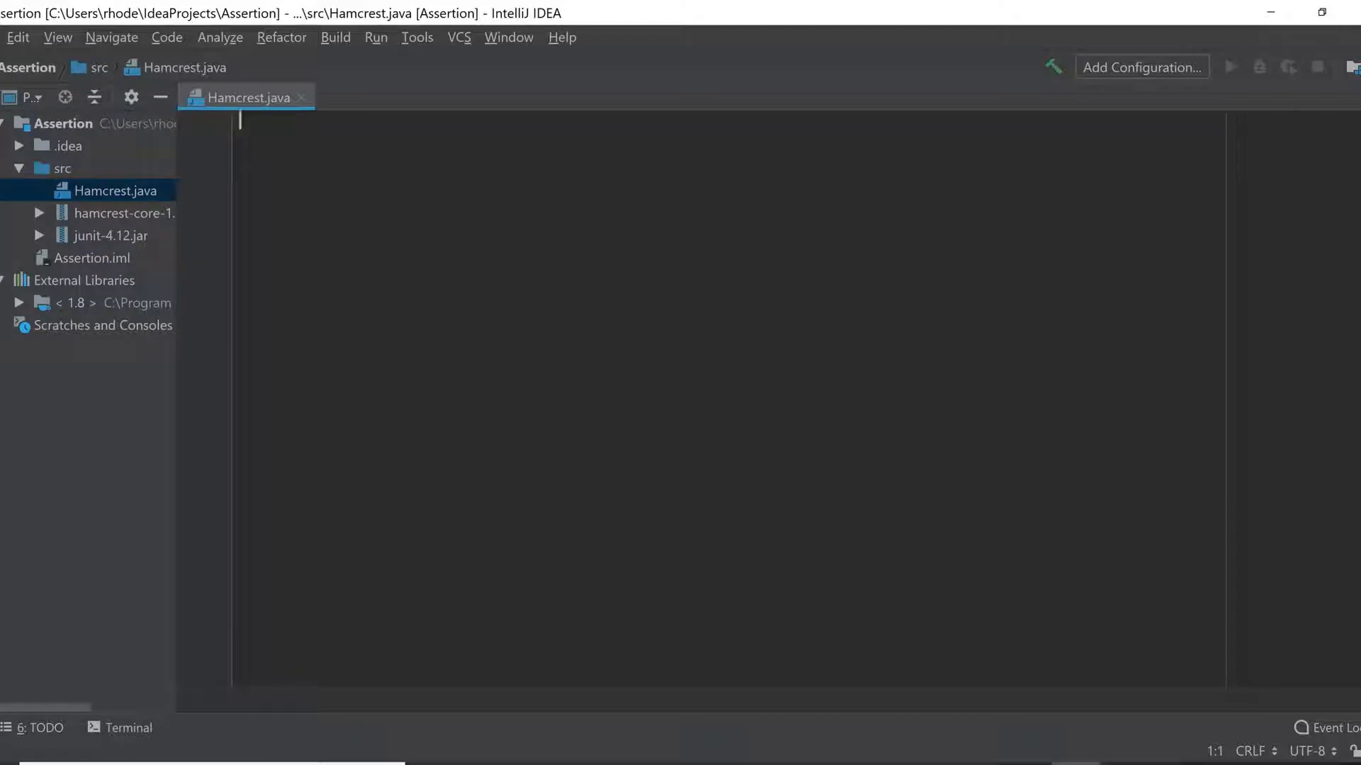
{"action": "left_click", "coordinate": [125, 212]}
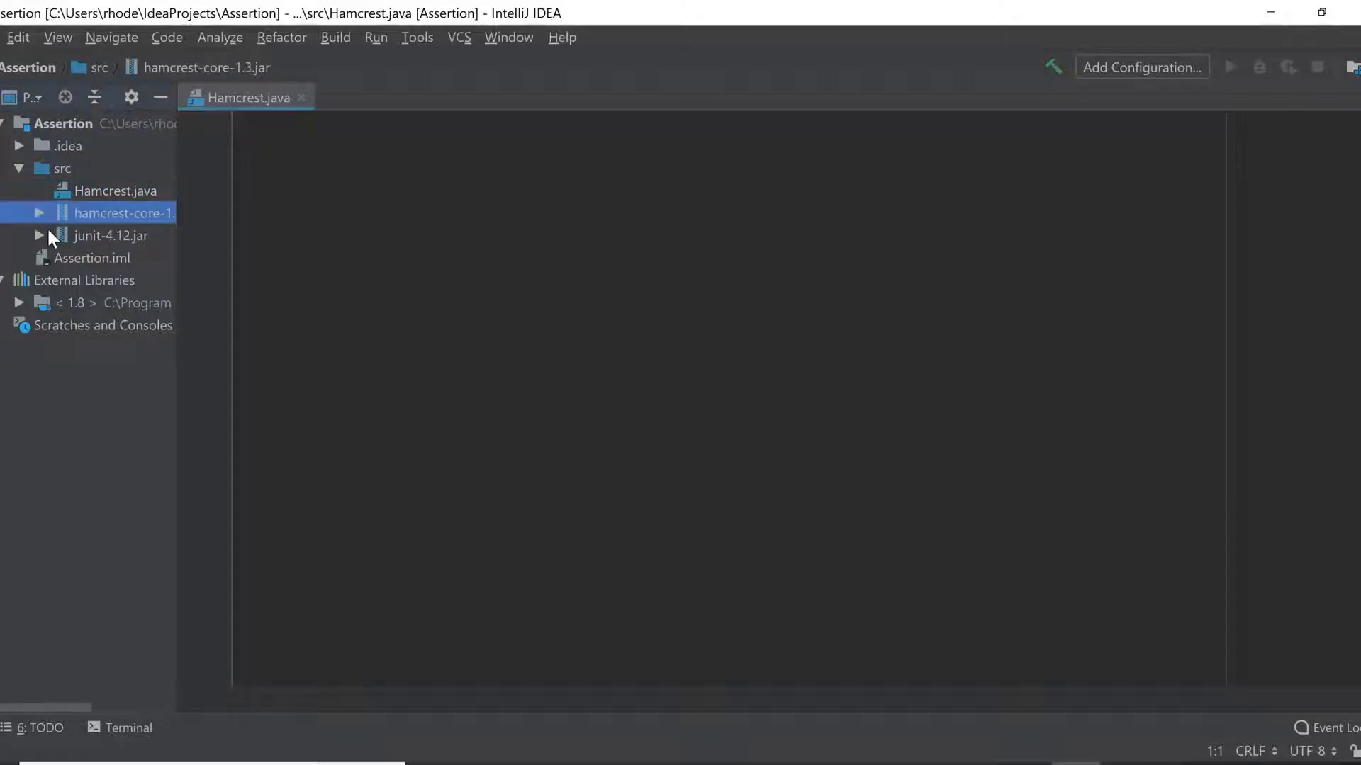
{"action": "left_click", "coordinate": [111, 235]}
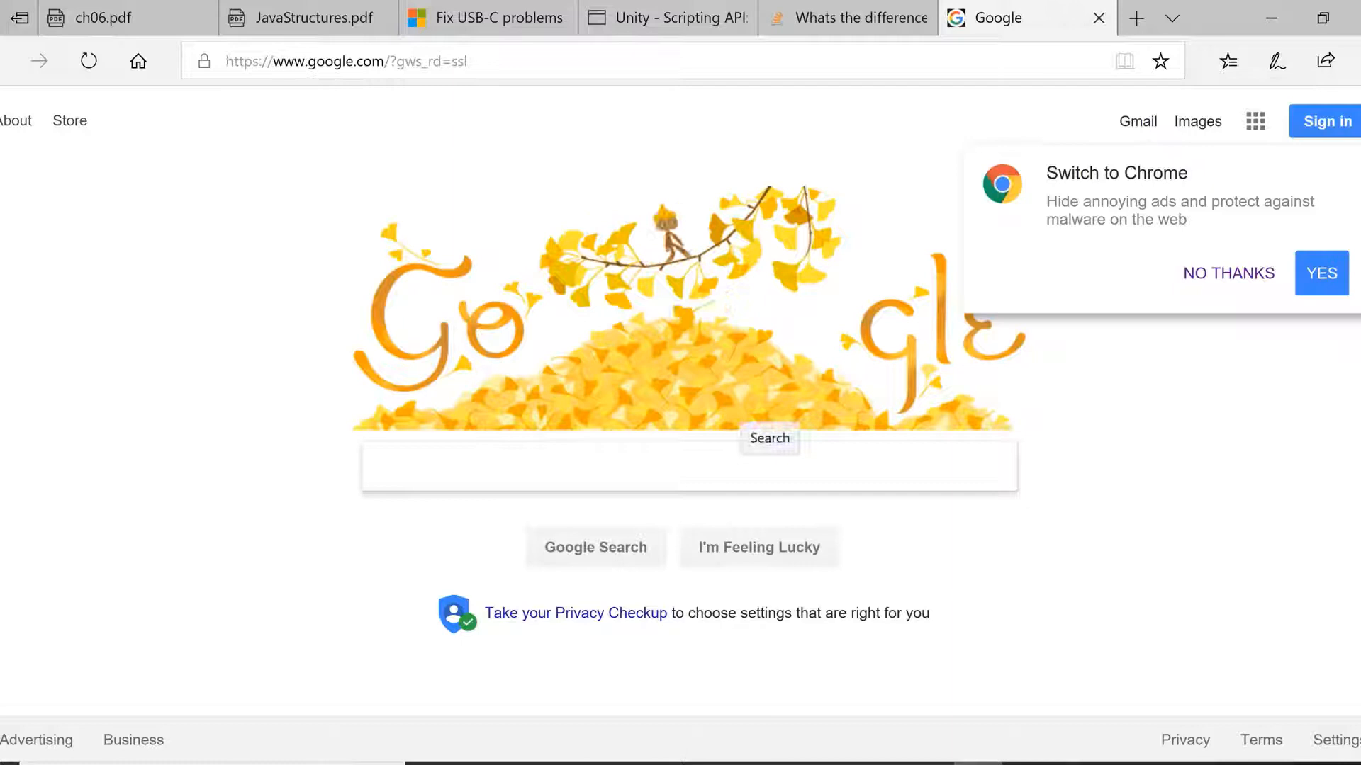
Step: Search Google for junit in Edge and scroll the JUnit 5 results
{"action": "type", "text": "junit"}
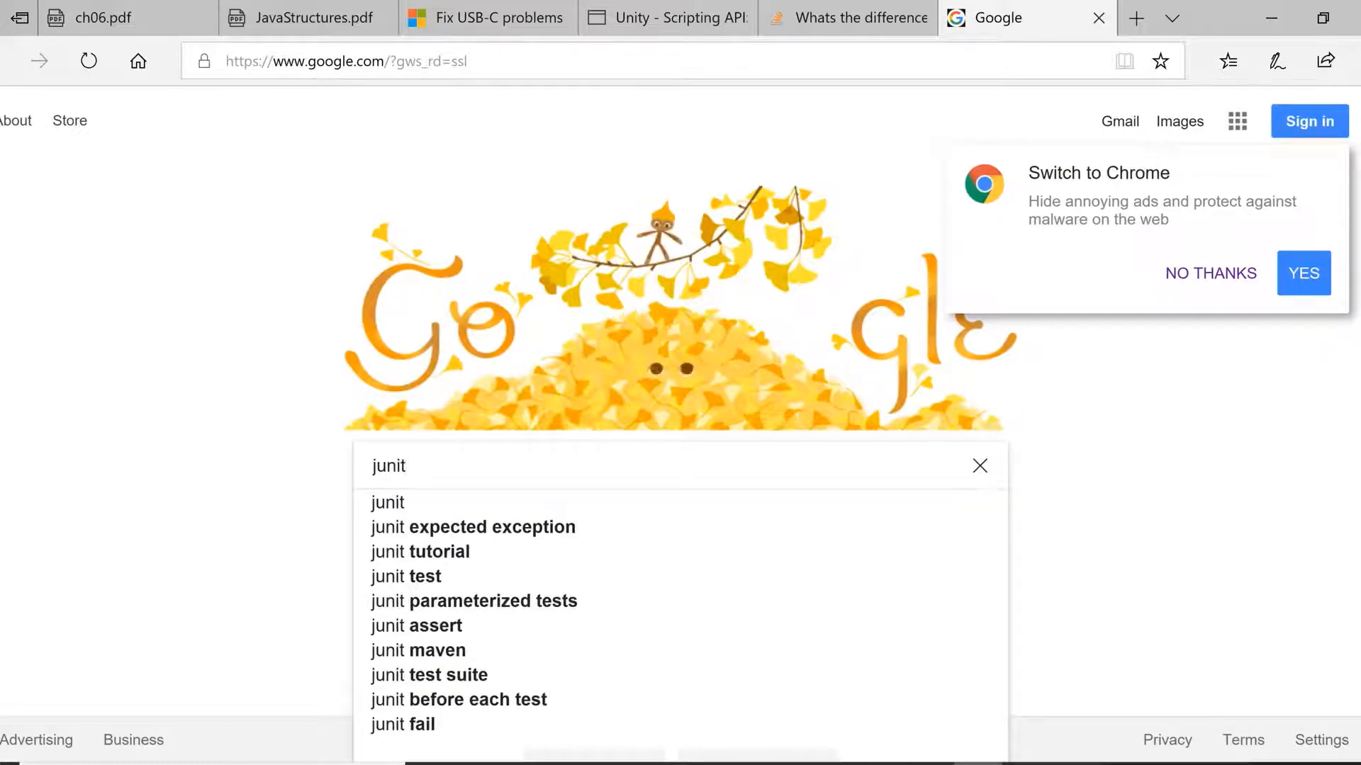
{"action": "key", "text": "Return"}
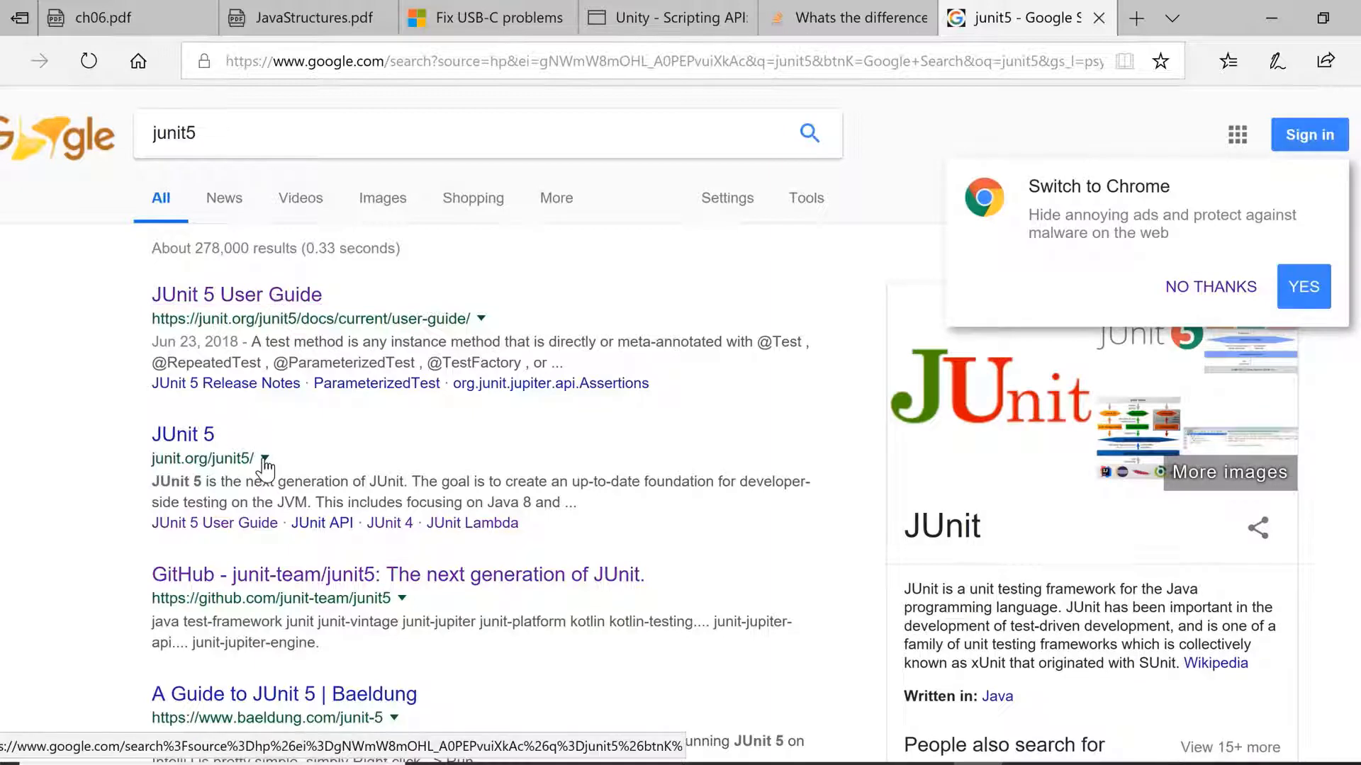
{"action": "scroll", "scroll_direction": "down", "scroll_amount": 3}
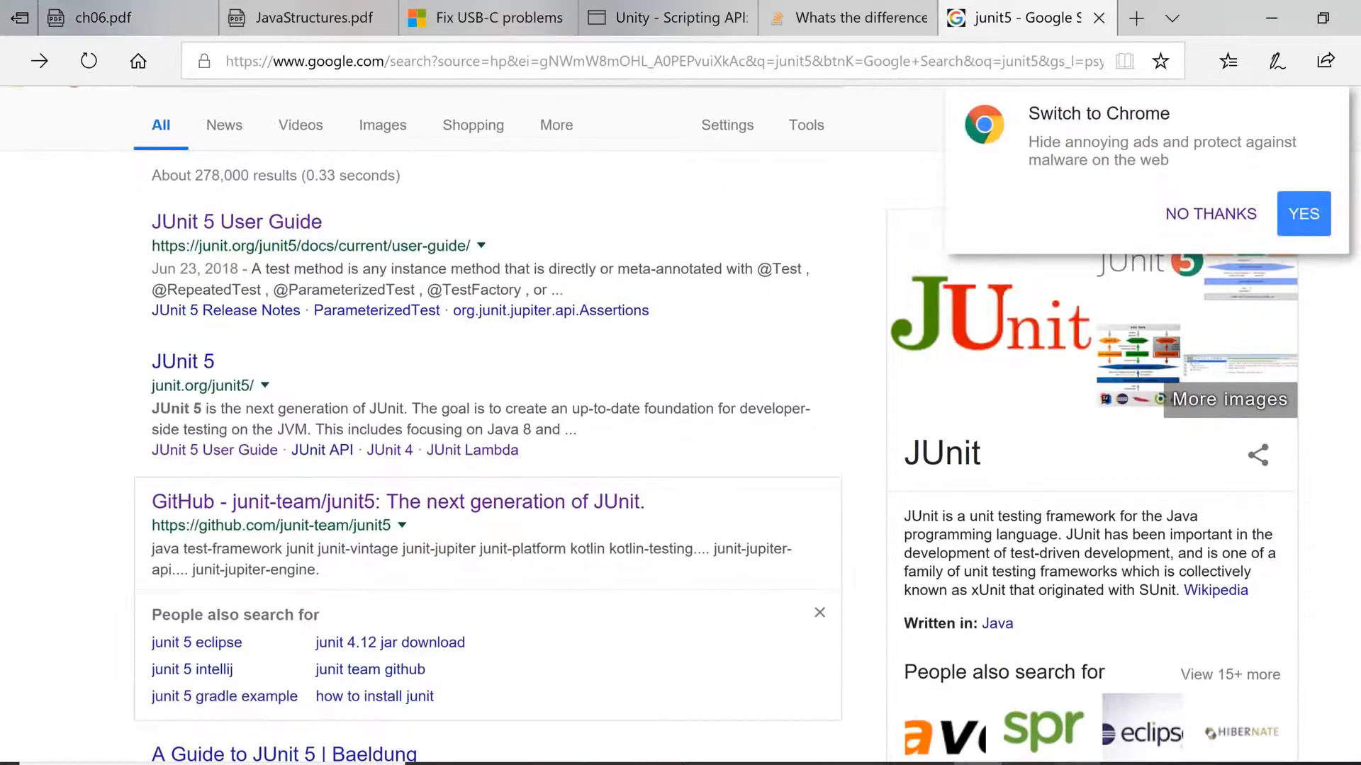
{"action": "mouse_move", "coordinate": [914, 720]}
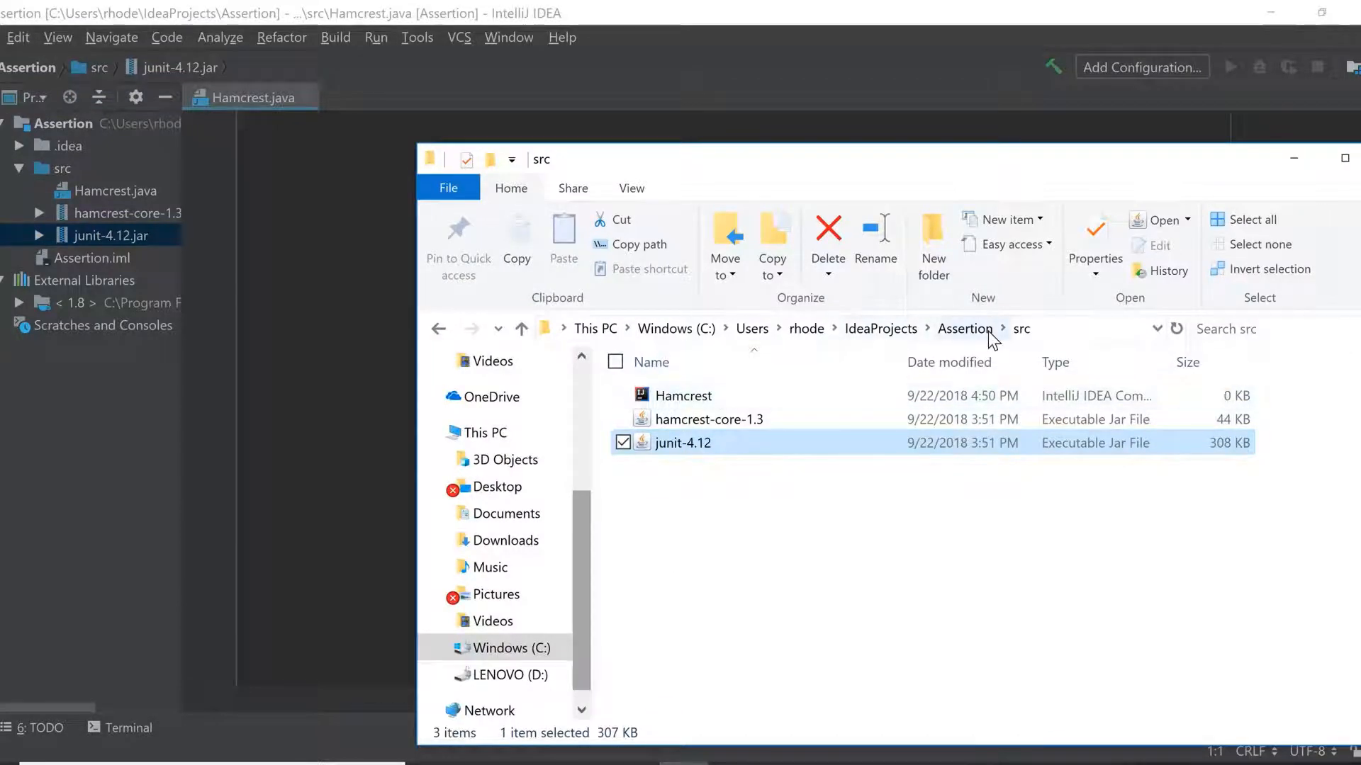
{"action": "mouse_move", "coordinate": [683, 442]}
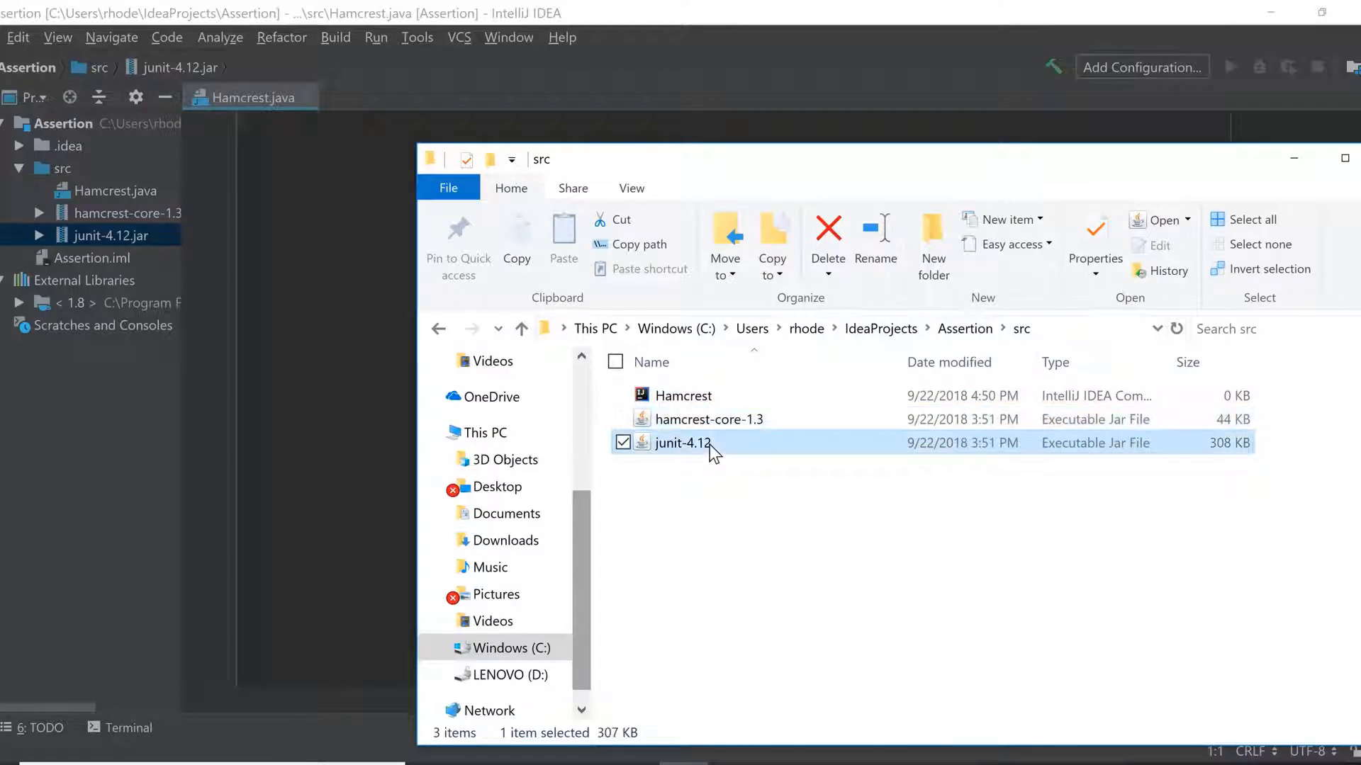
{"action": "mouse_move", "coordinate": [968, 401]}
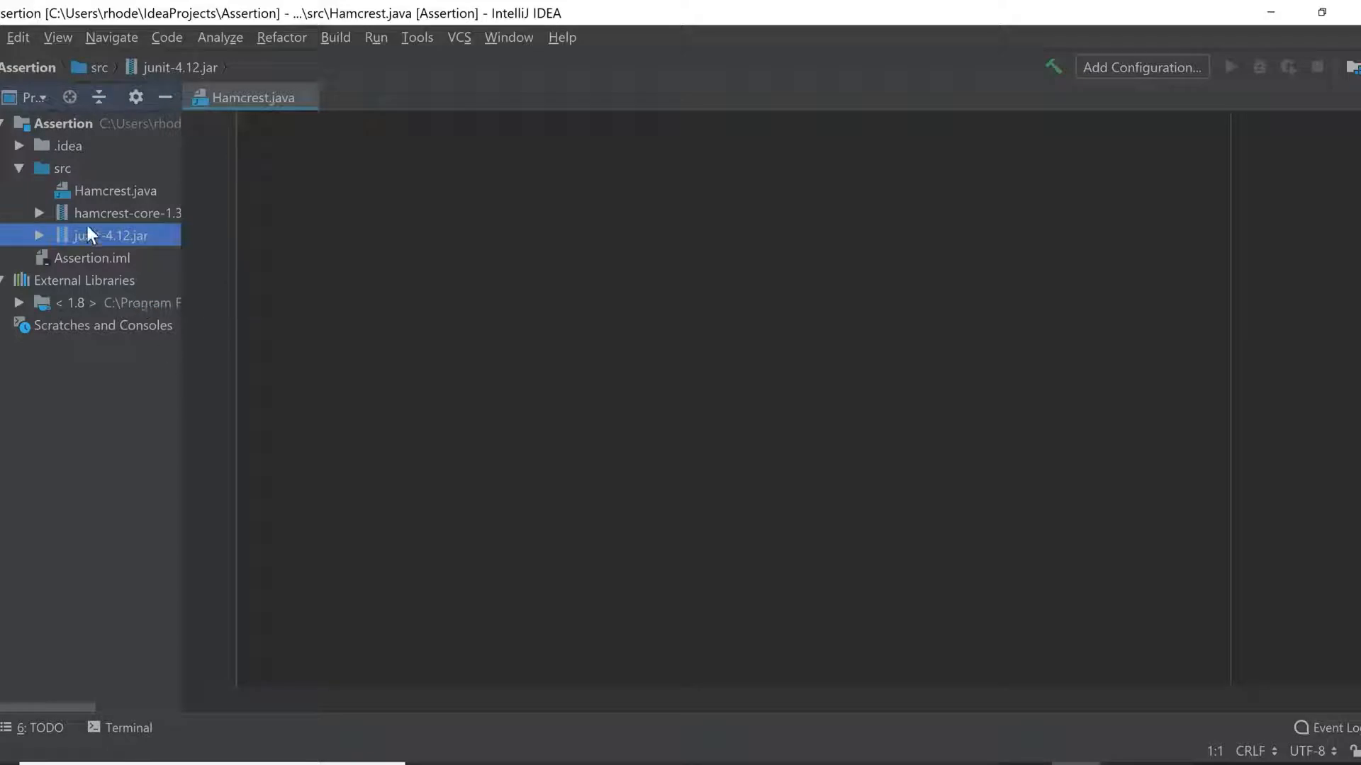
{"action": "left_click", "coordinate": [86, 279]}
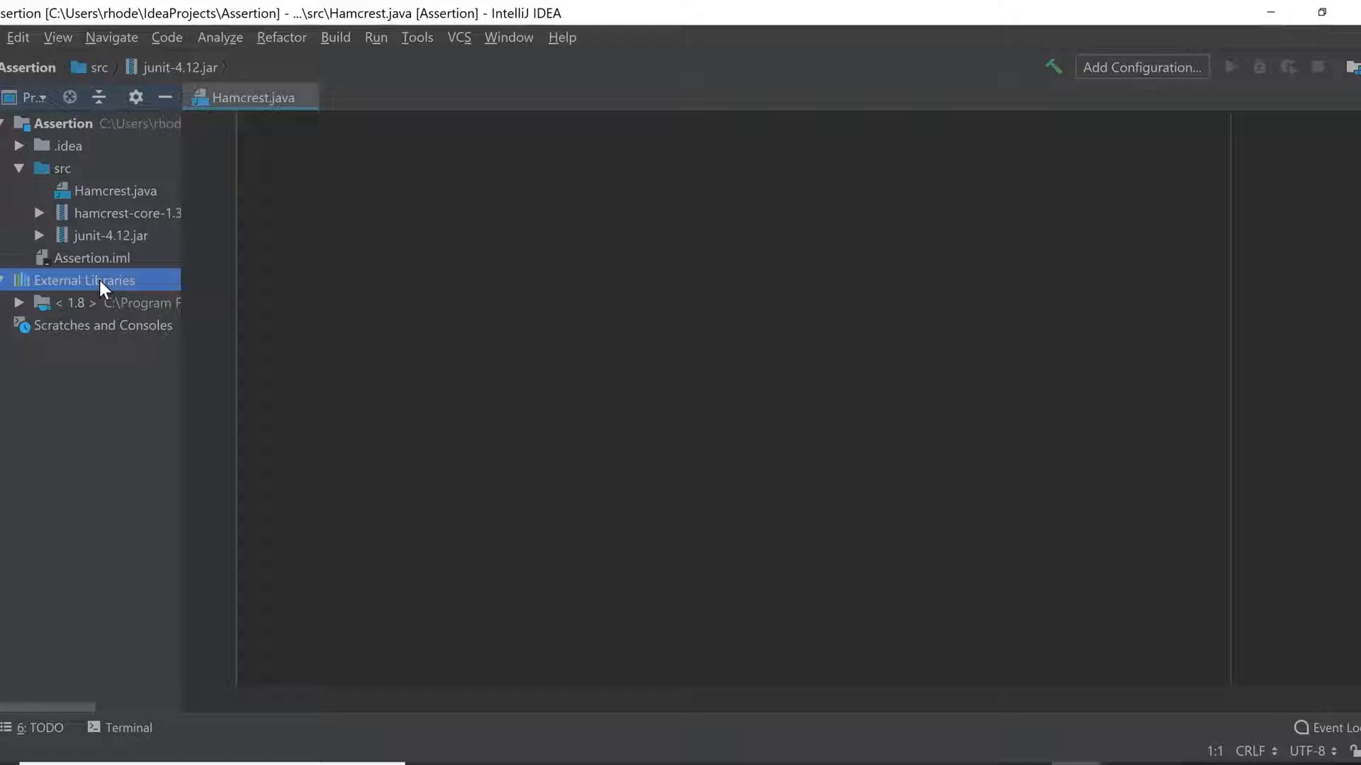
{"action": "right_click", "coordinate": [82, 279]}
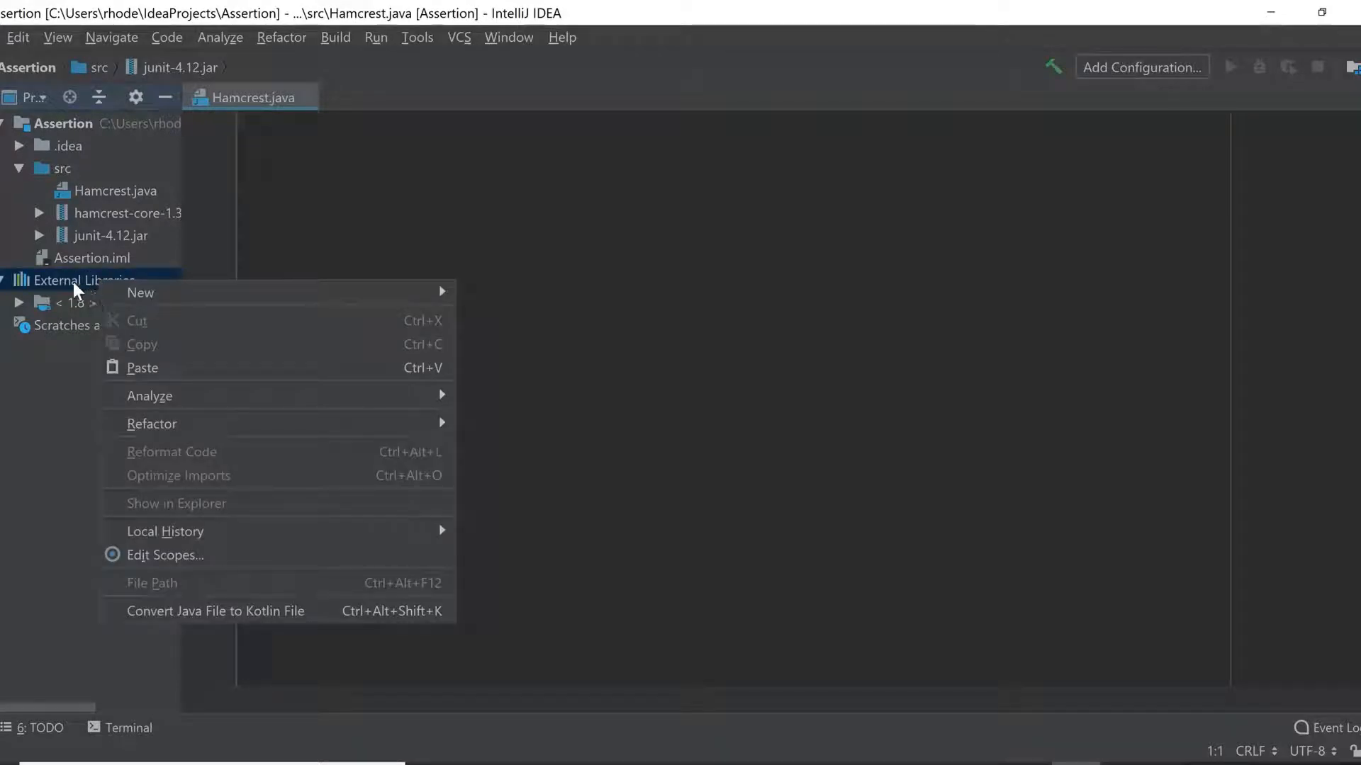
{"action": "key", "text": "Escape"}
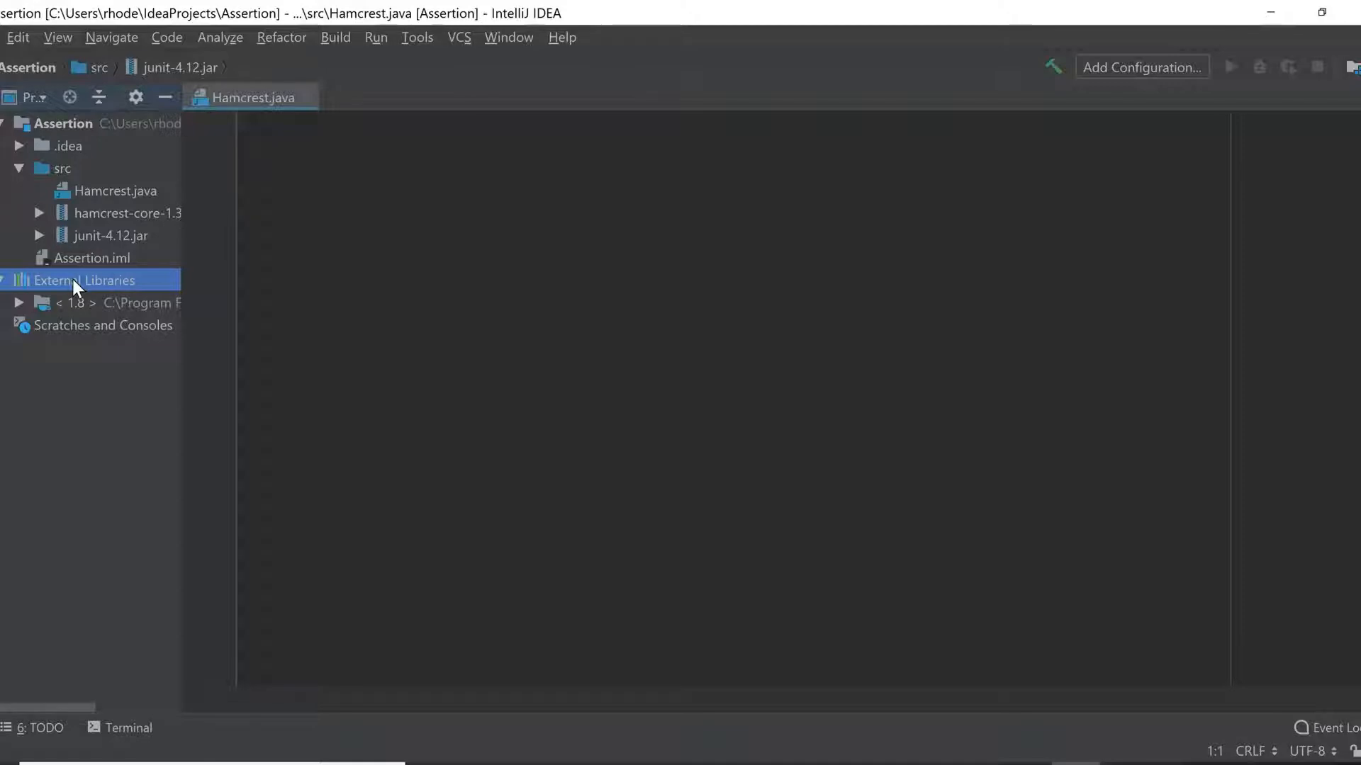
{"action": "mouse_move", "coordinate": [82, 299]}
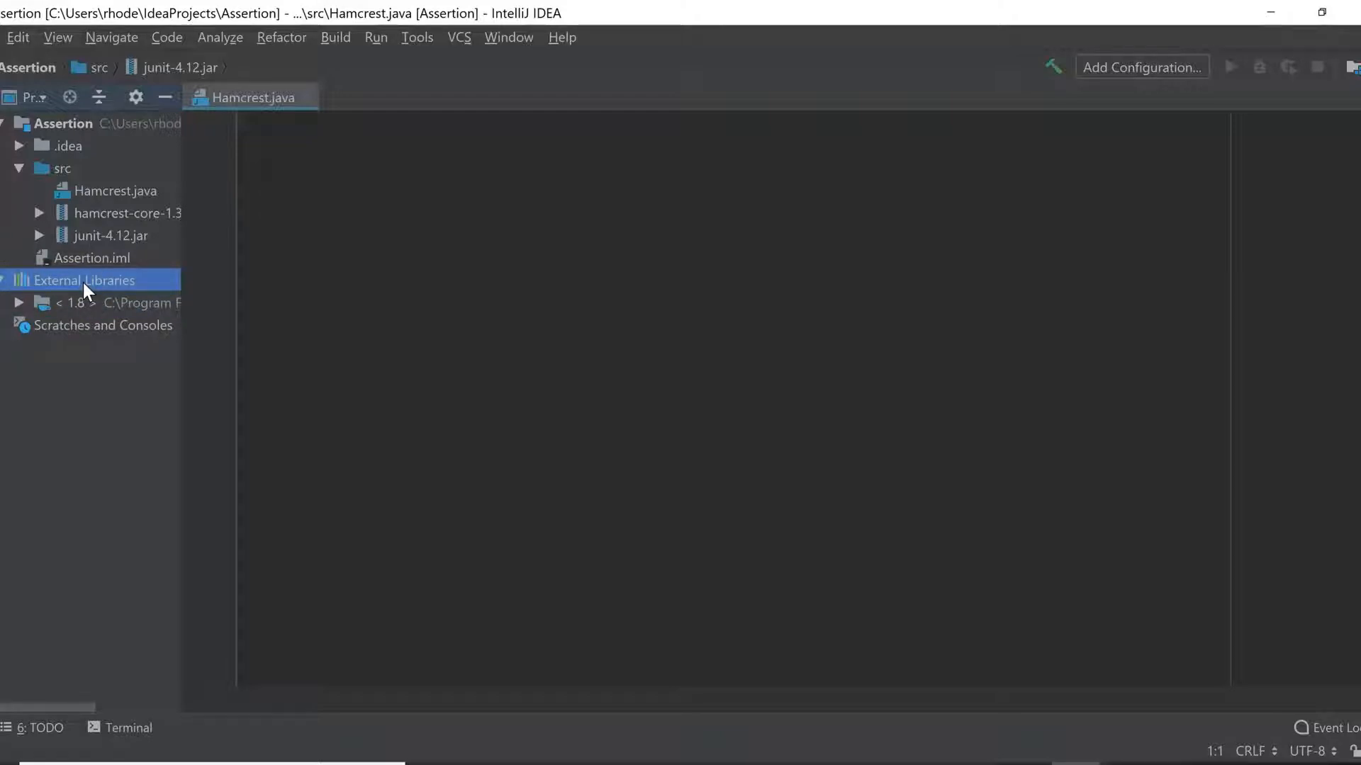
{"action": "mouse_move", "coordinate": [93, 299]}
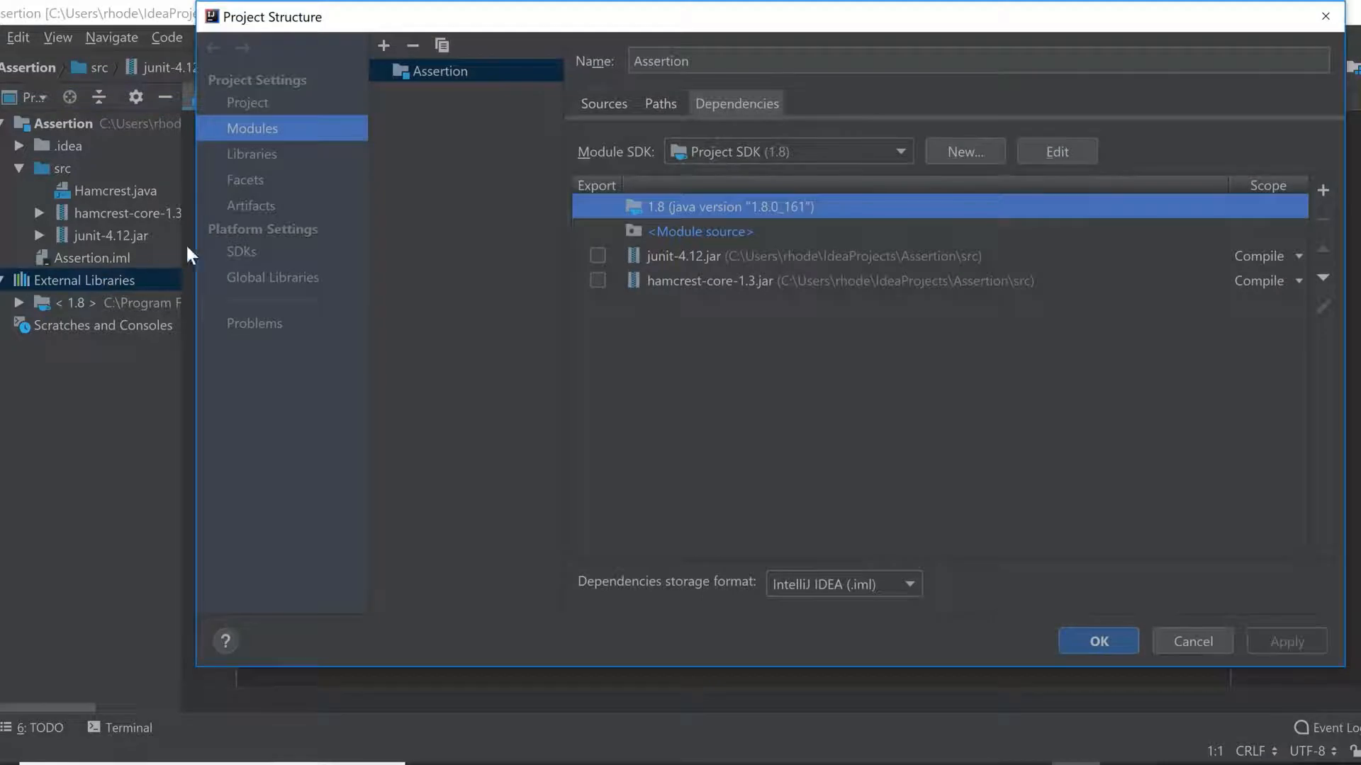
Step: Start attaching jar files as dependencies from the Assertion project folder
{"action": "left_click", "coordinate": [812, 257]}
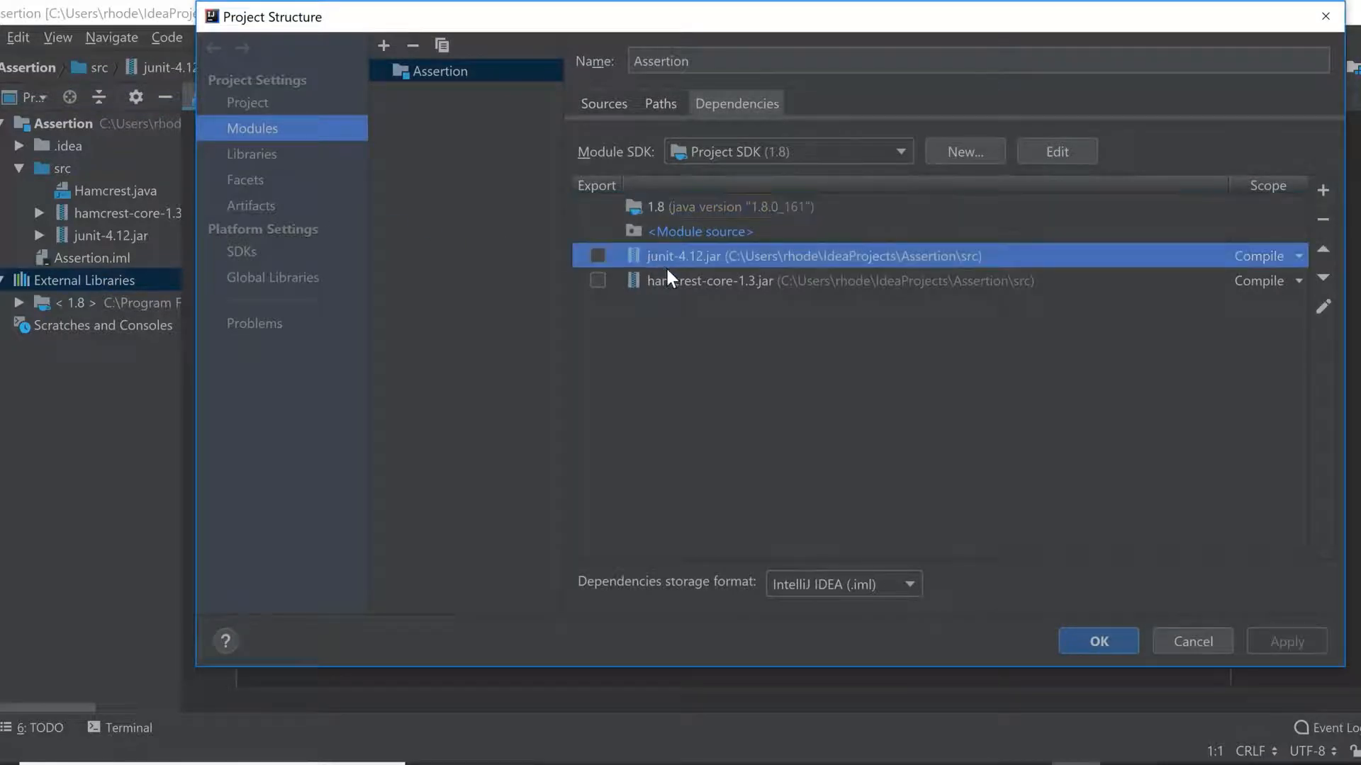
{"action": "mouse_move", "coordinate": [1293, 205]}
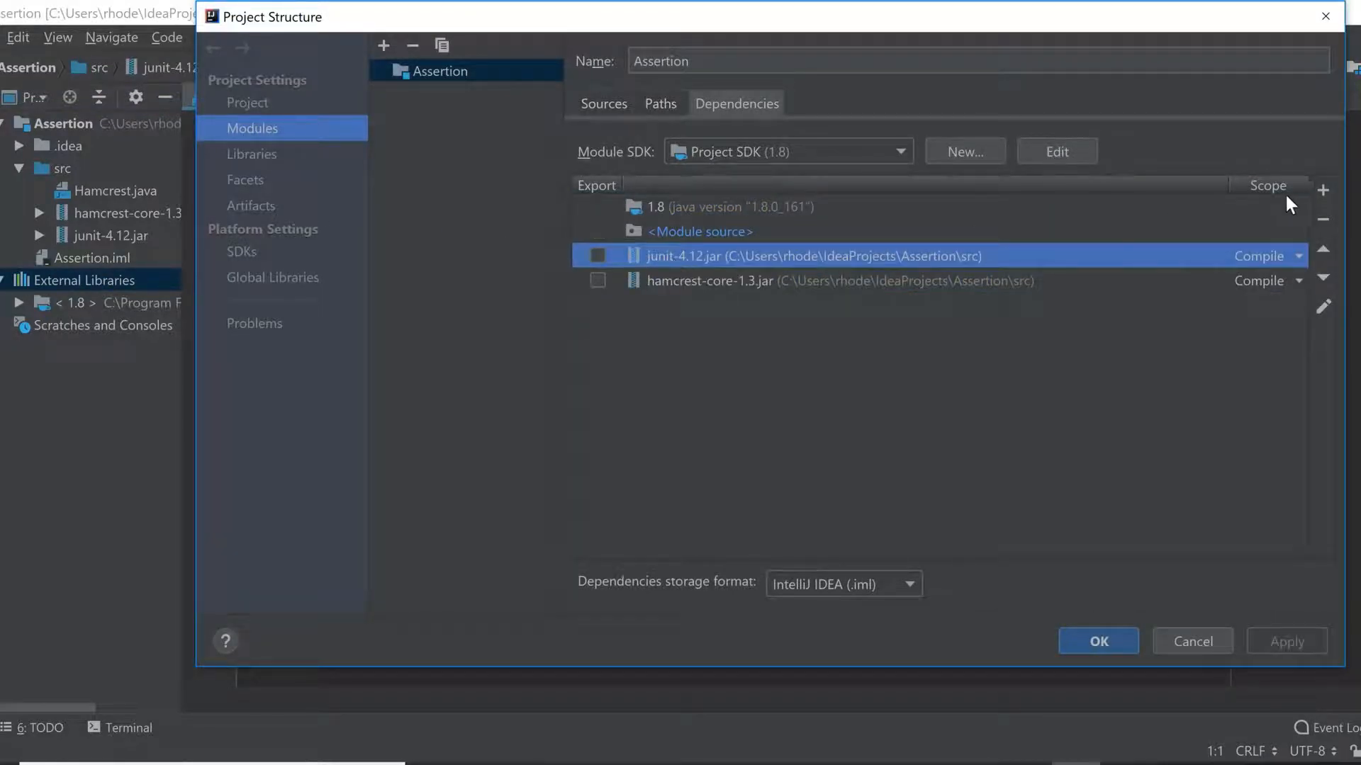
{"action": "left_click", "coordinate": [1322, 190]}
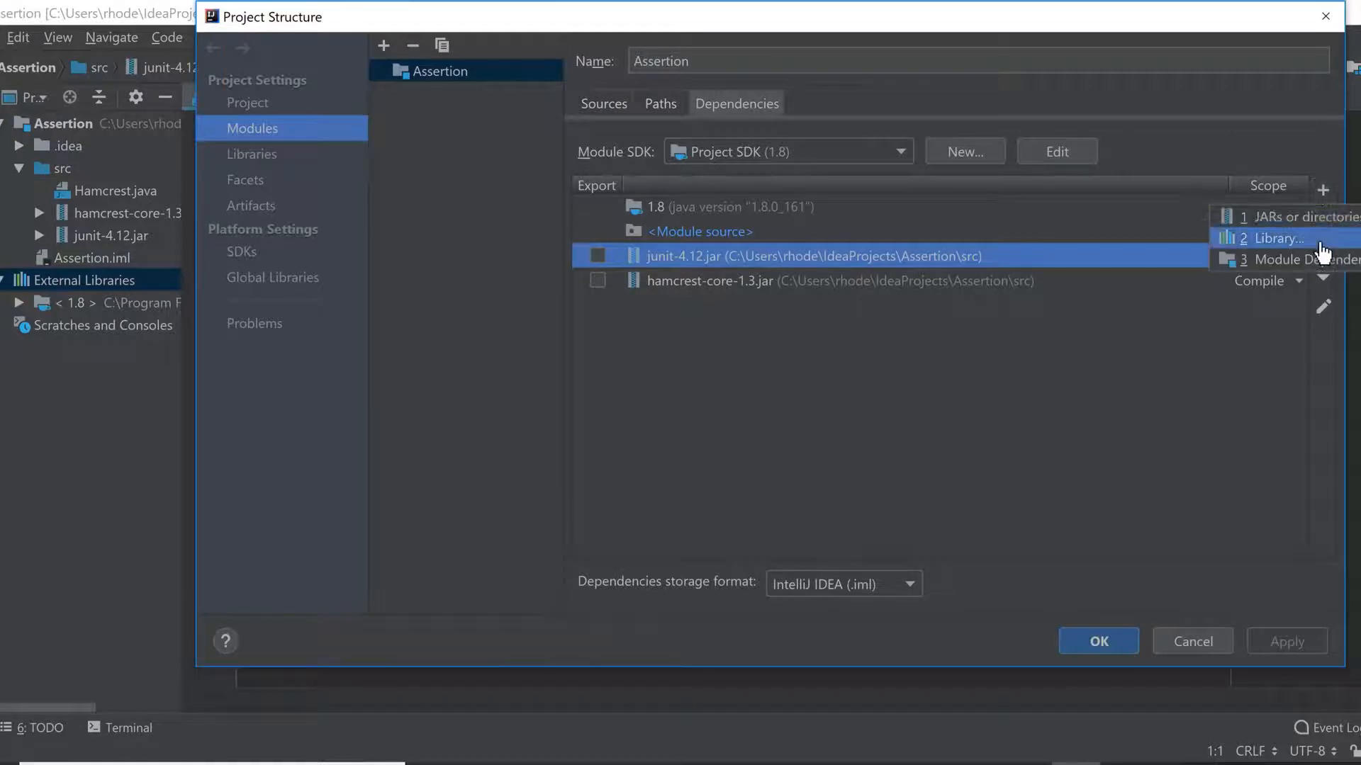
{"action": "left_click", "coordinate": [1275, 238]}
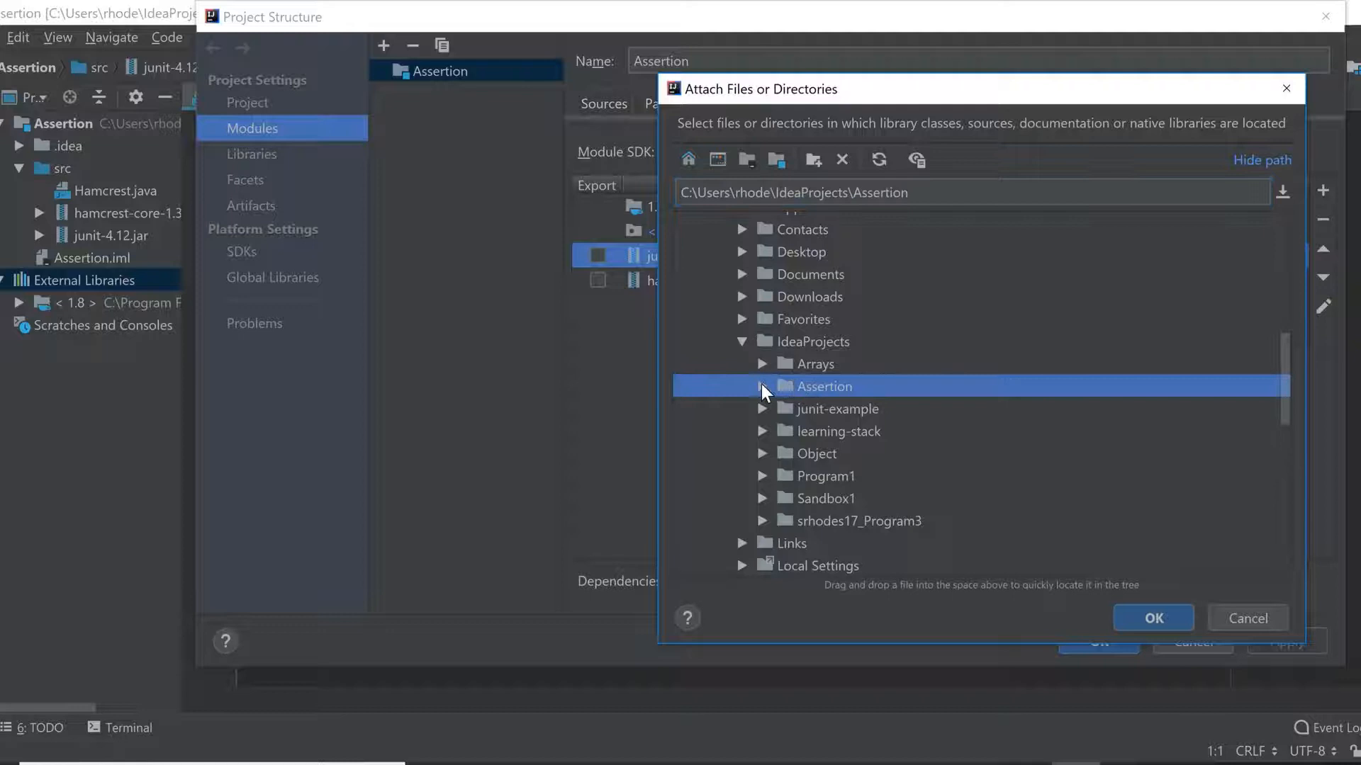
{"action": "left_click", "coordinate": [763, 385]}
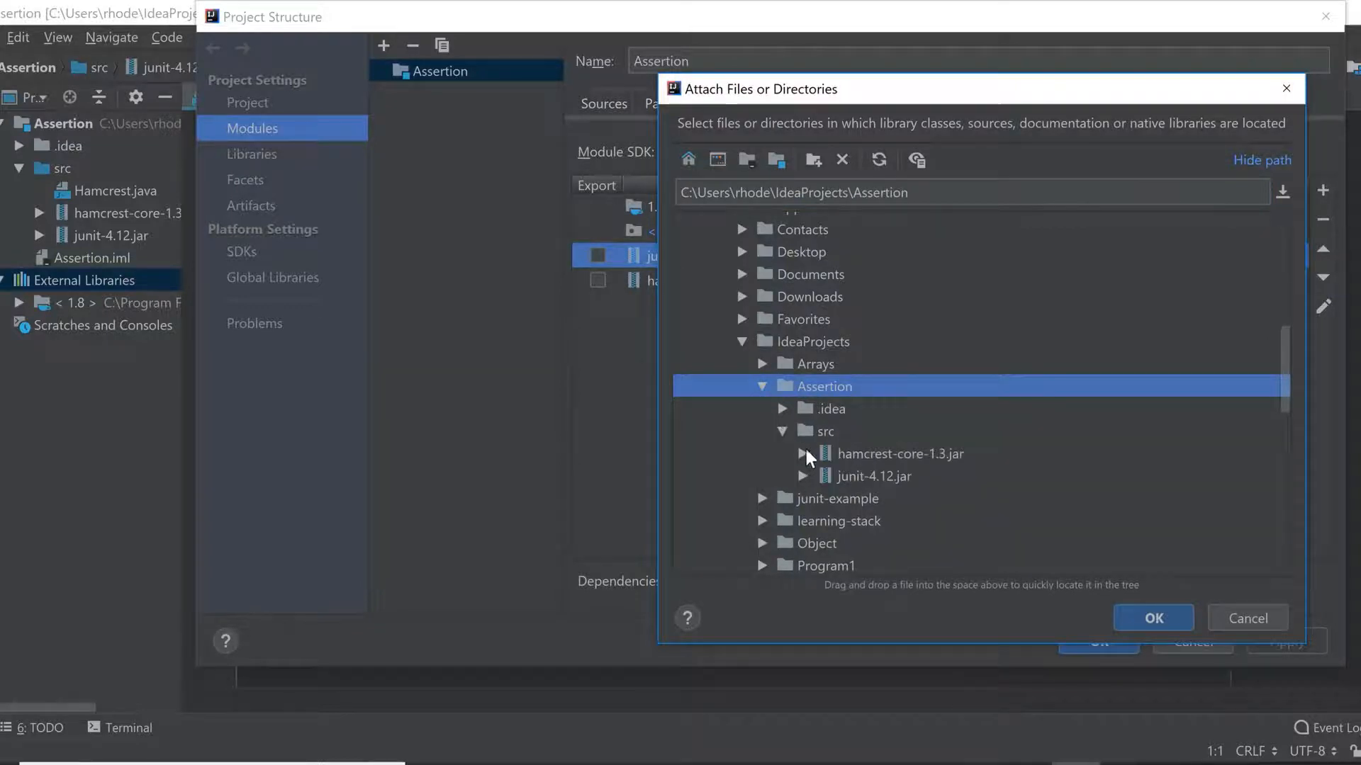
{"action": "mouse_move", "coordinate": [884, 459]}
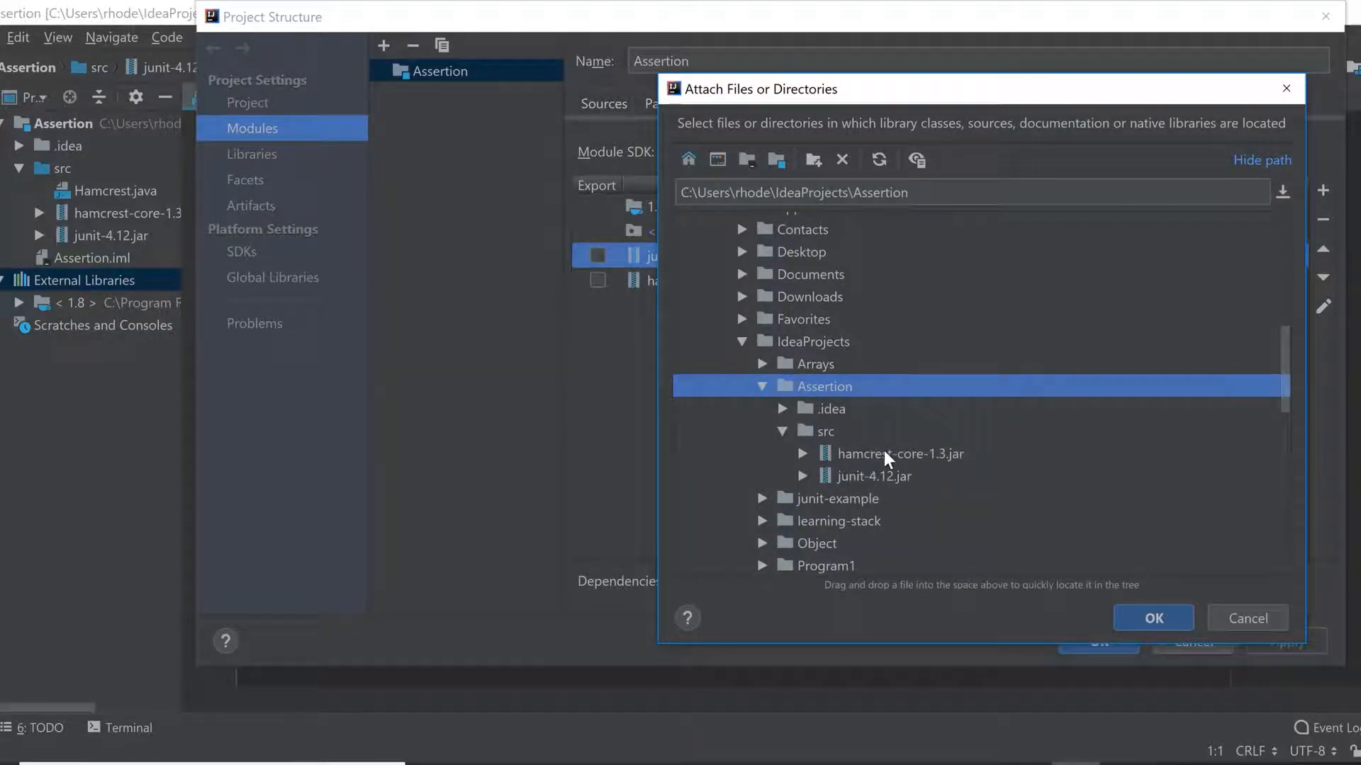
Step: Add hamcrest-core-1.3.jar and junit-4.12.jar as compile dependencies and confirm the settings
{"action": "left_click", "coordinate": [900, 454]}
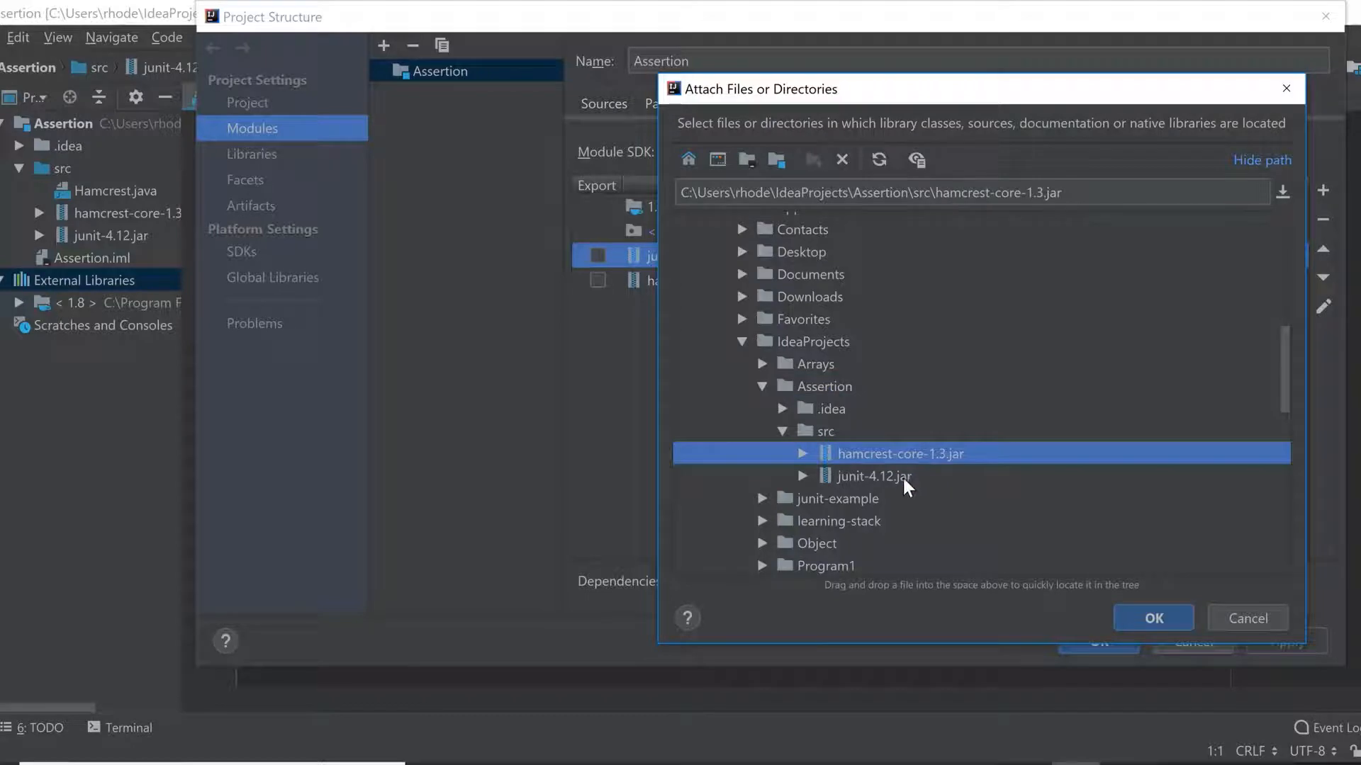
{"action": "mouse_move", "coordinate": [903, 481]}
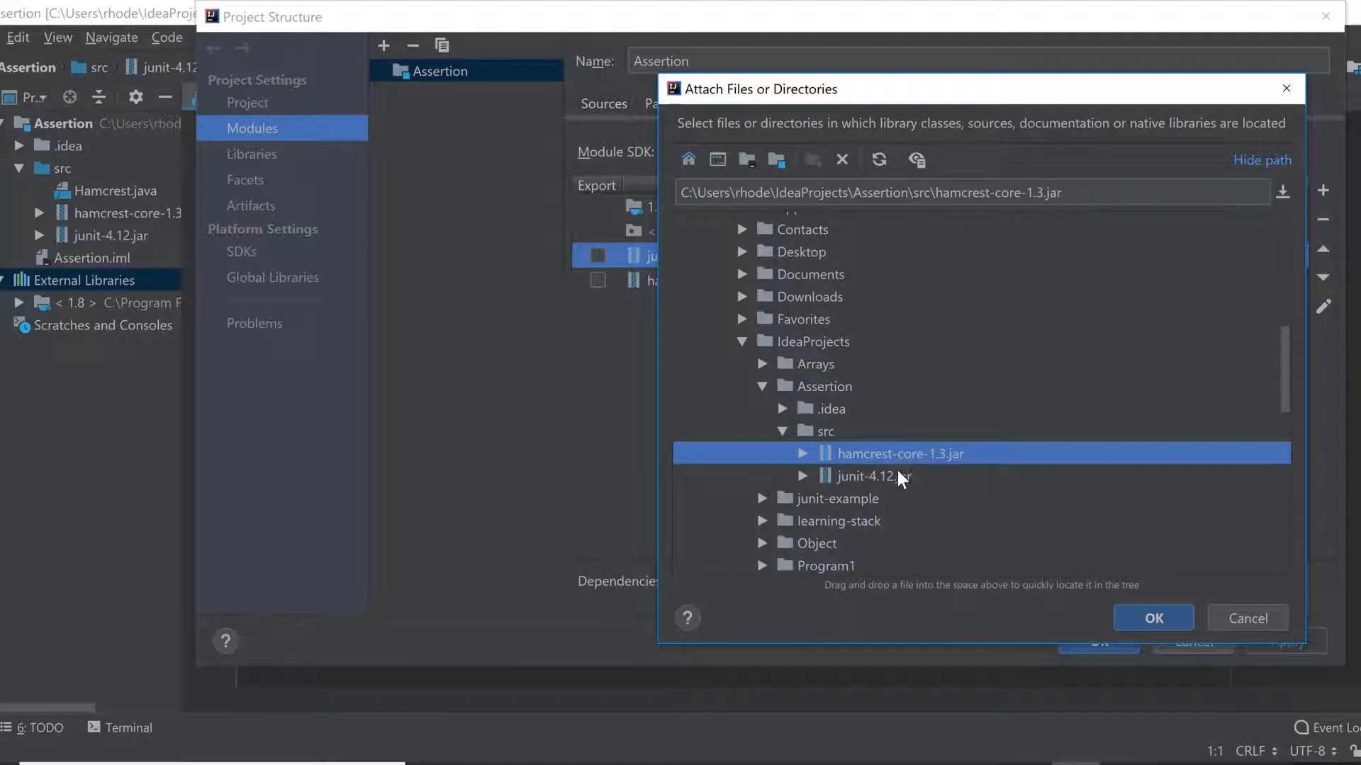
{"action": "left_click", "coordinate": [875, 476]}
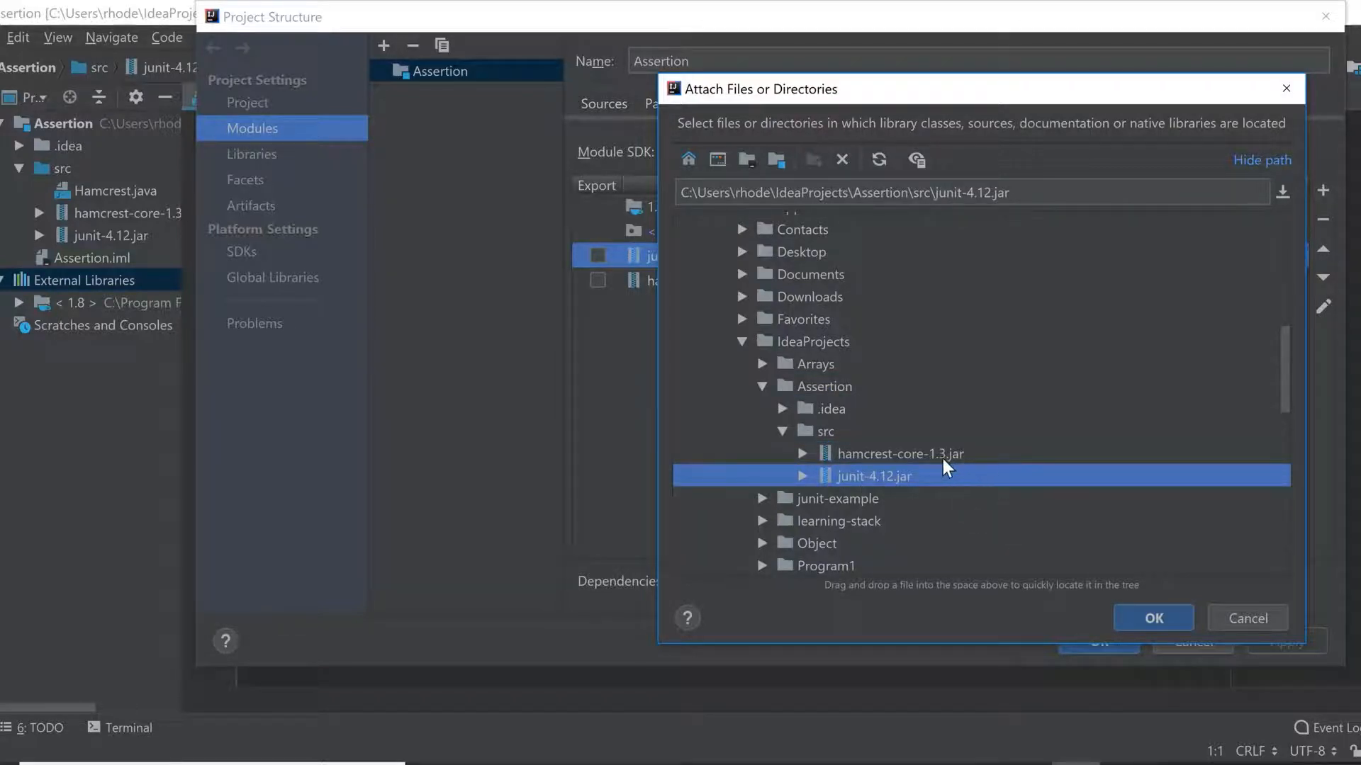
{"action": "left_click", "coordinate": [900, 453]}
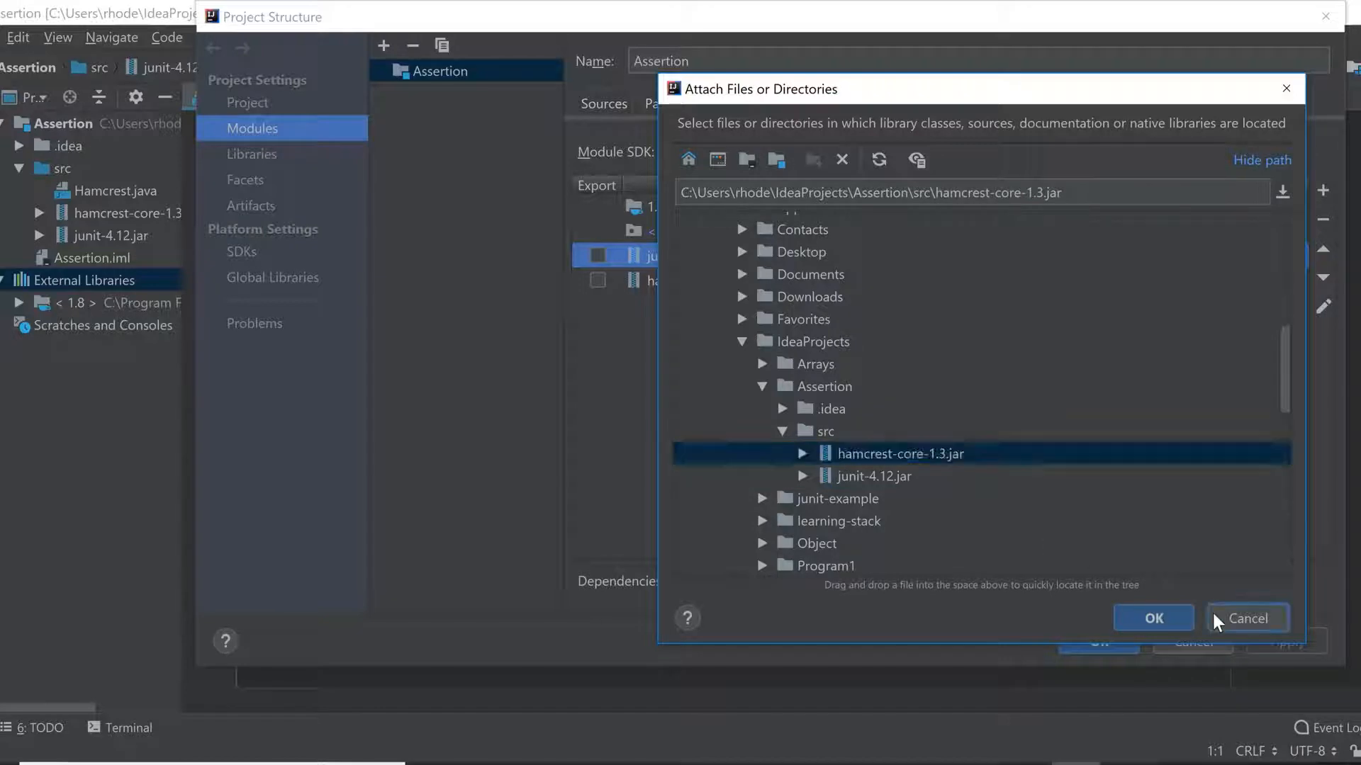
{"action": "left_click", "coordinate": [1153, 618]}
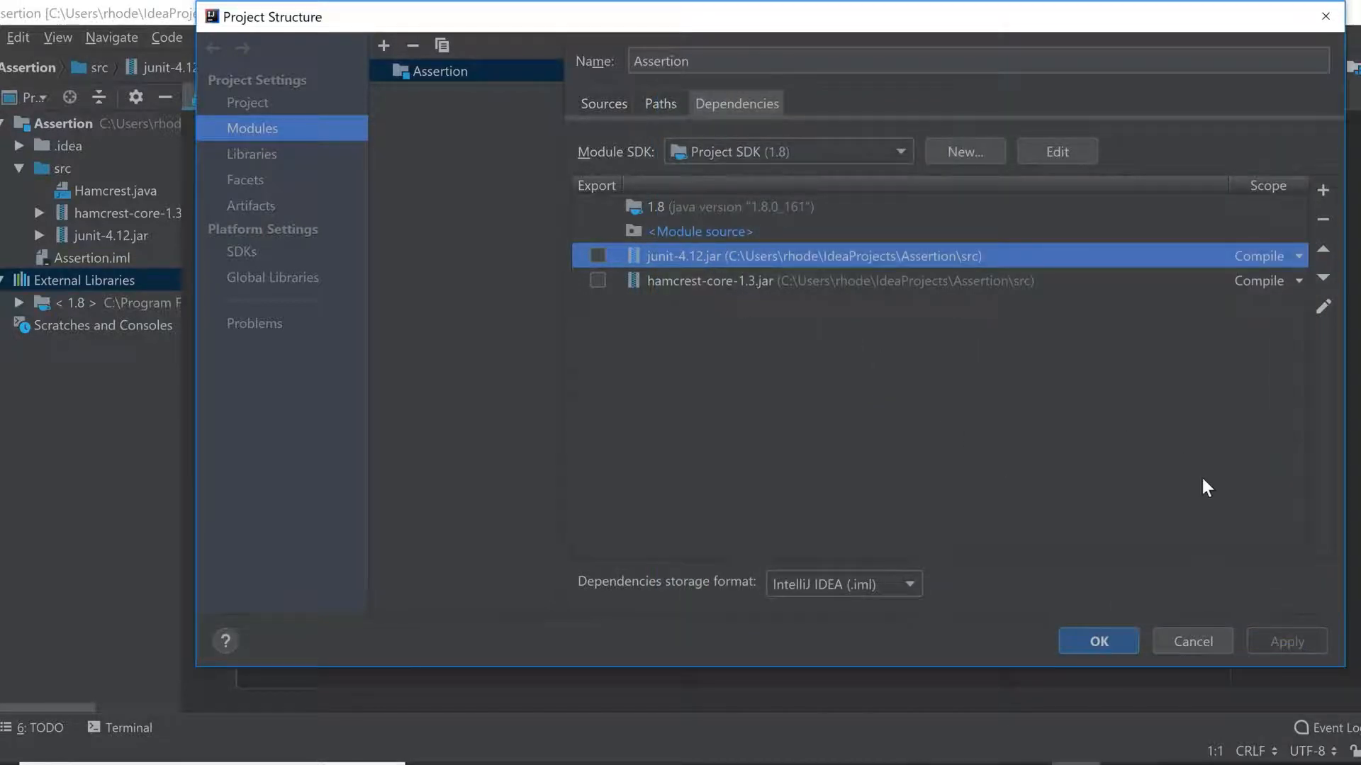
{"action": "mouse_move", "coordinate": [1097, 641]}
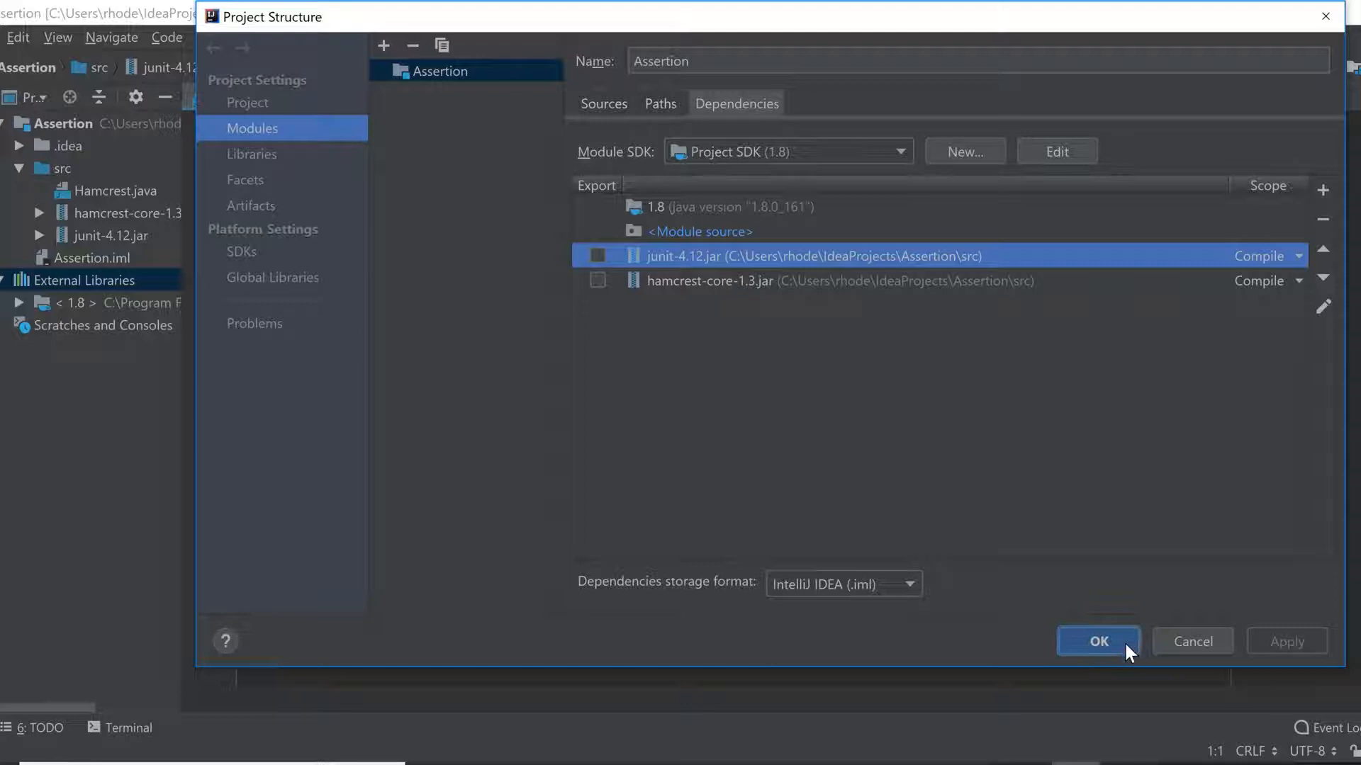
{"action": "left_click", "coordinate": [1097, 641]}
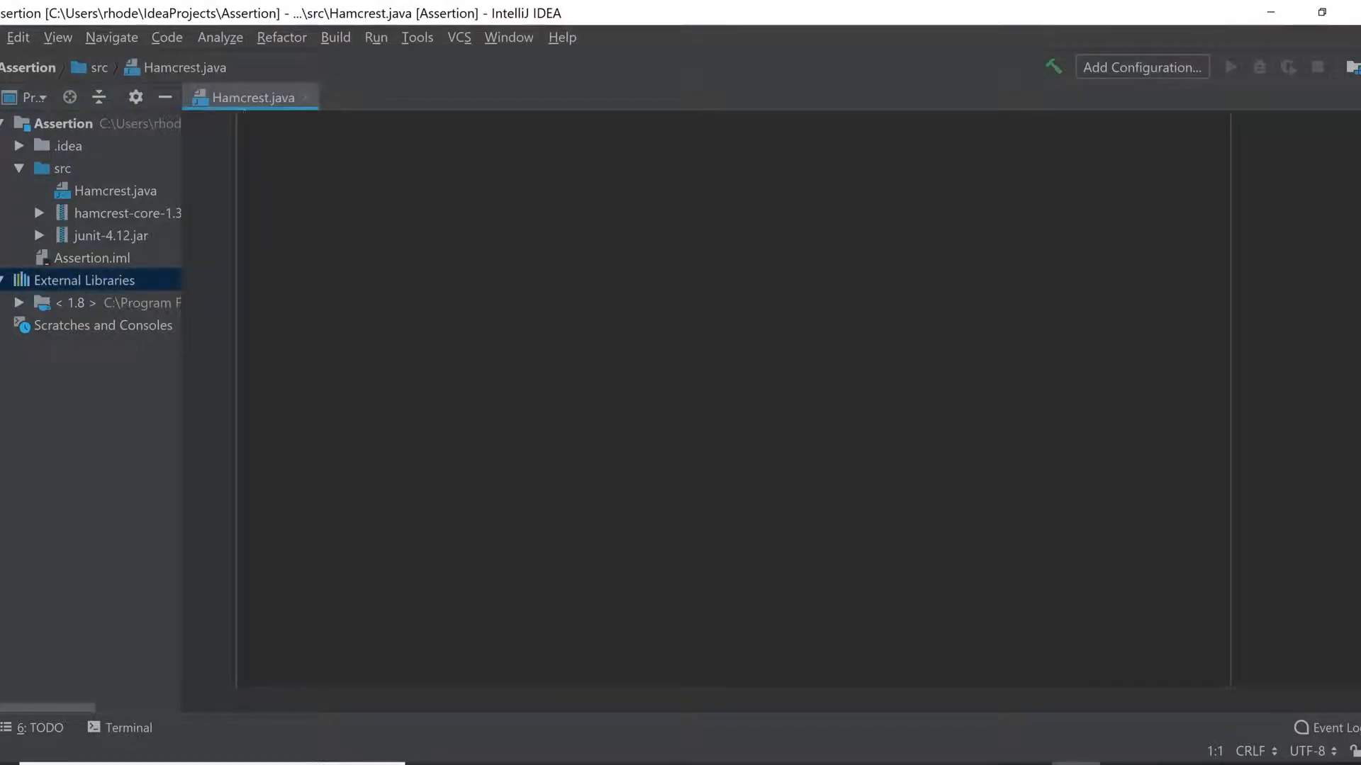
Step: Add 'import org.junit.Test;' using completion
{"action": "type", "text": "import"}
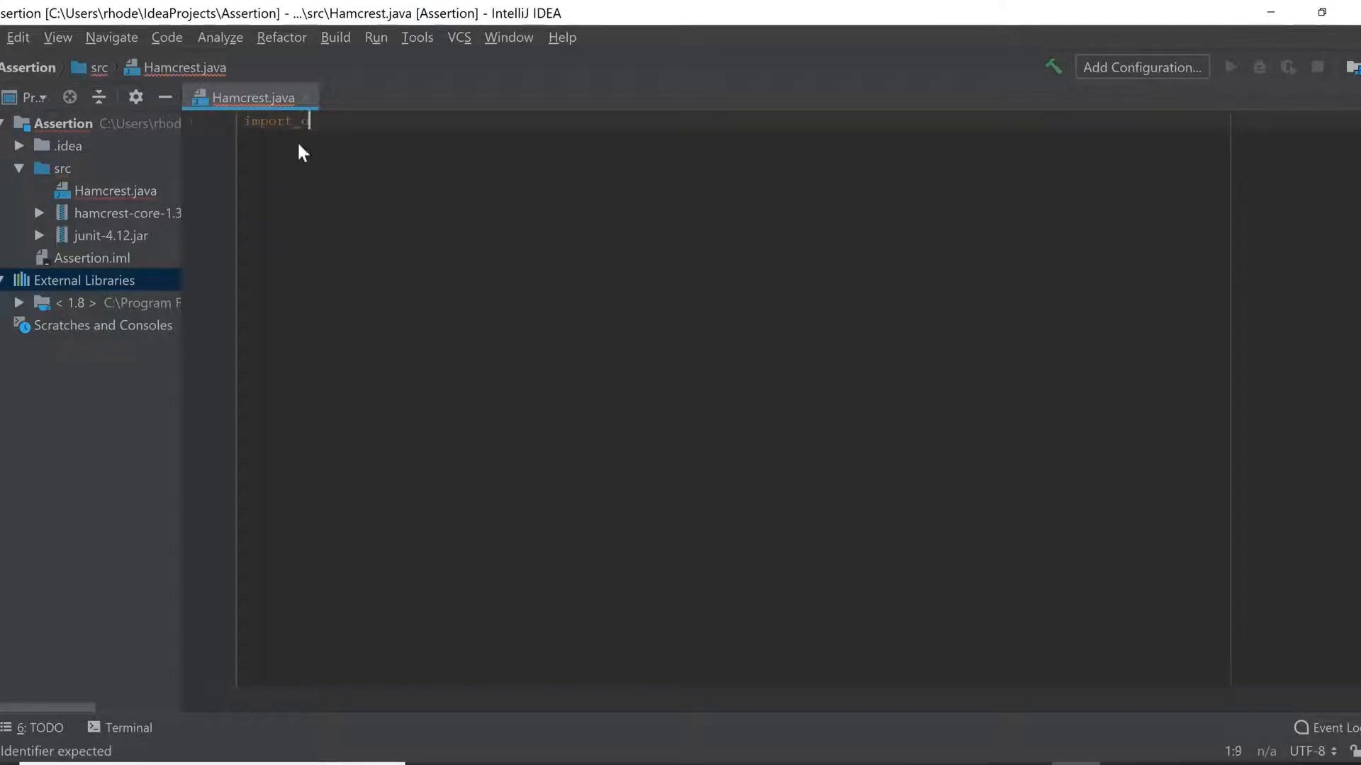
{"action": "type", "text": "org."}
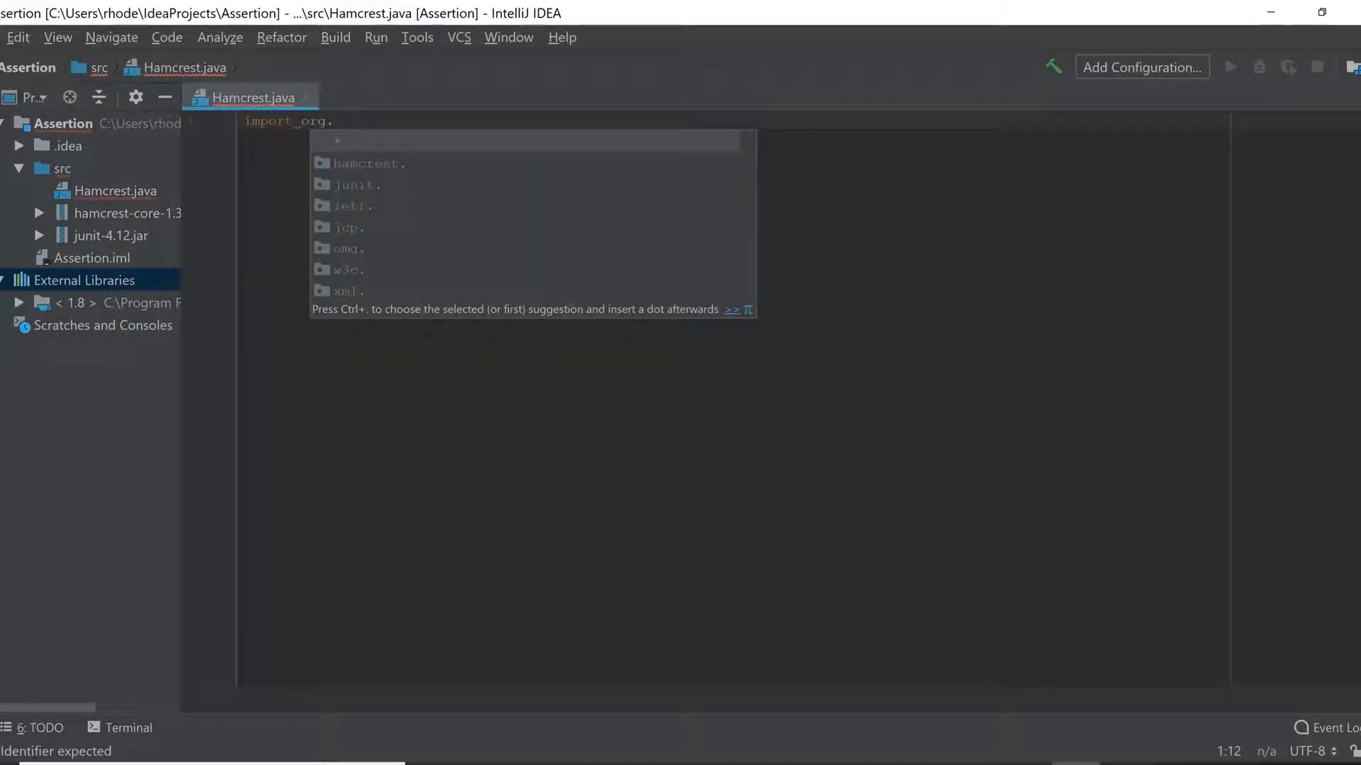
{"action": "type", "text": "junit.*"}
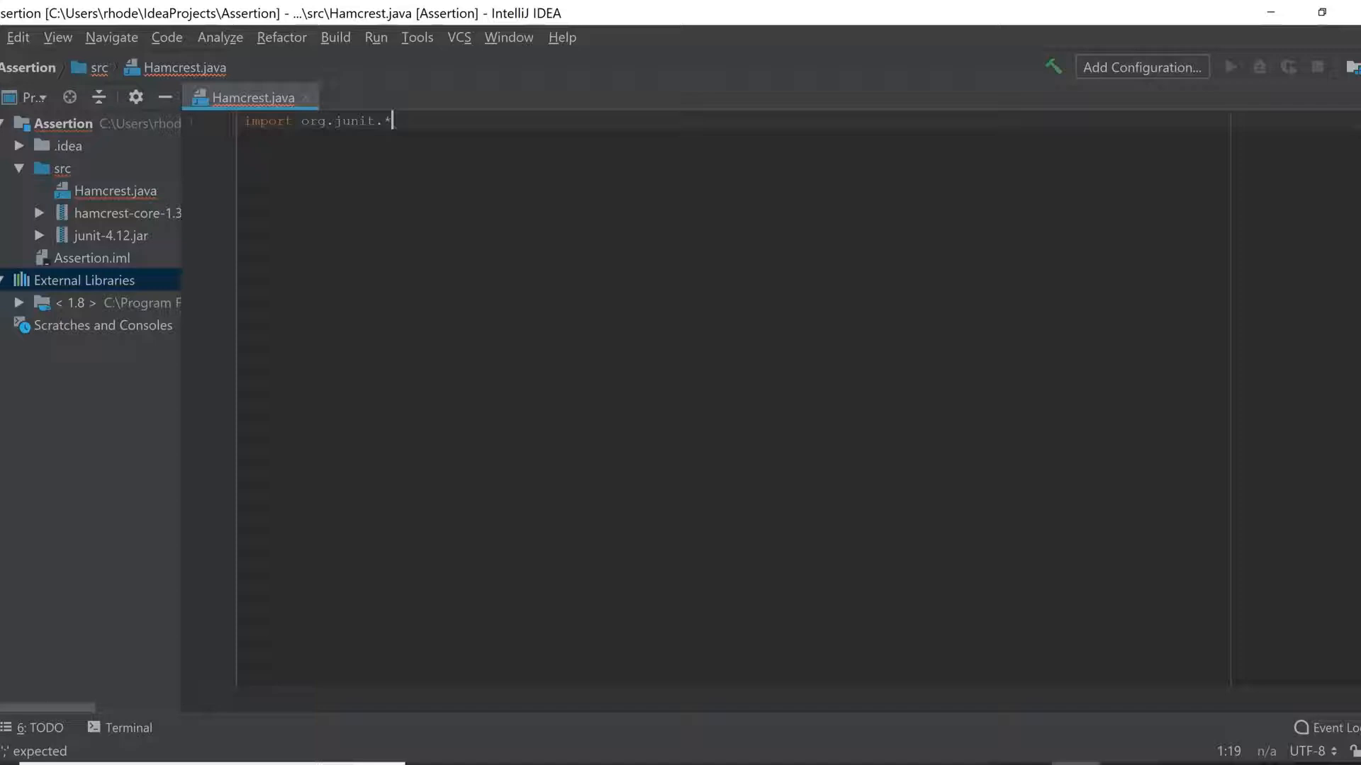
{"action": "type", "text": "Tes"}
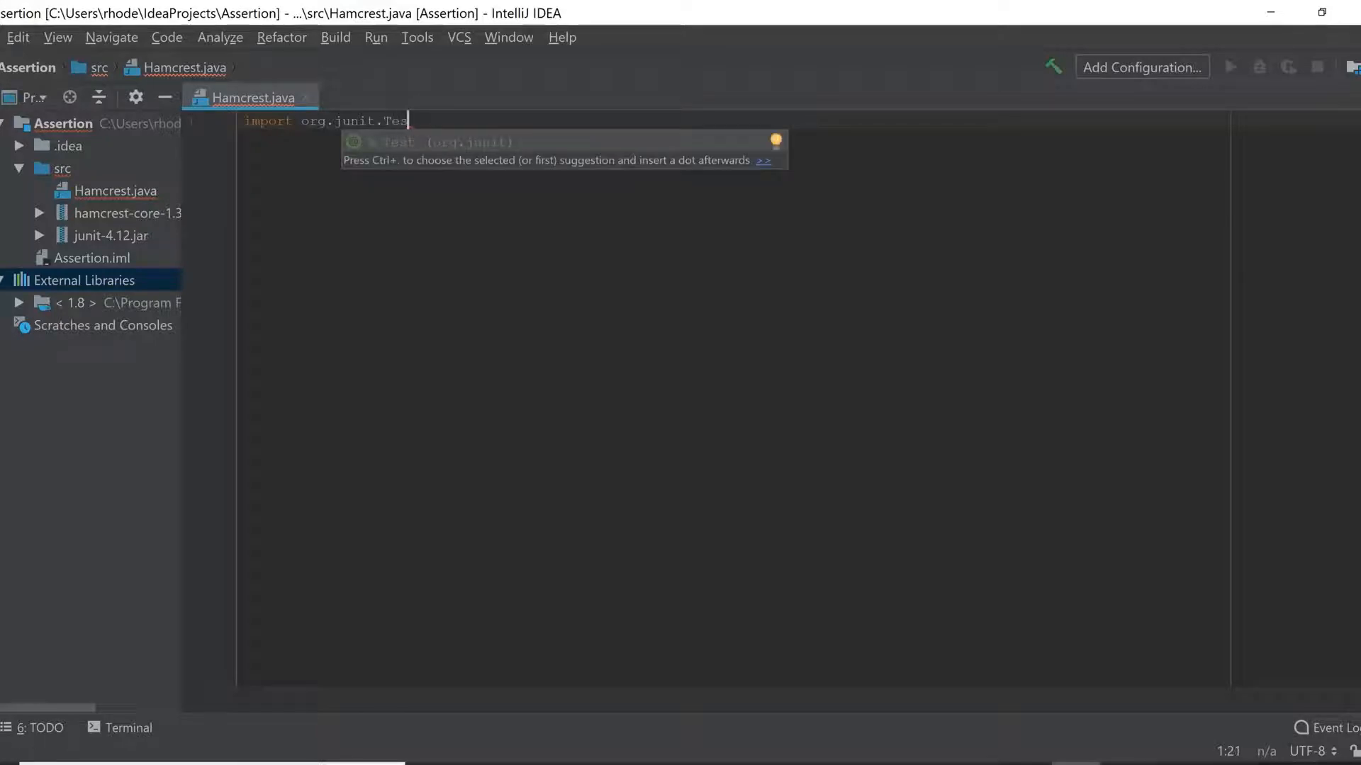
{"action": "key", "text": "Enter"}
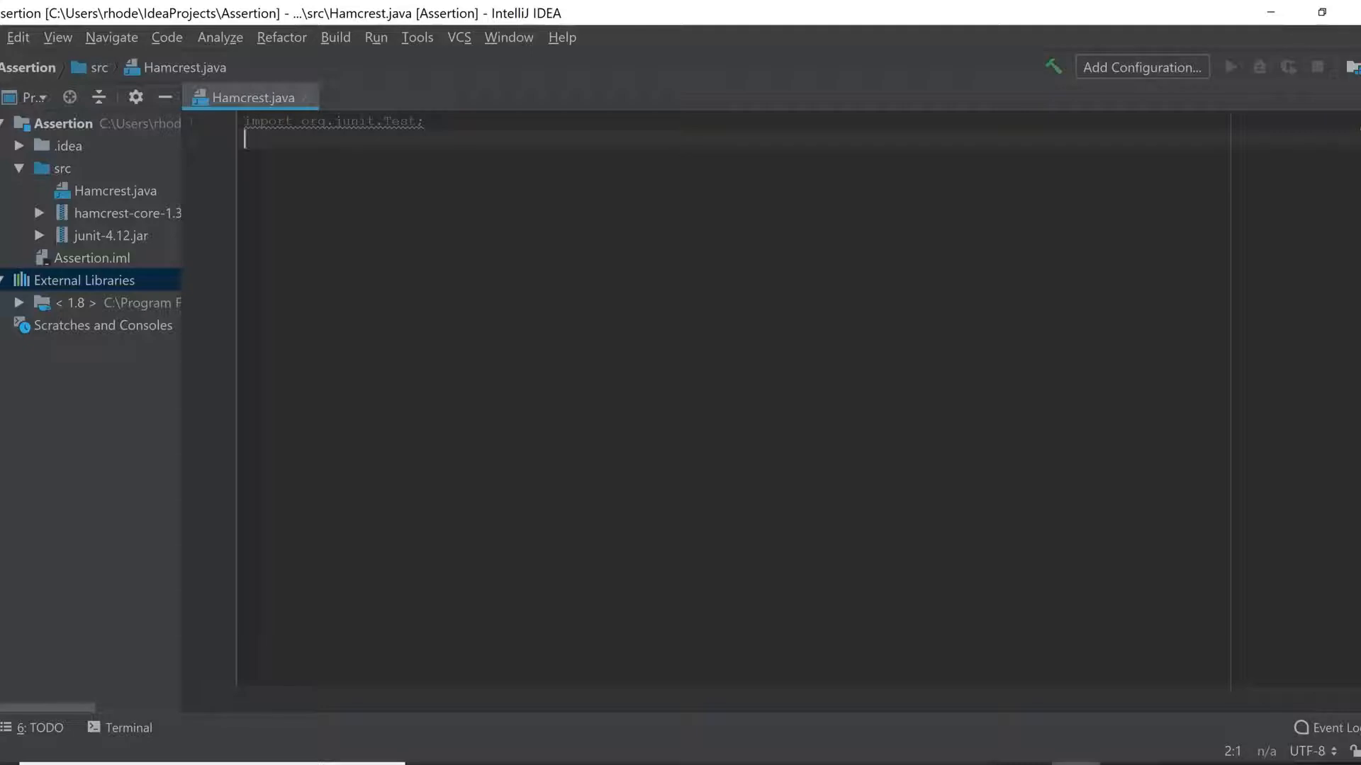
Step: Add 'import java.util.Arrays;'
{"action": "type", "text": "import"}
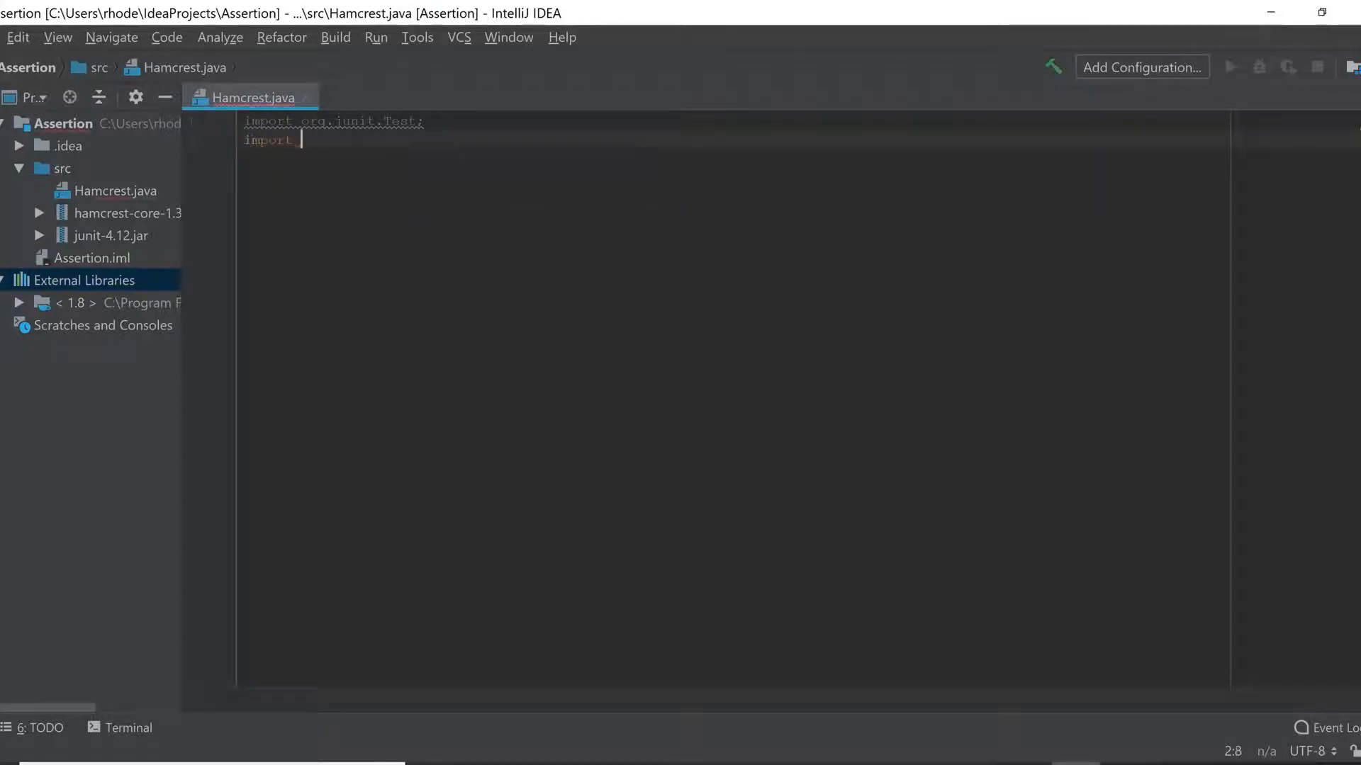
{"action": "type", "text": "java."}
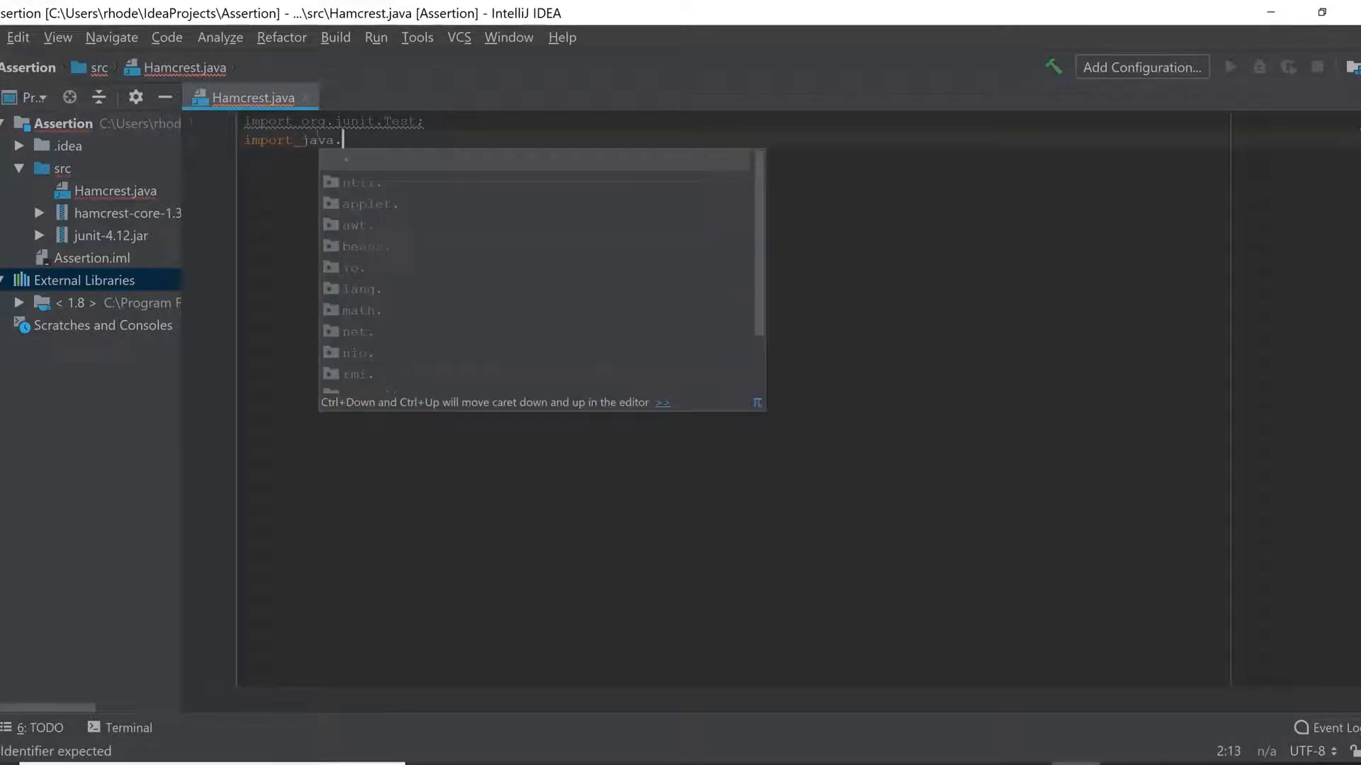
{"action": "type", "text": "u"}
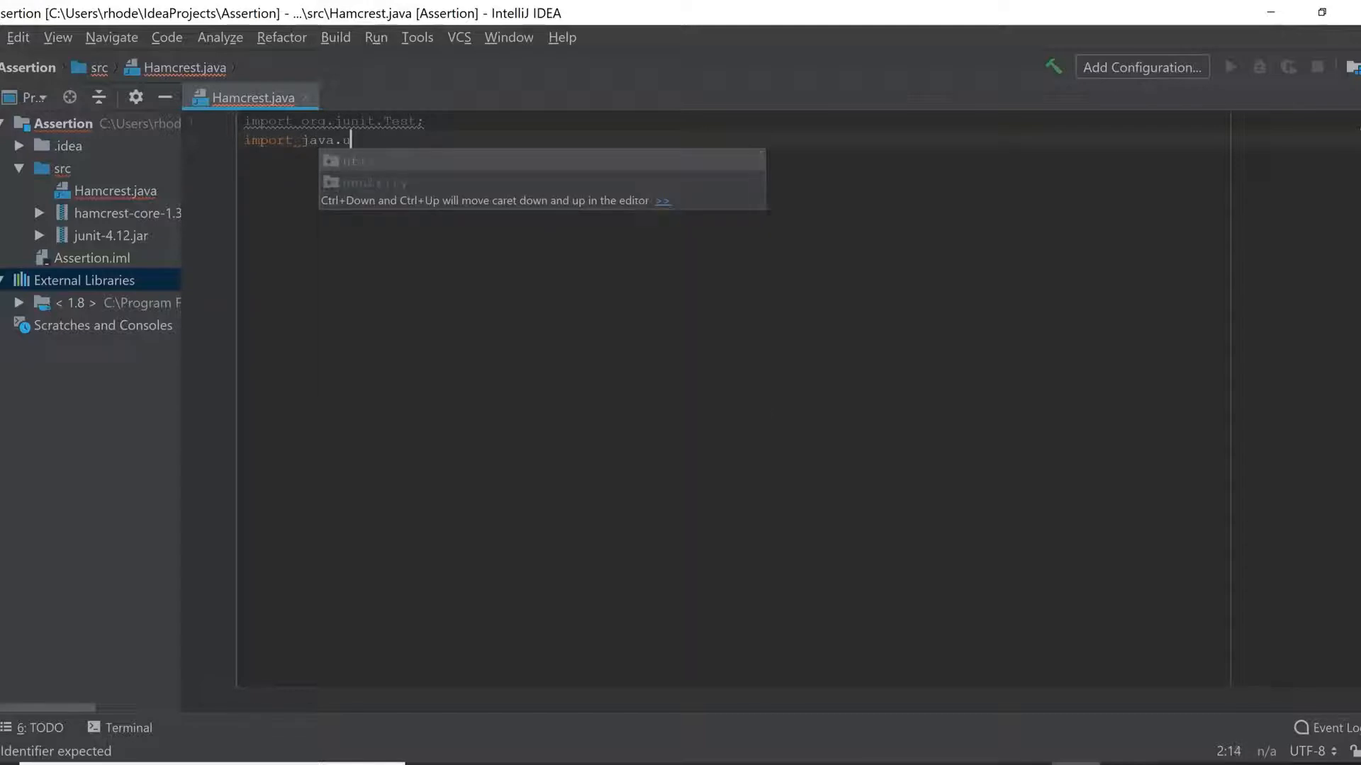
{"action": "type", "text": "til.A"}
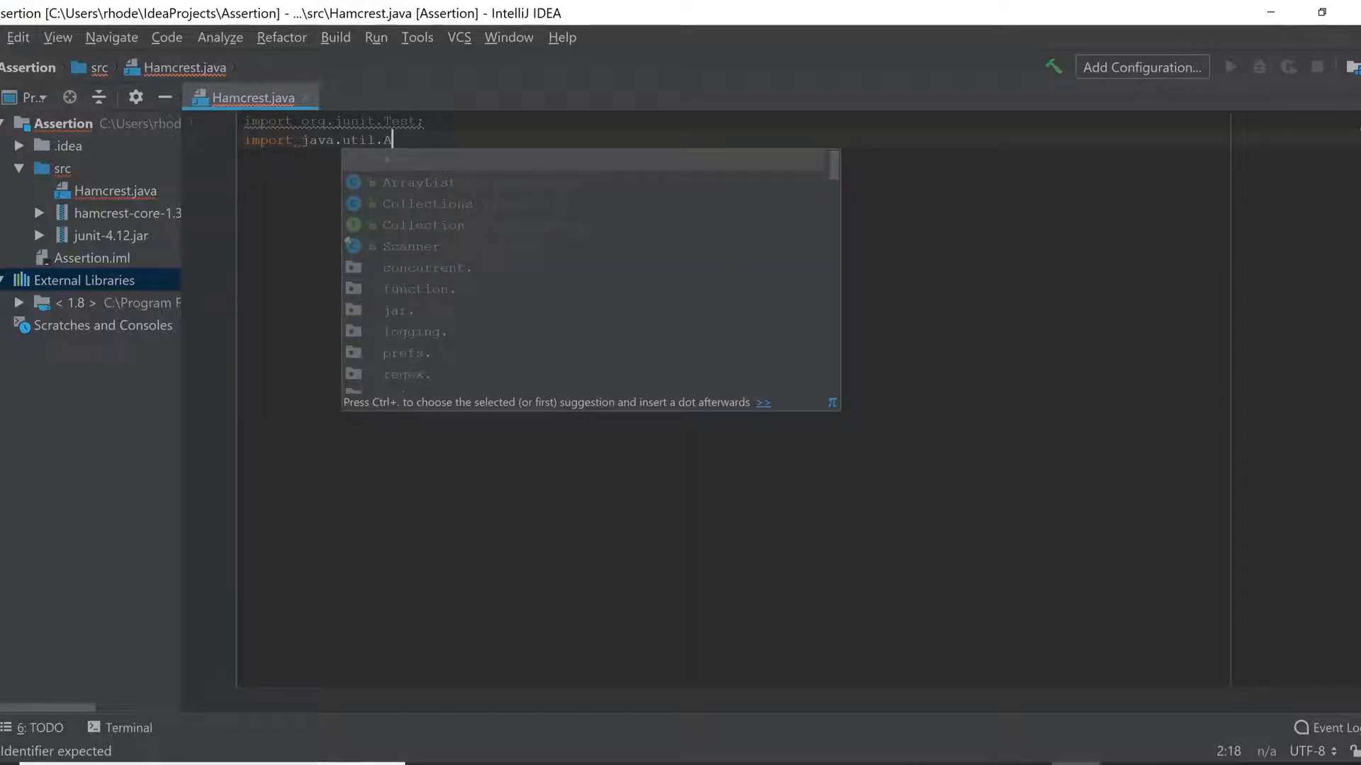
{"action": "type", "text": "rr"}
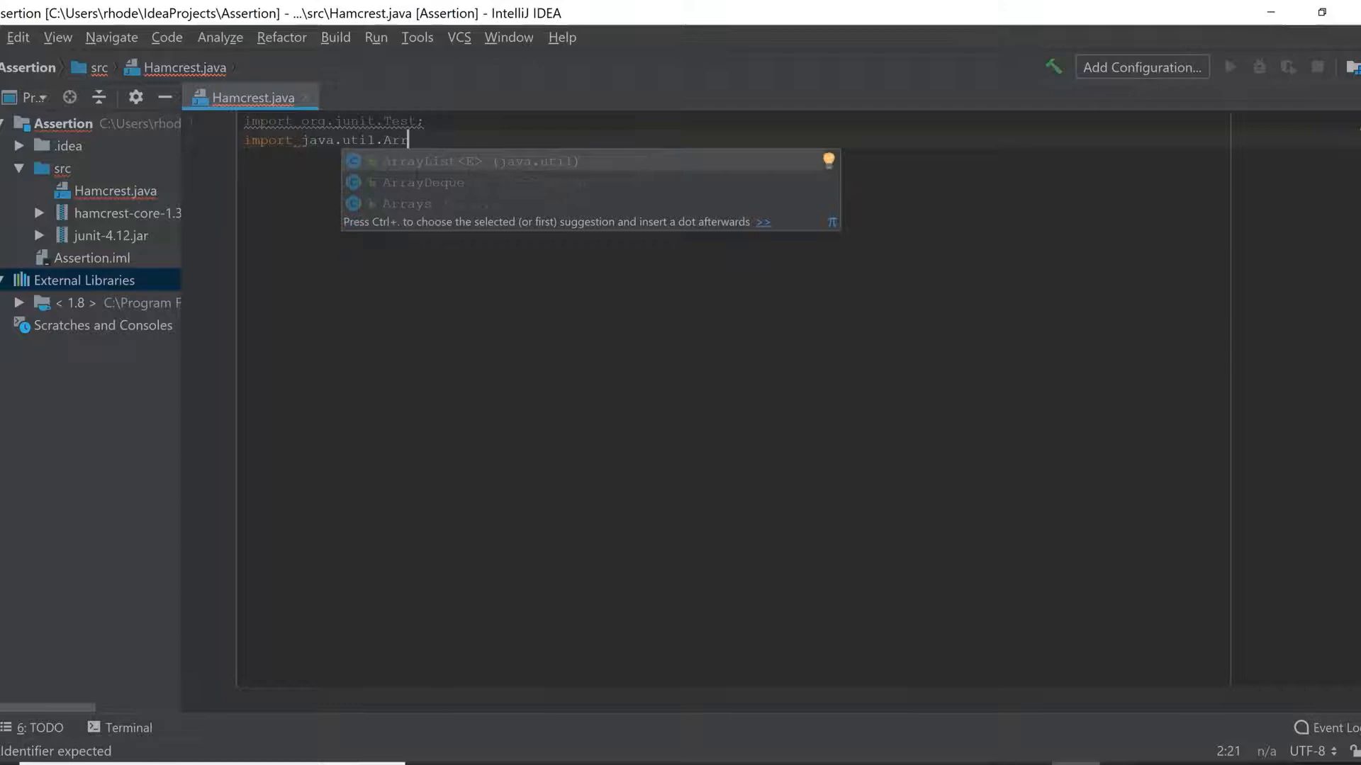
{"action": "type", "text": "ays;"}
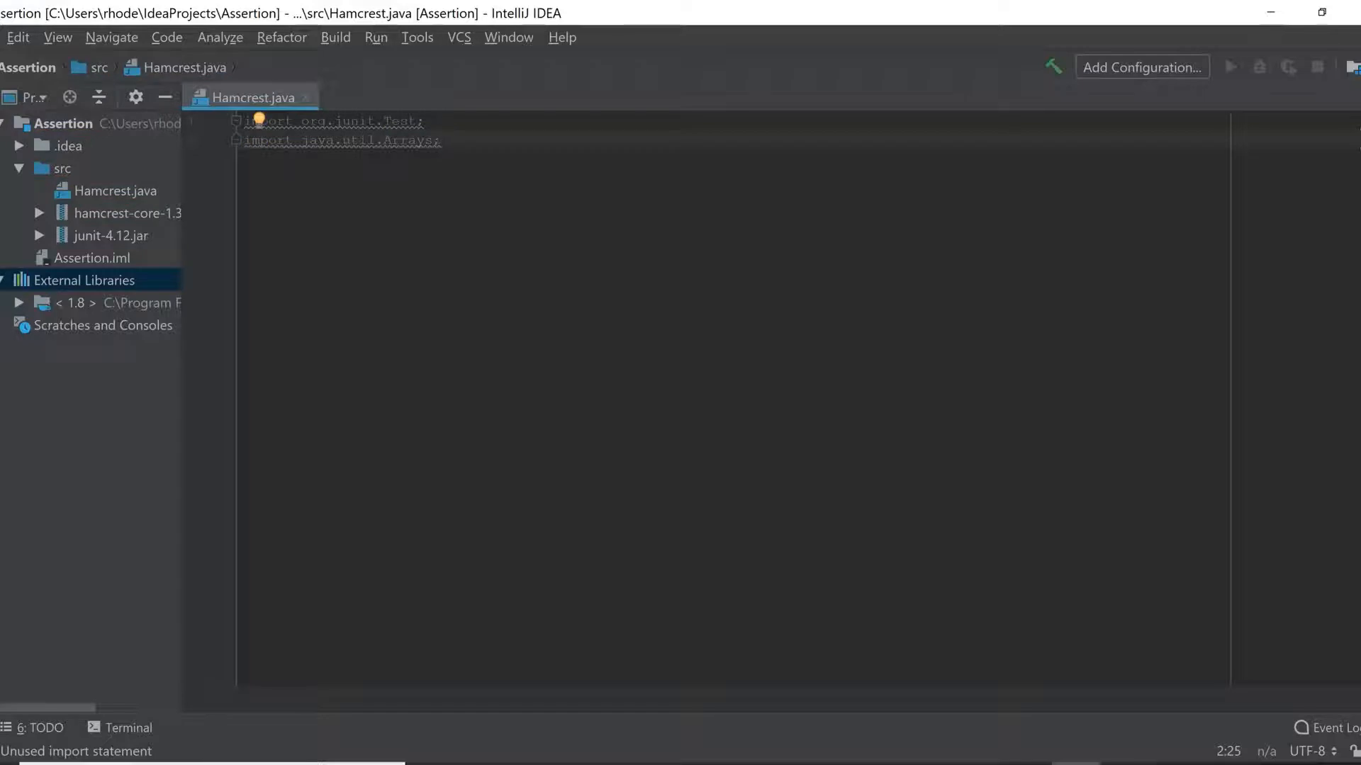
Step: Add 'import java.util.List;' and move to a new line
{"action": "type", "text": "import java."}
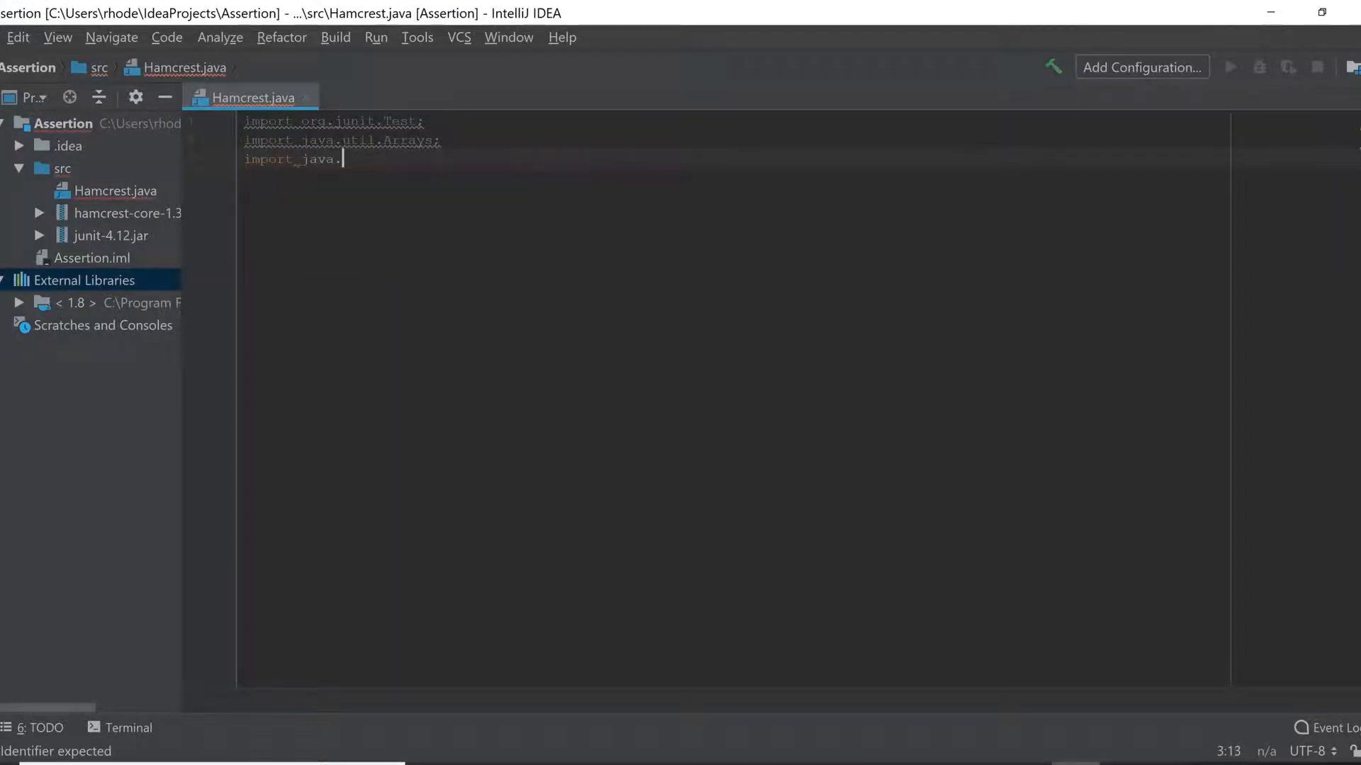
{"action": "type", "text": "util."}
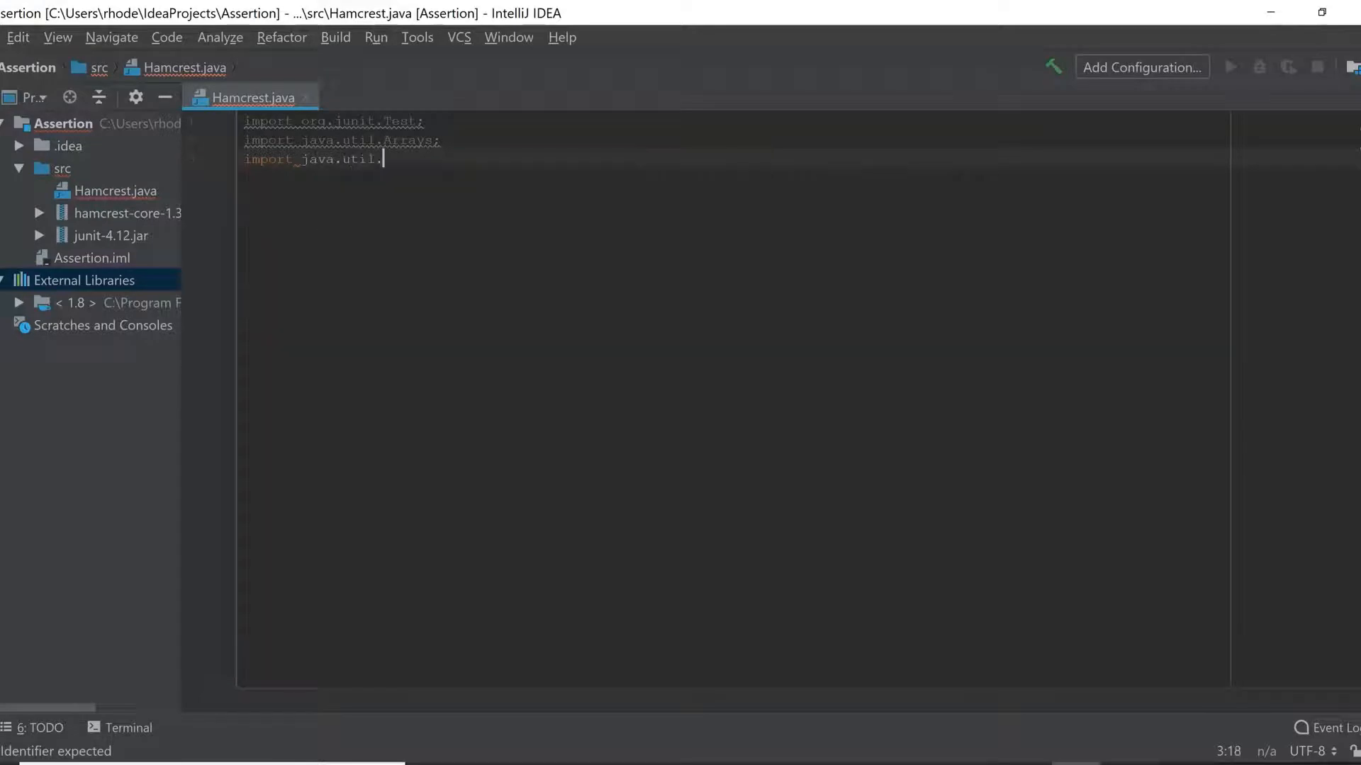
{"action": "type", "text": "Li"}
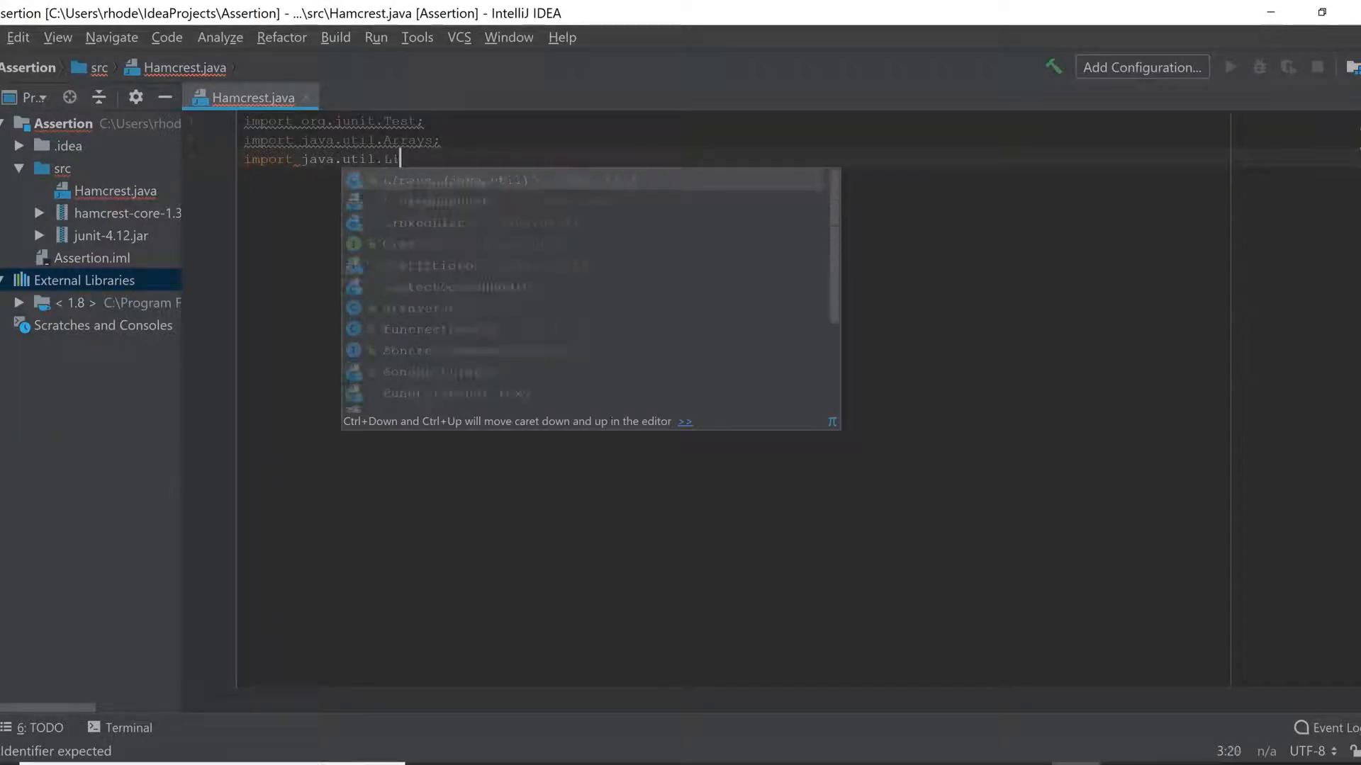
{"action": "type", "text": "List;"}
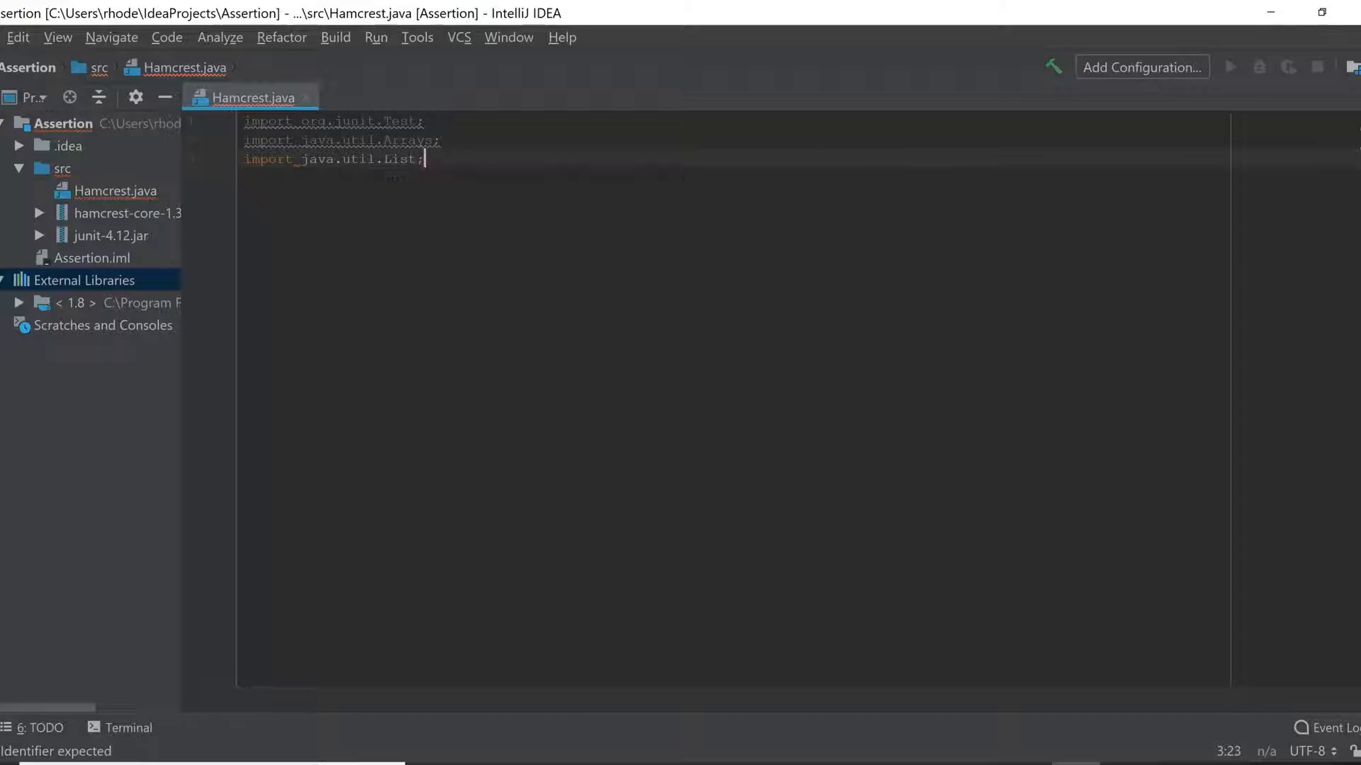
{"action": "key", "text": "enter"}
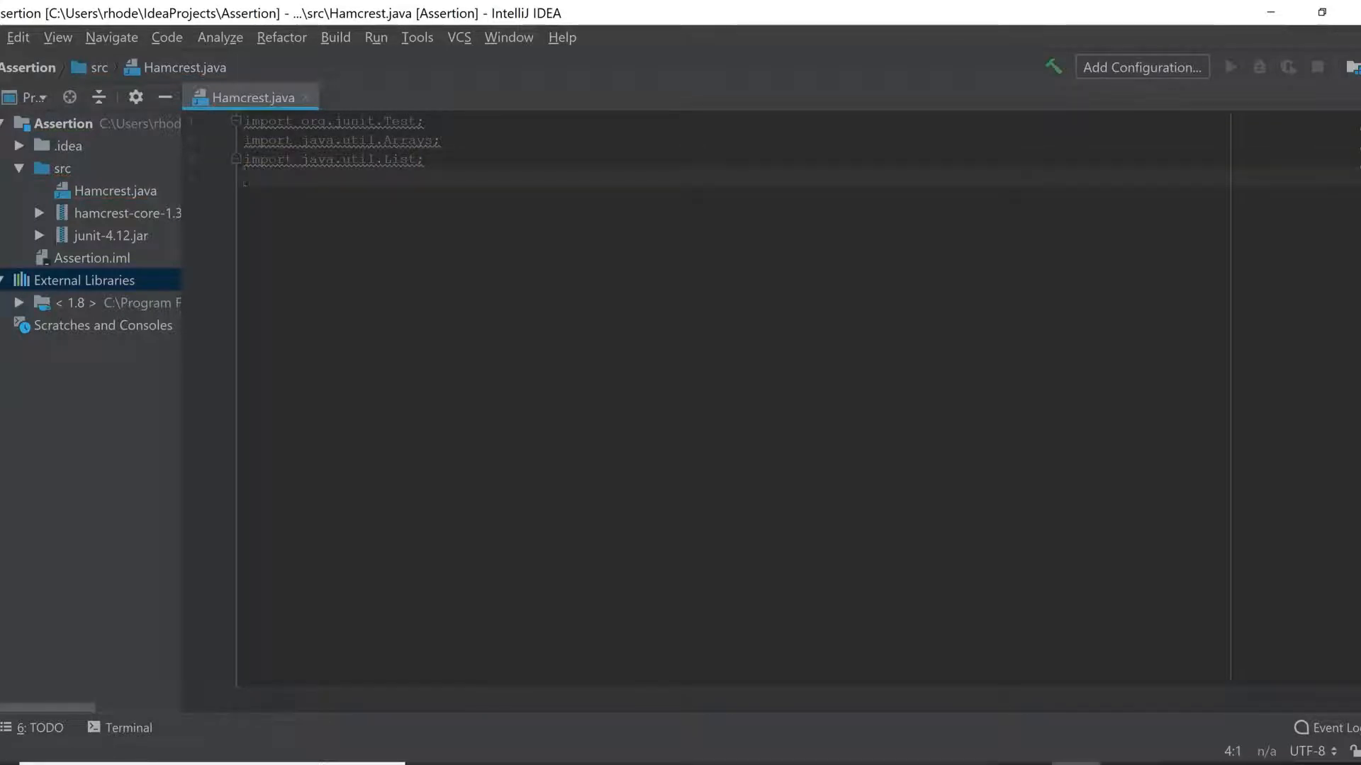
Step: Add 'import static org.junit.Assert.*;'
{"action": "type", "text": "import"}
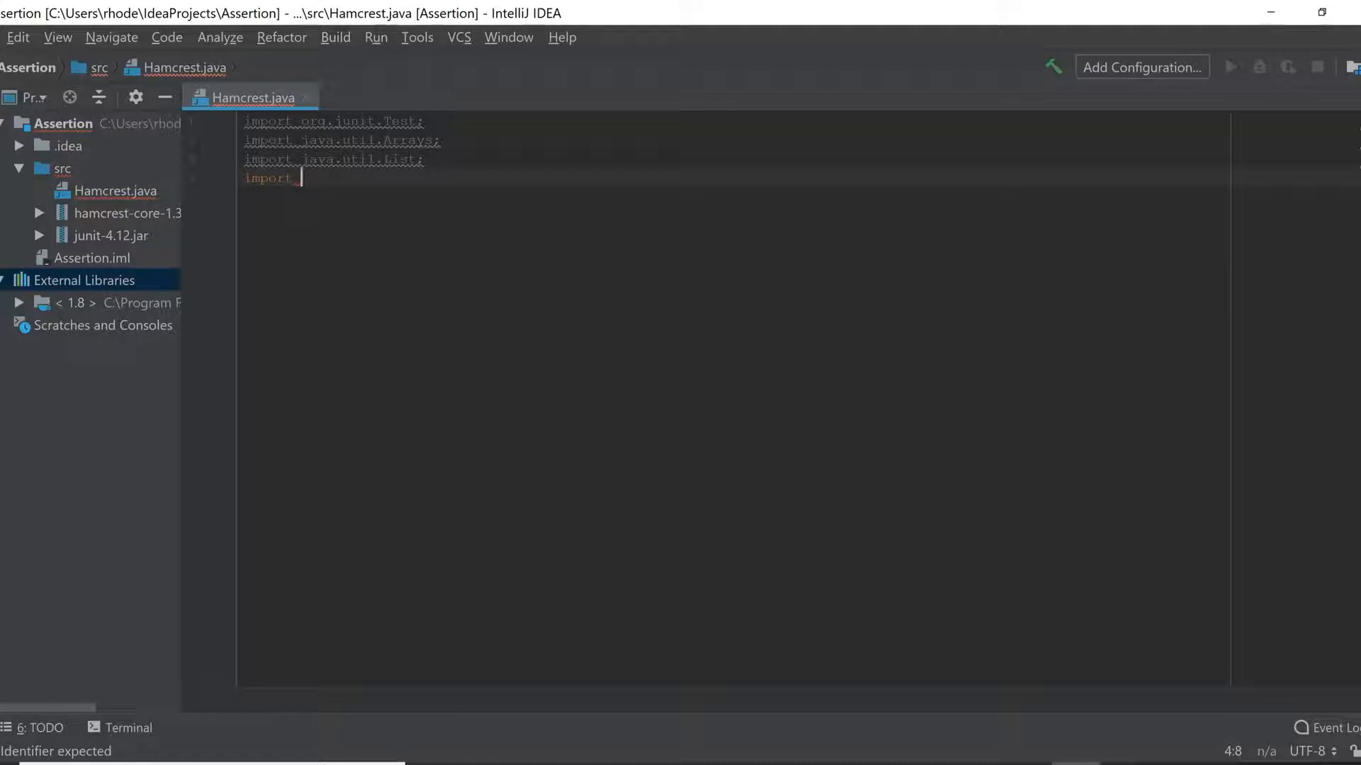
{"action": "type", "text": "static"}
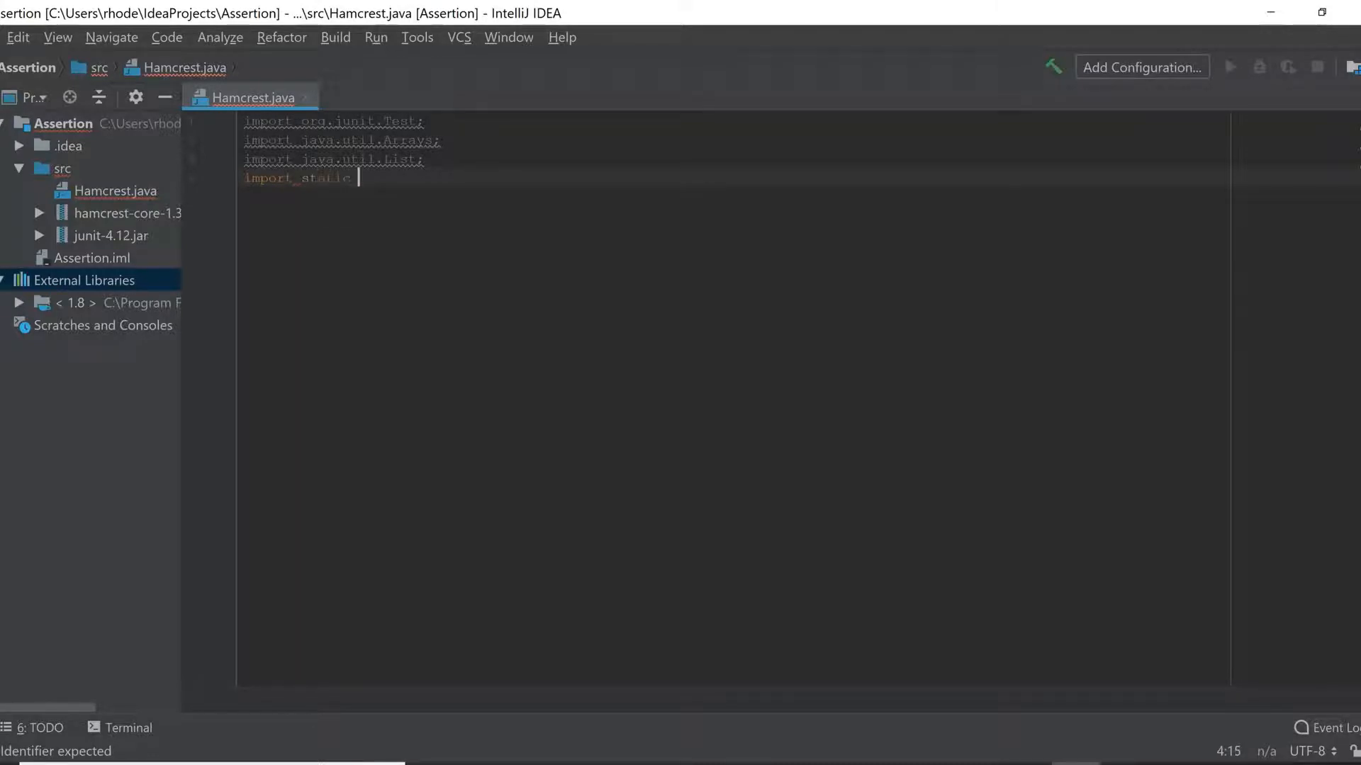
{"action": "type", "text": "org.junit."}
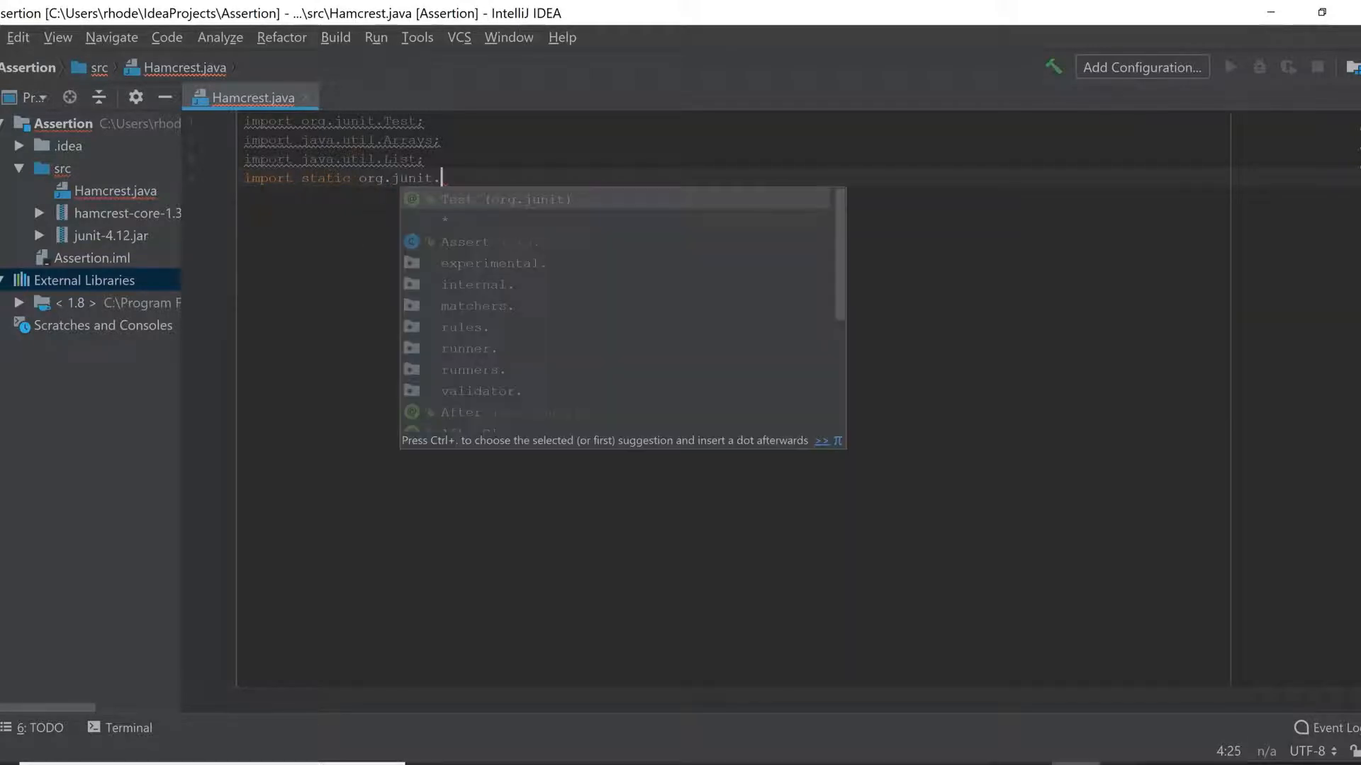
{"action": "type", "text": "A"}
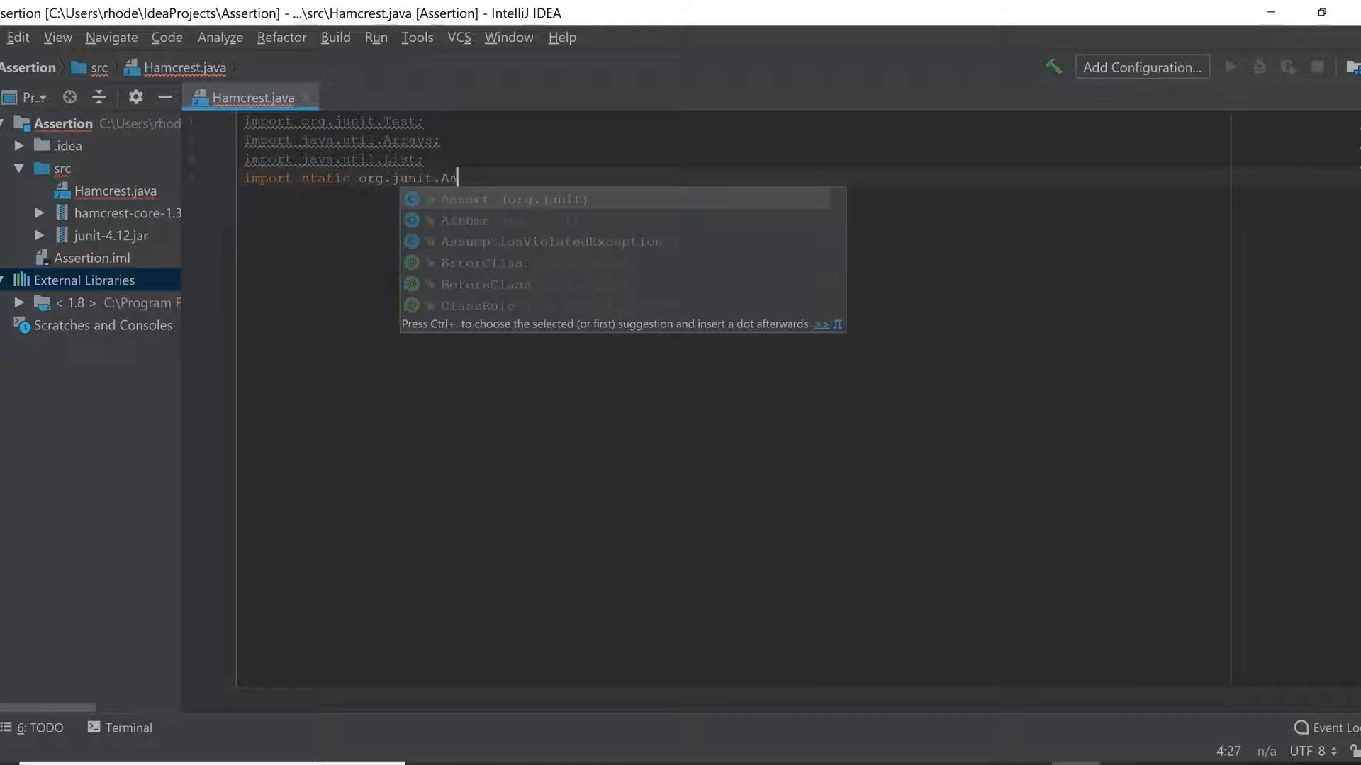
{"action": "type", "text": "sser"}
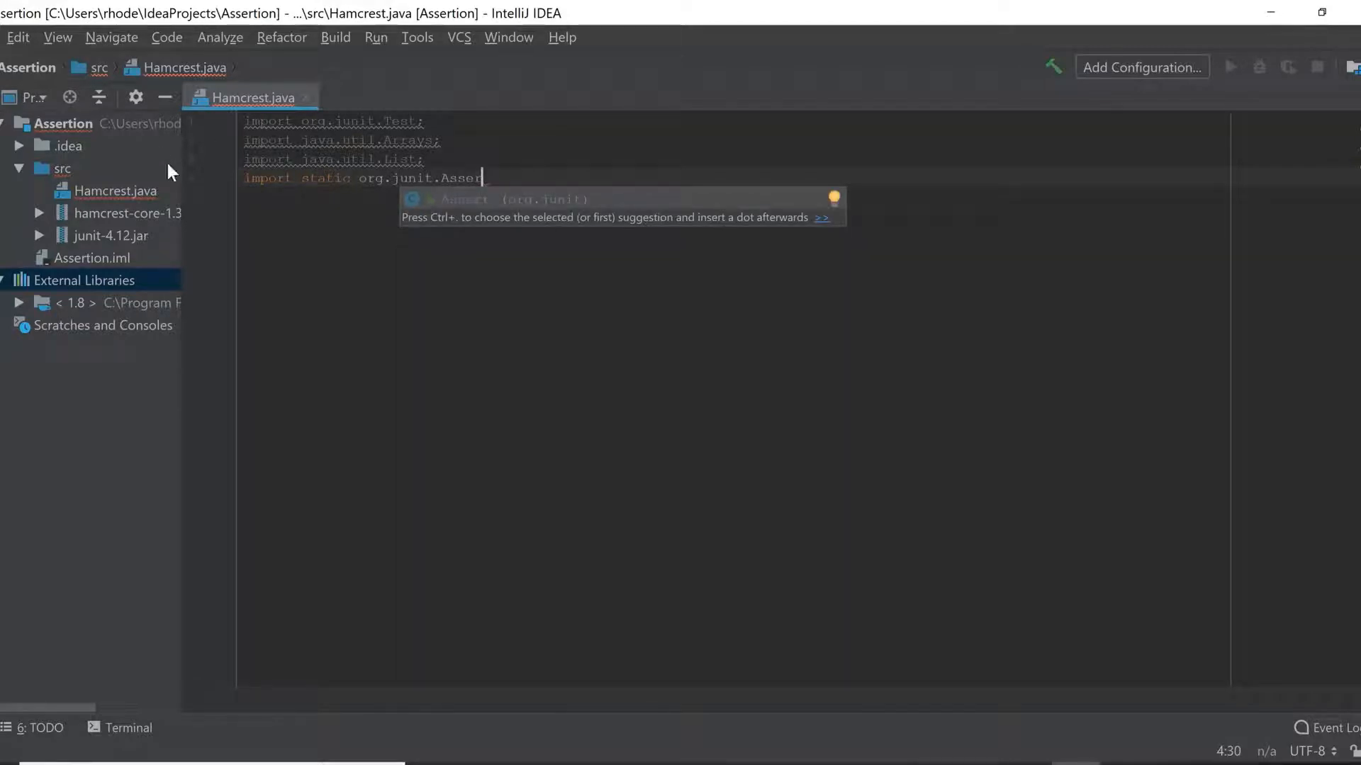
{"action": "mouse_move", "coordinate": [128, 243]}
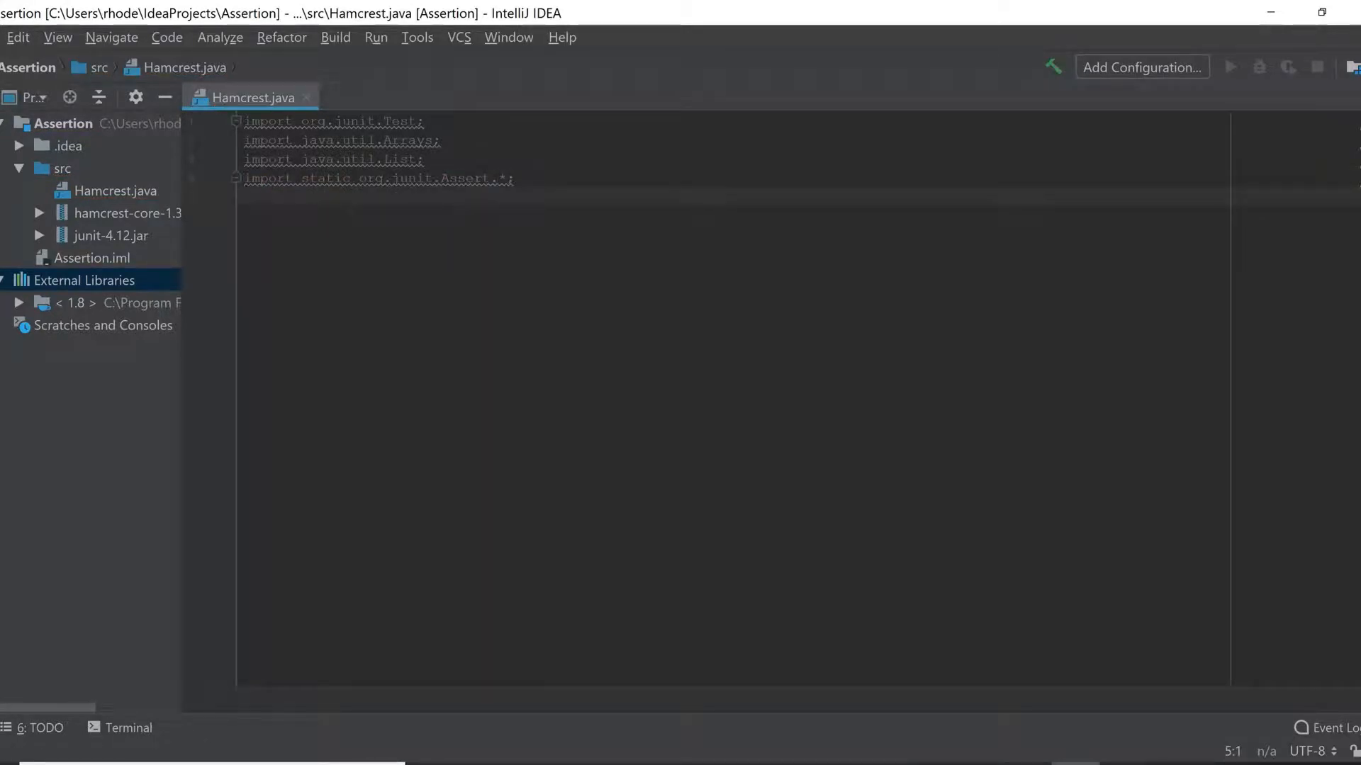
Step: Add 'import static org.hamcrest.CoreMatchers.hasItems;'
{"action": "type", "text": "import"}
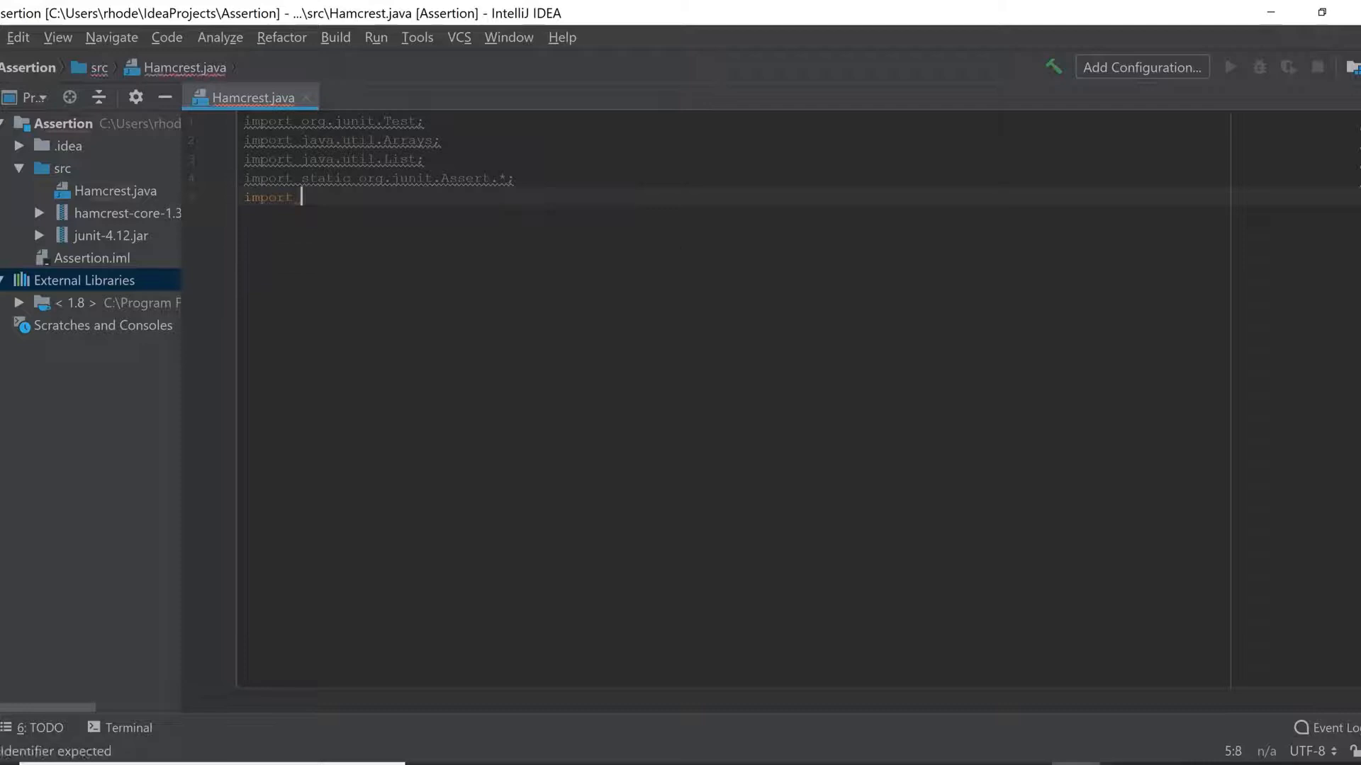
{"action": "type", "text": "static"}
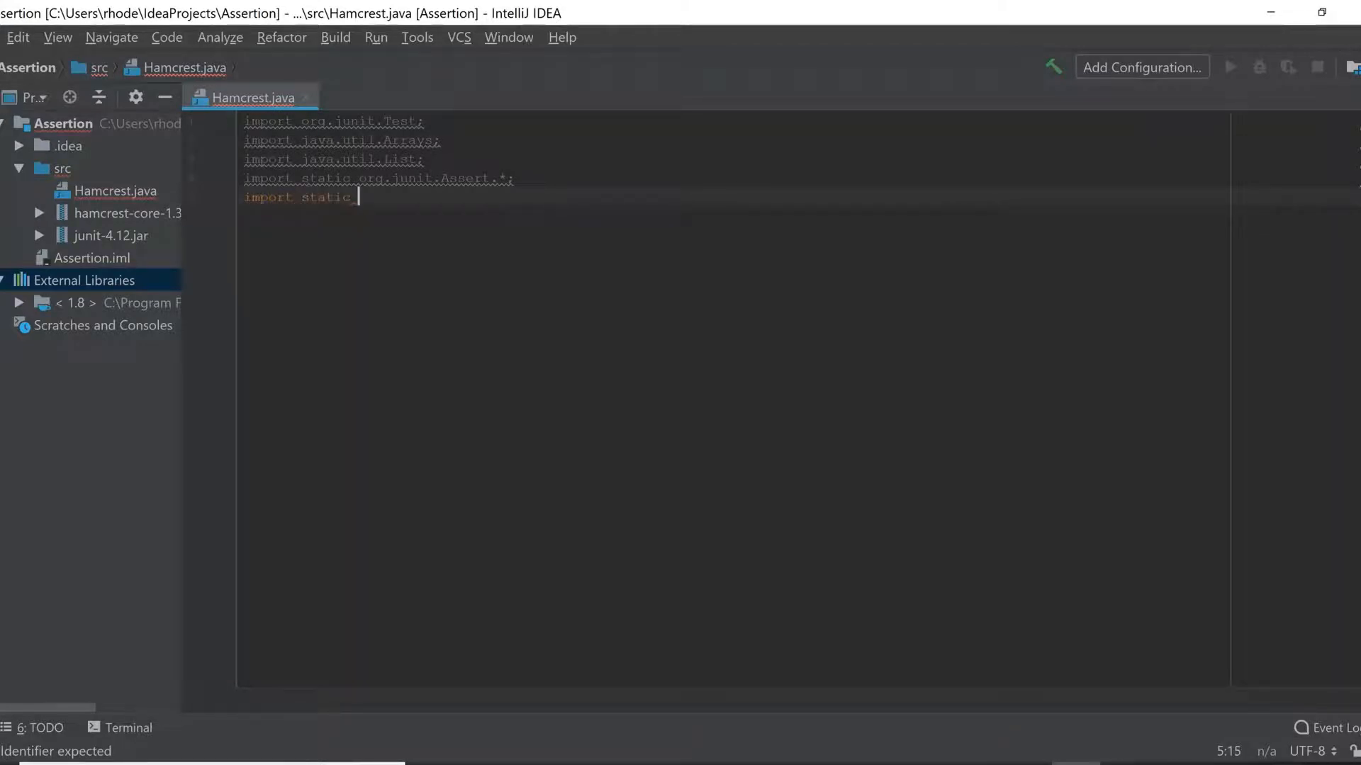
{"action": "type", "text": "or"}
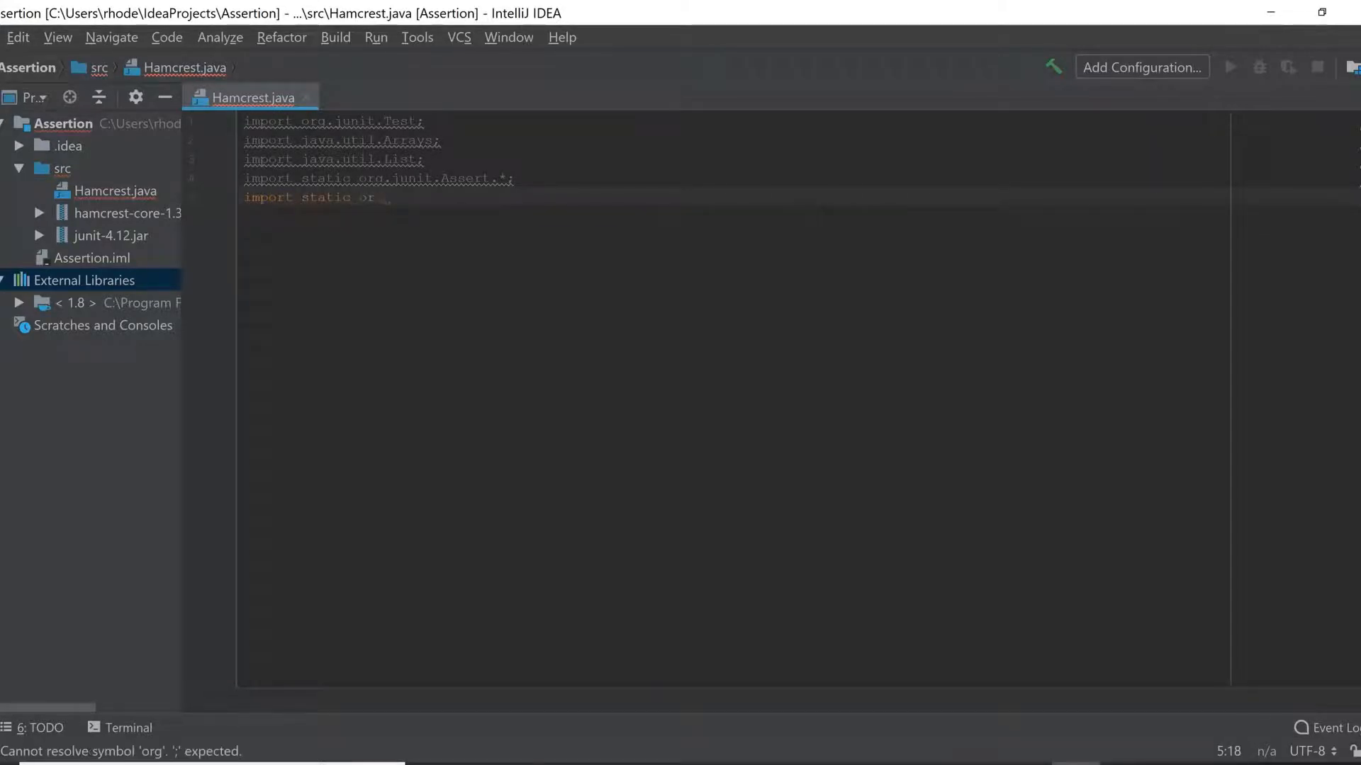
{"action": "type", "text": "g.hamcrest."}
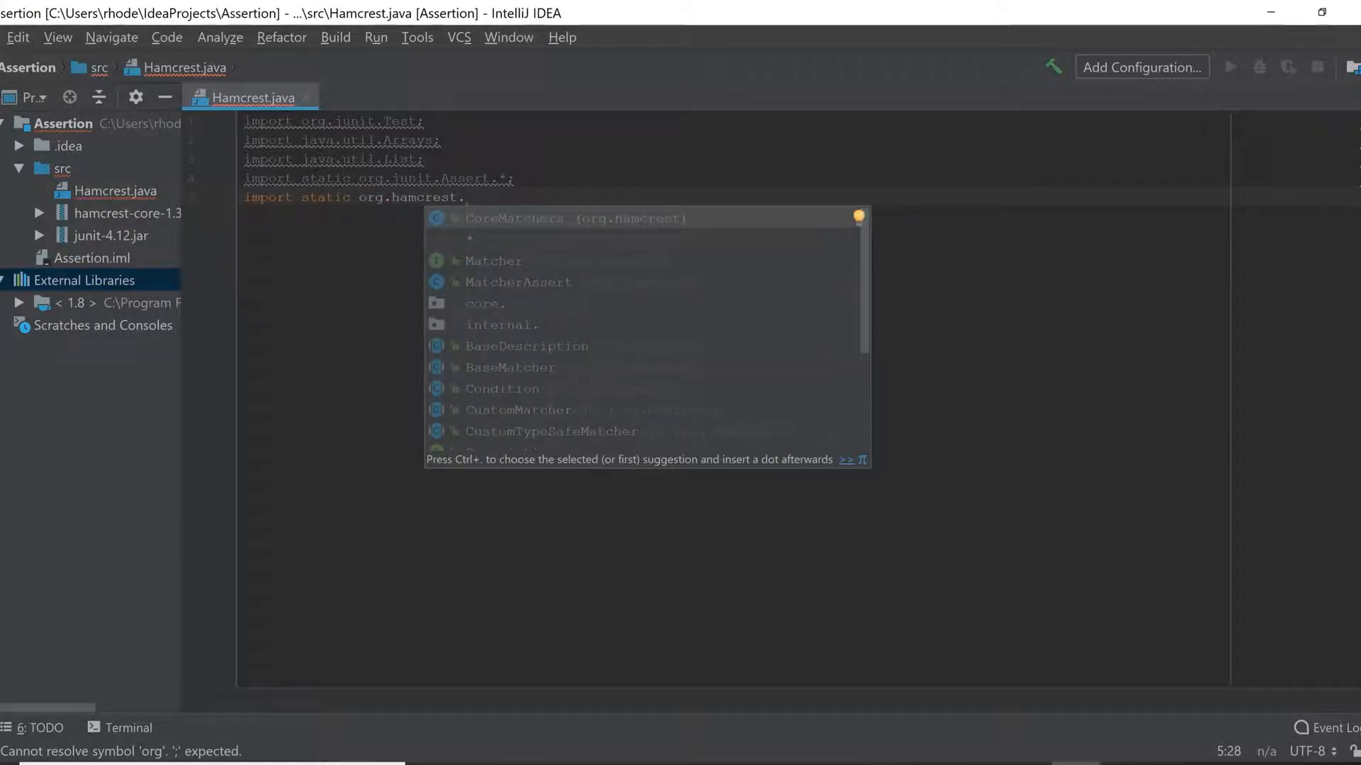
{"action": "type", "text": "CoreMatchers."}
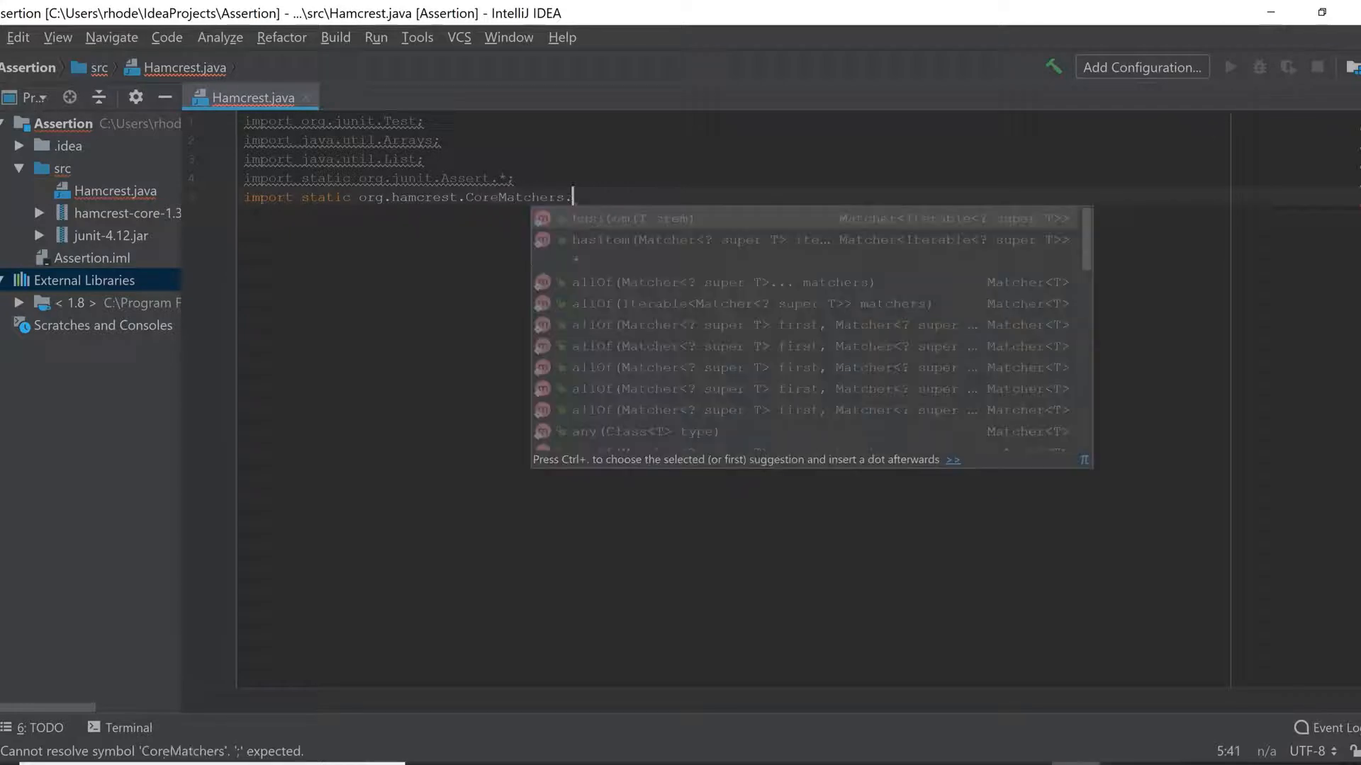
{"action": "type", "text": "hasItems"}
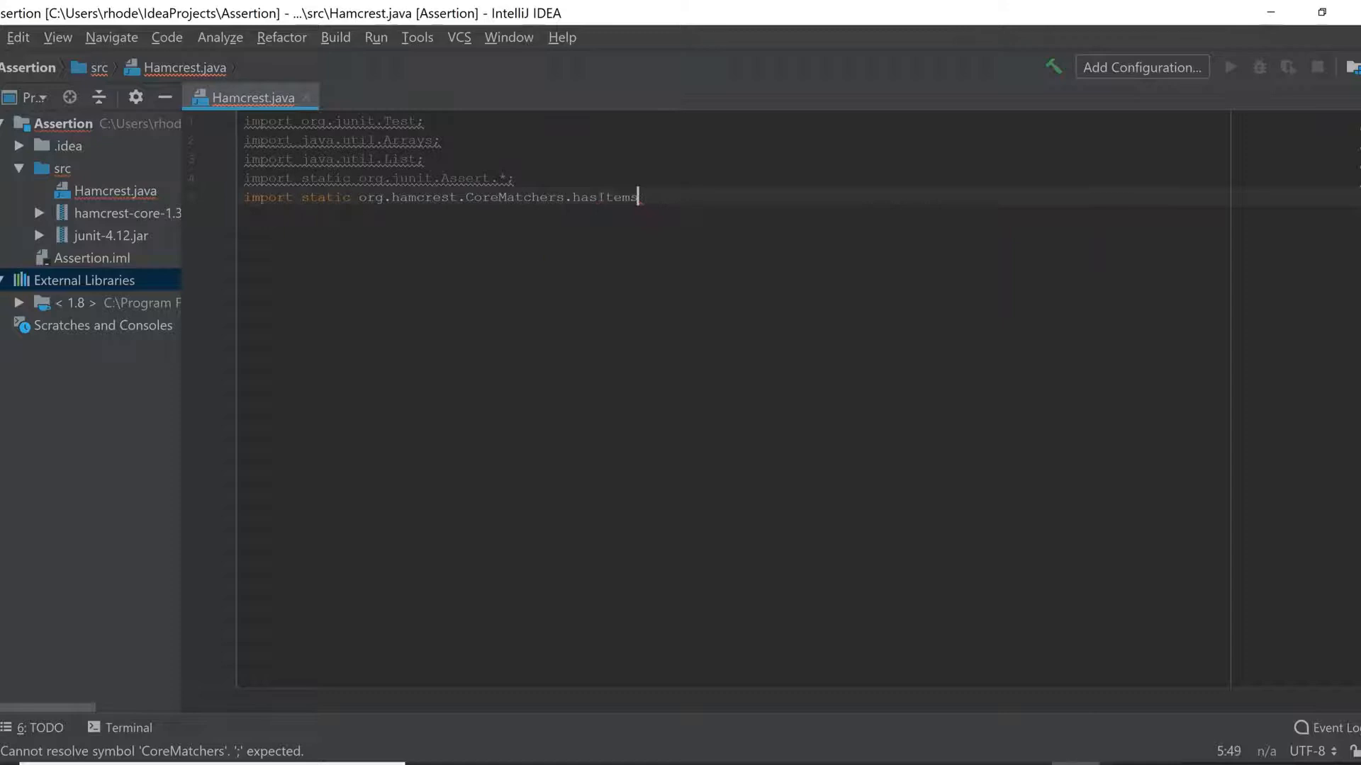
{"action": "type", "text": ";"}
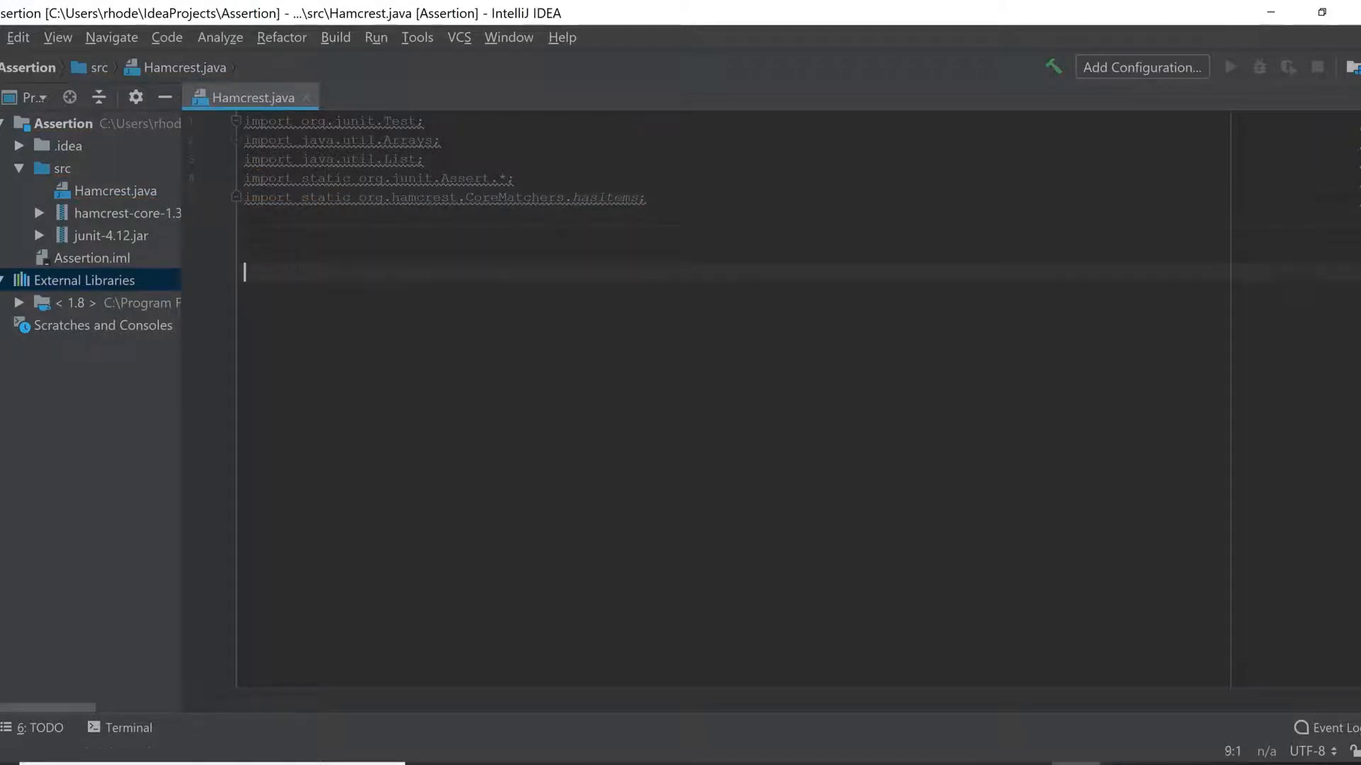
{"action": "type", "text": "p"}
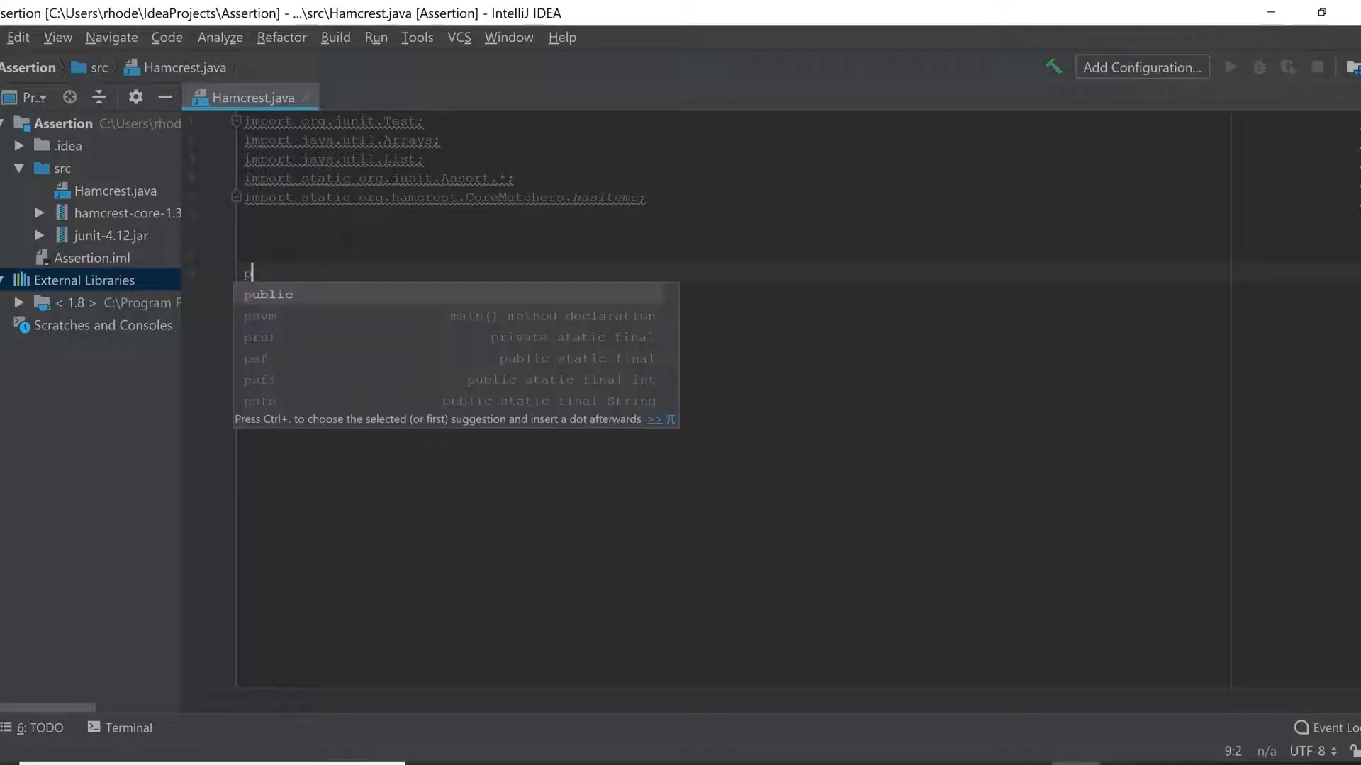
{"action": "type", "text": "public class"}
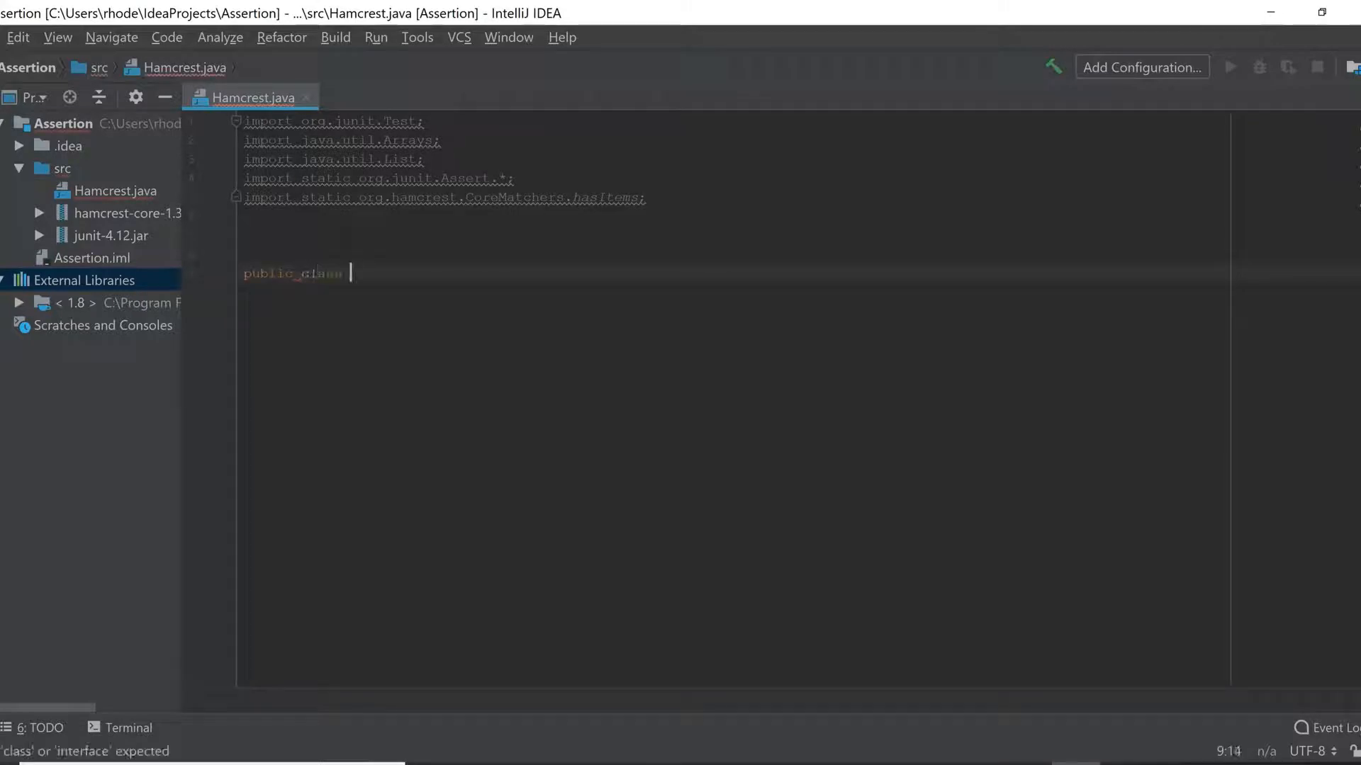
{"action": "type", "text": "Hm"}
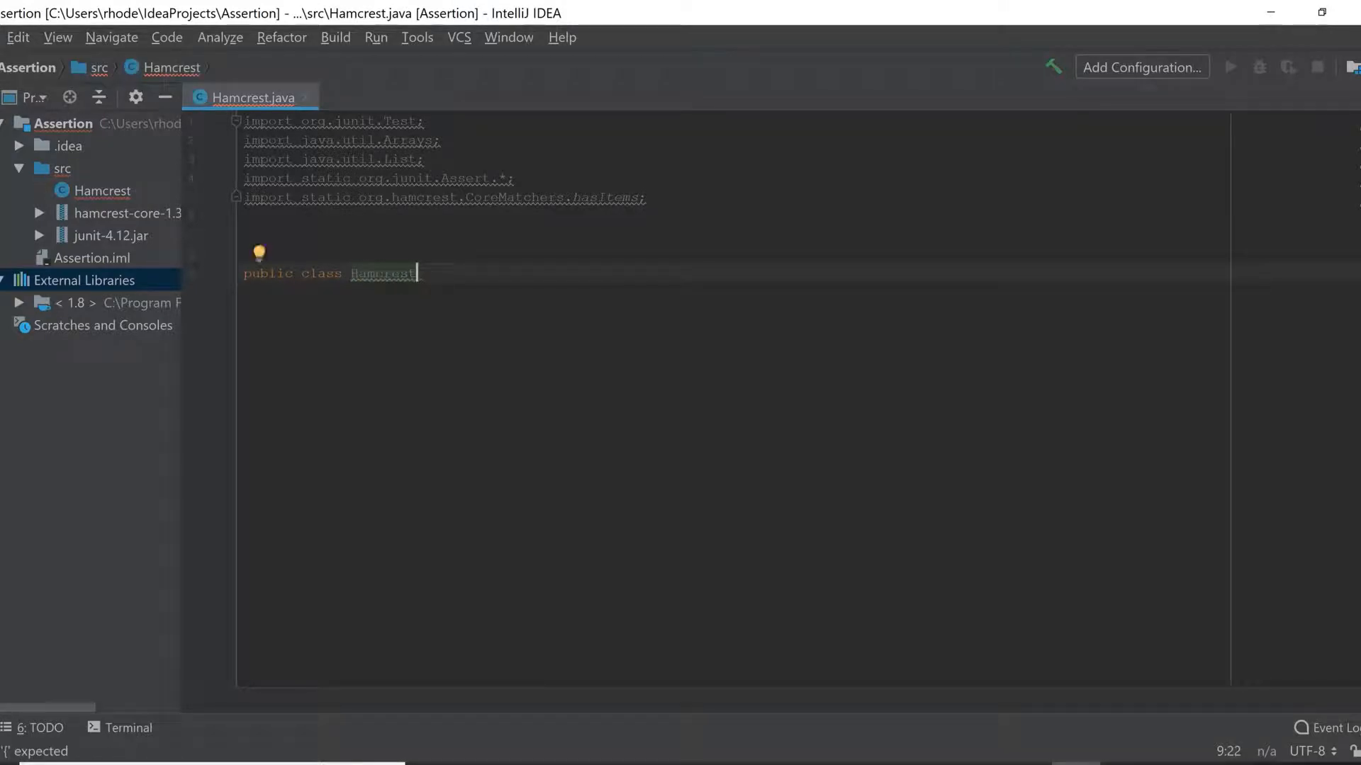
{"action": "type", "text": "{"}
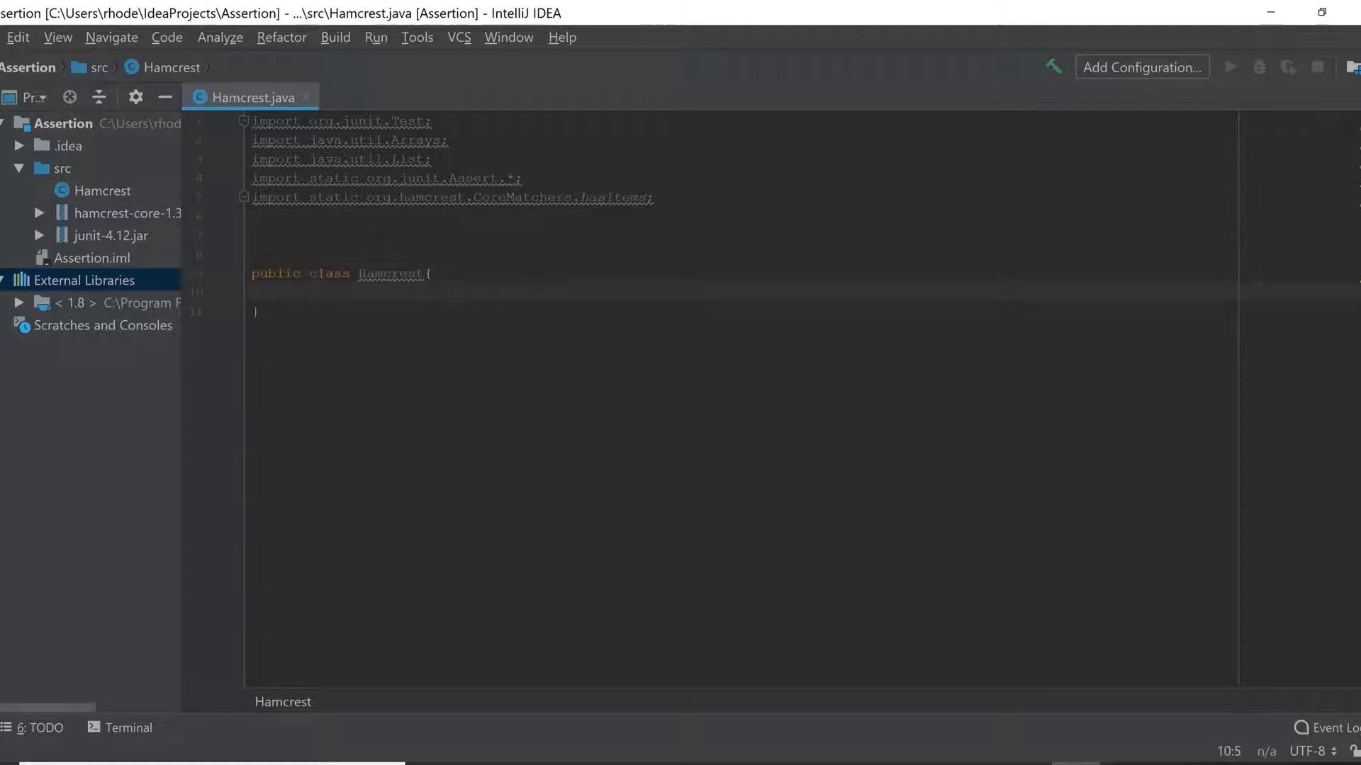
{"action": "type", "text": "@Test"}
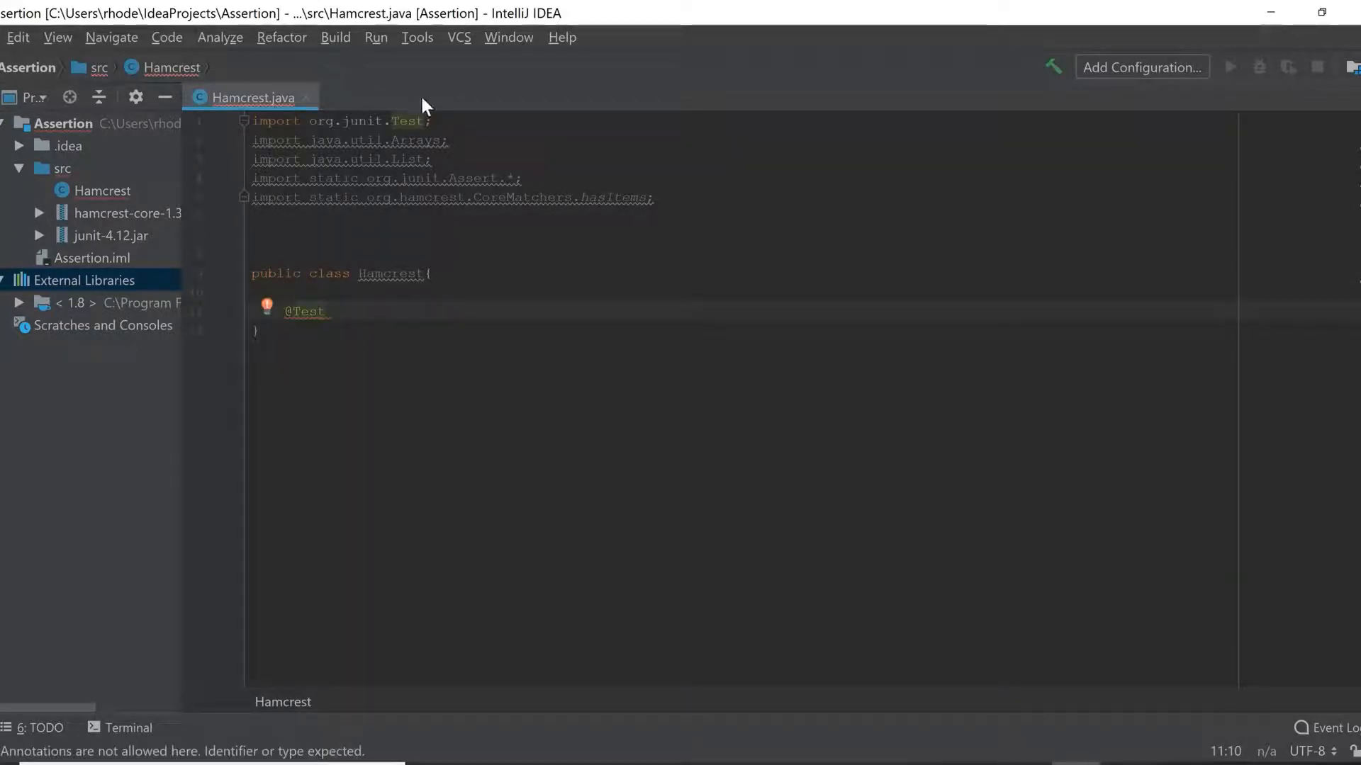
{"action": "left_click", "coordinate": [327, 311]}
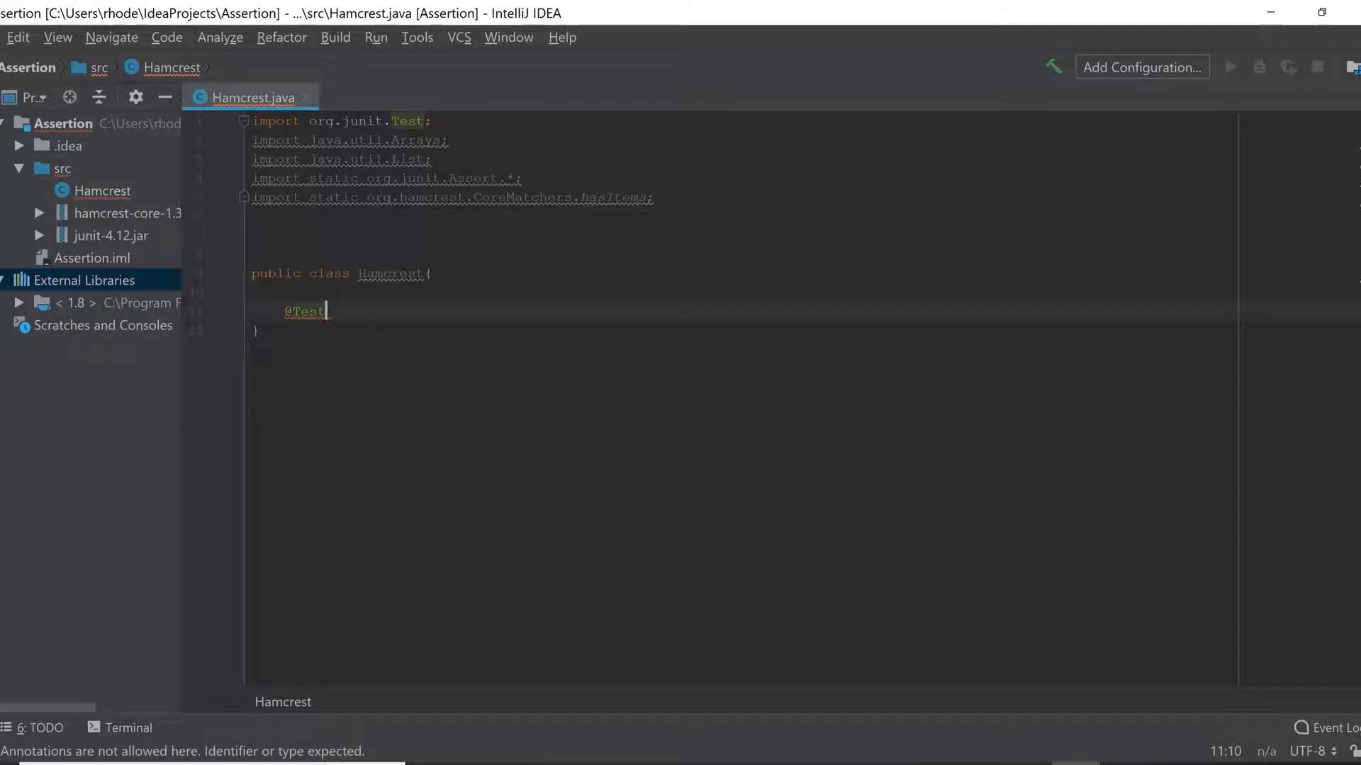
{"action": "key", "text": "enter"}
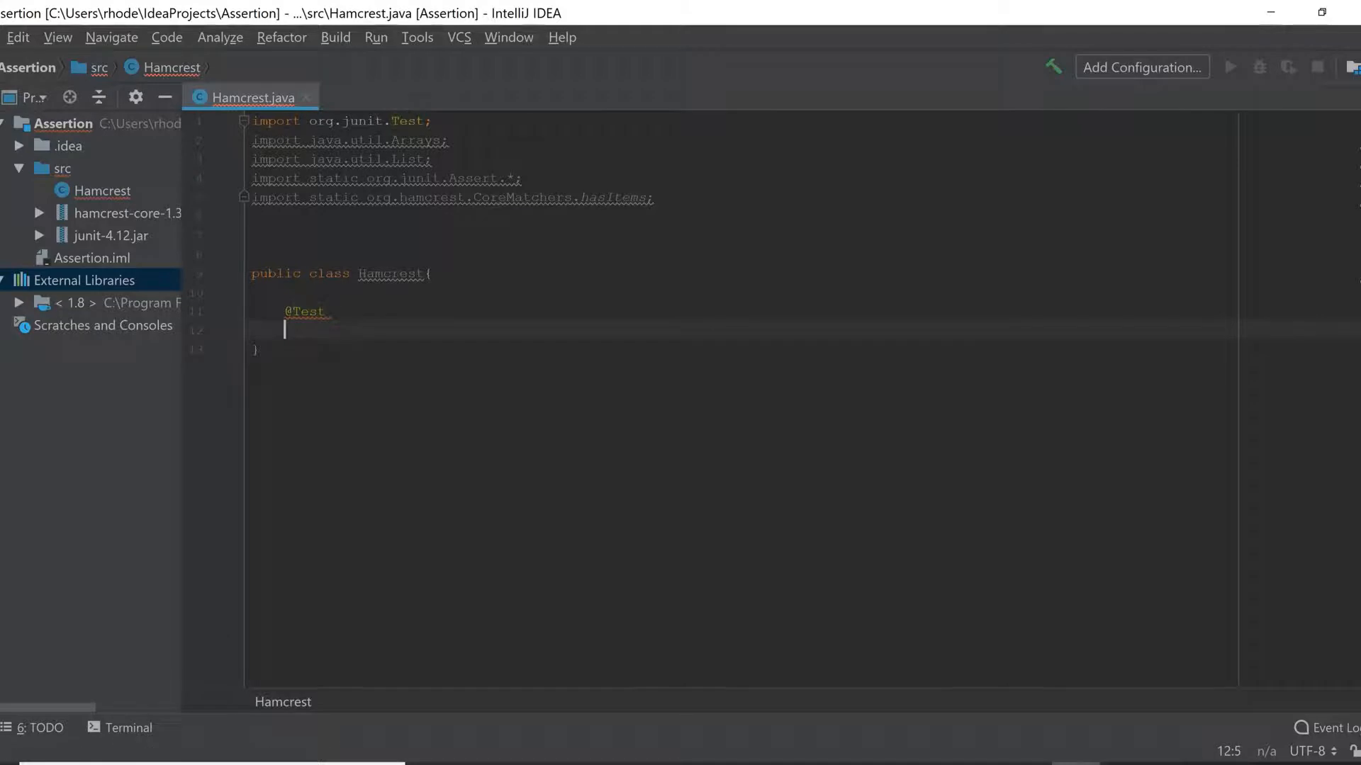
{"action": "type", "text": "public void c"}
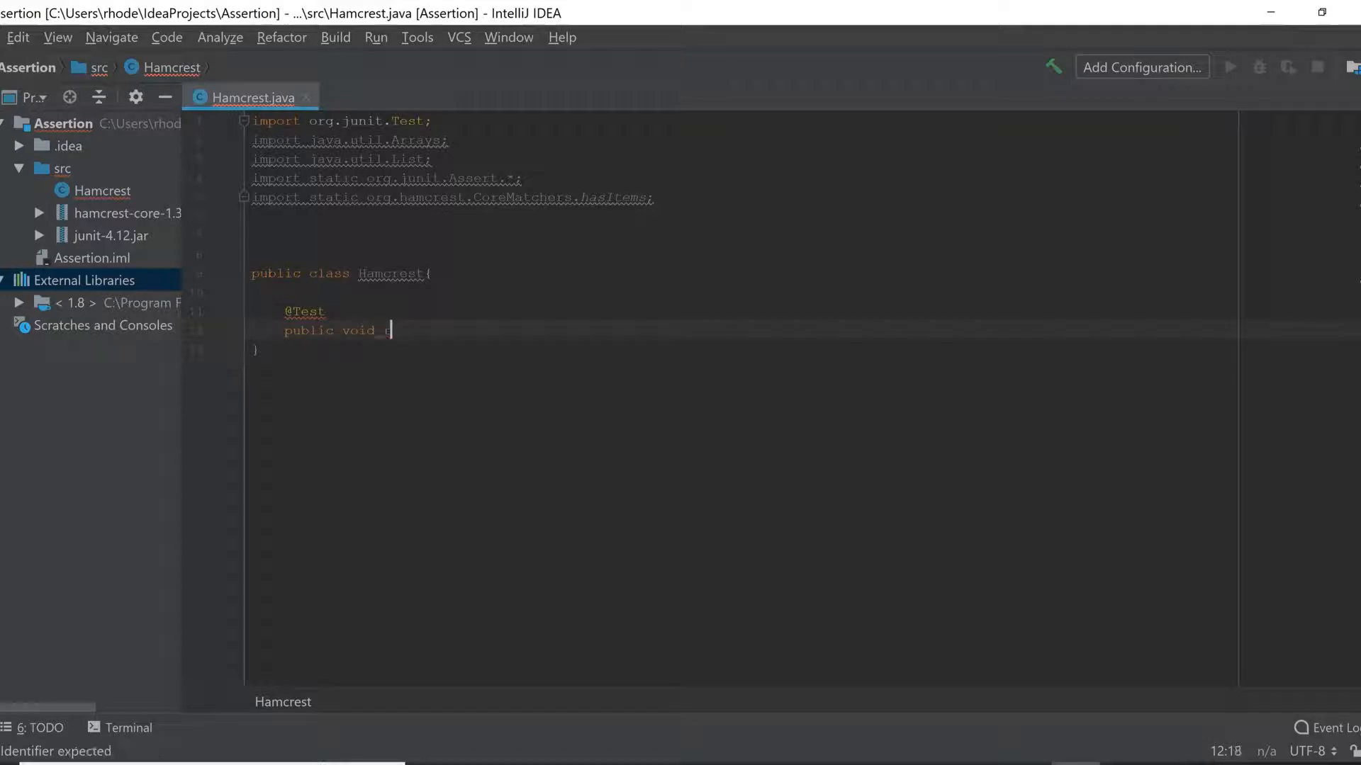
{"action": "type", "text": "test("}
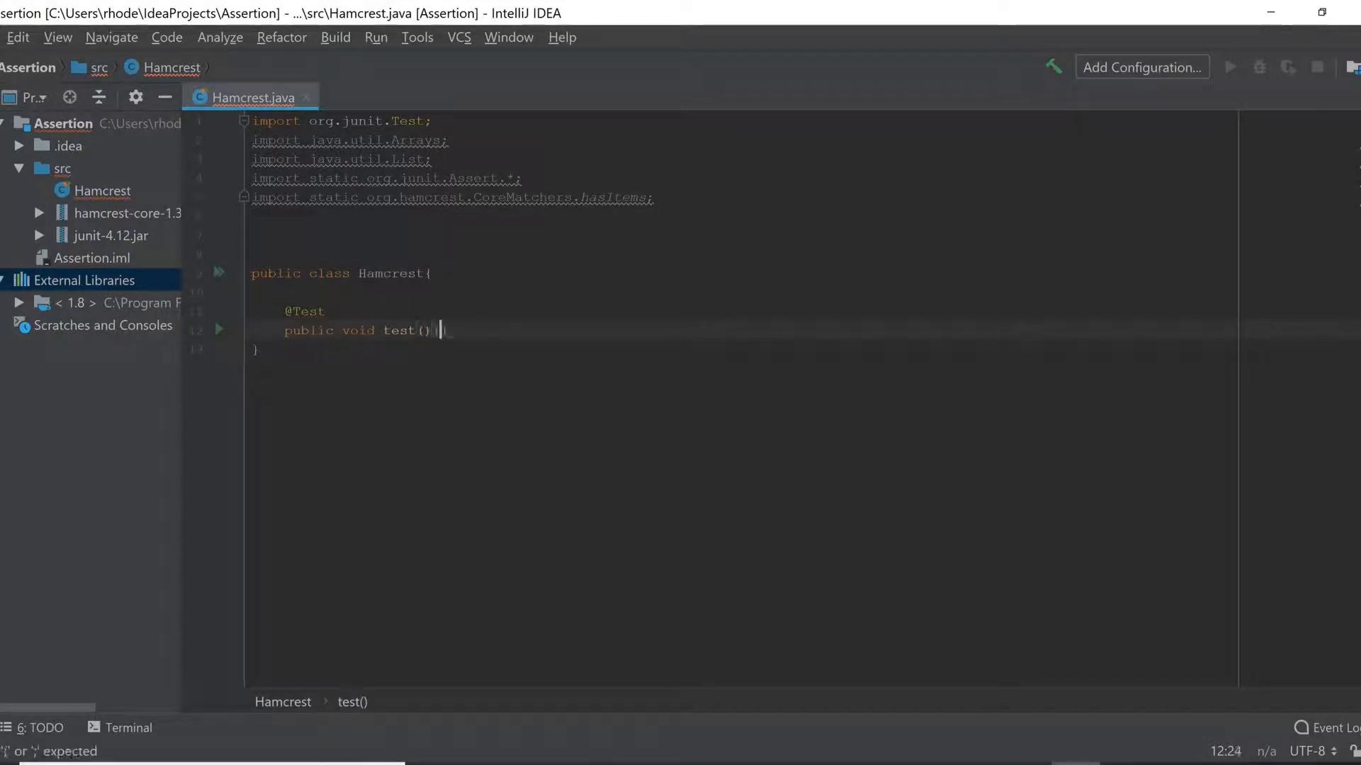
{"action": "type", "text": "{"}
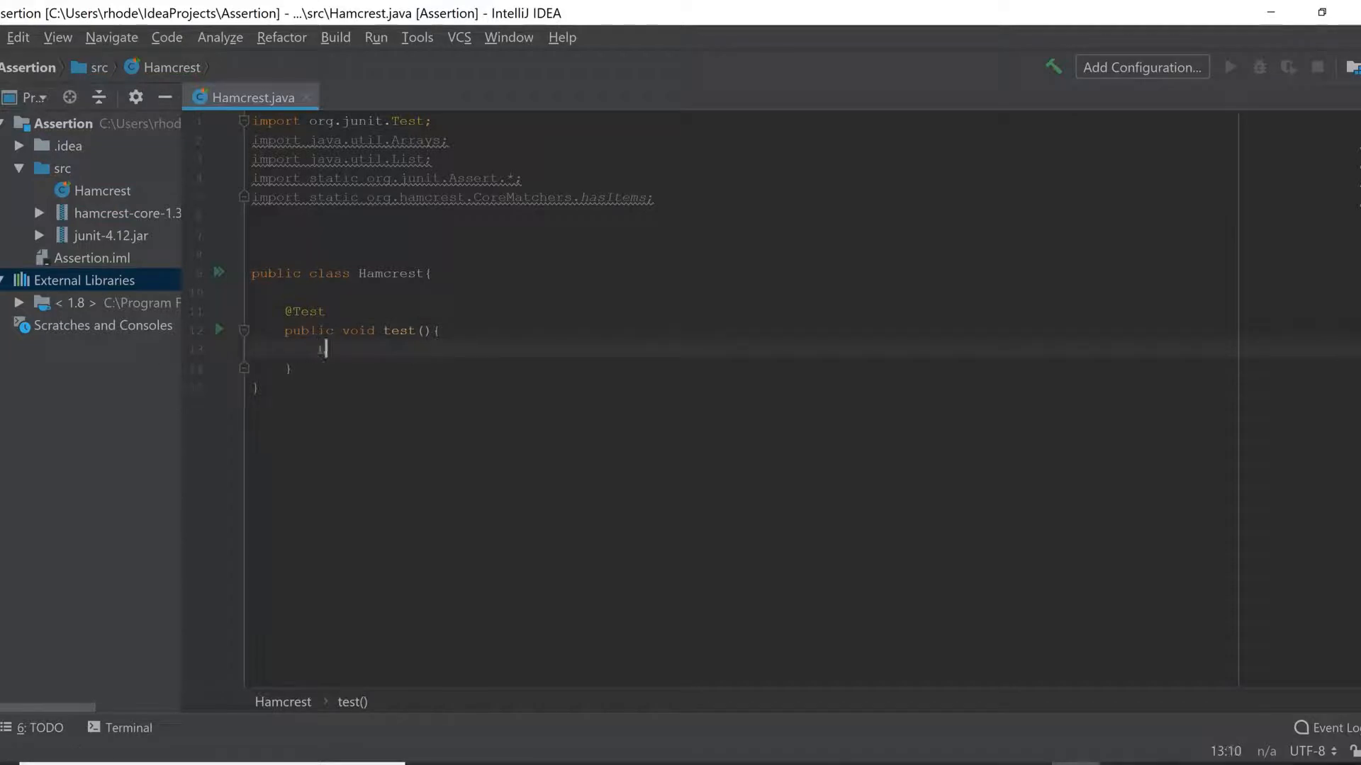
Step: Write List<Integer> ages = Arrays.asList(18, 26, 72, 80); inside the method
{"action": "type", "text": "L"}
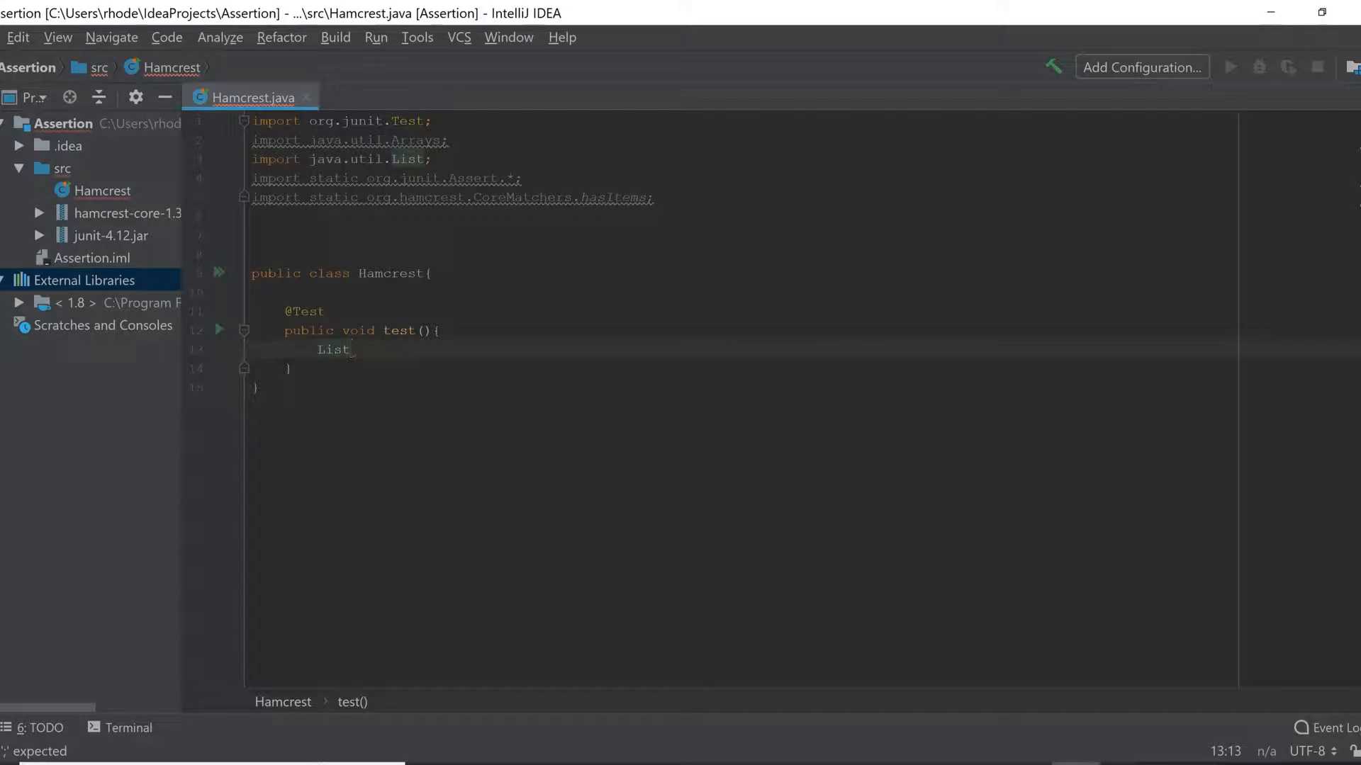
{"action": "type", "text": "<Integer>"}
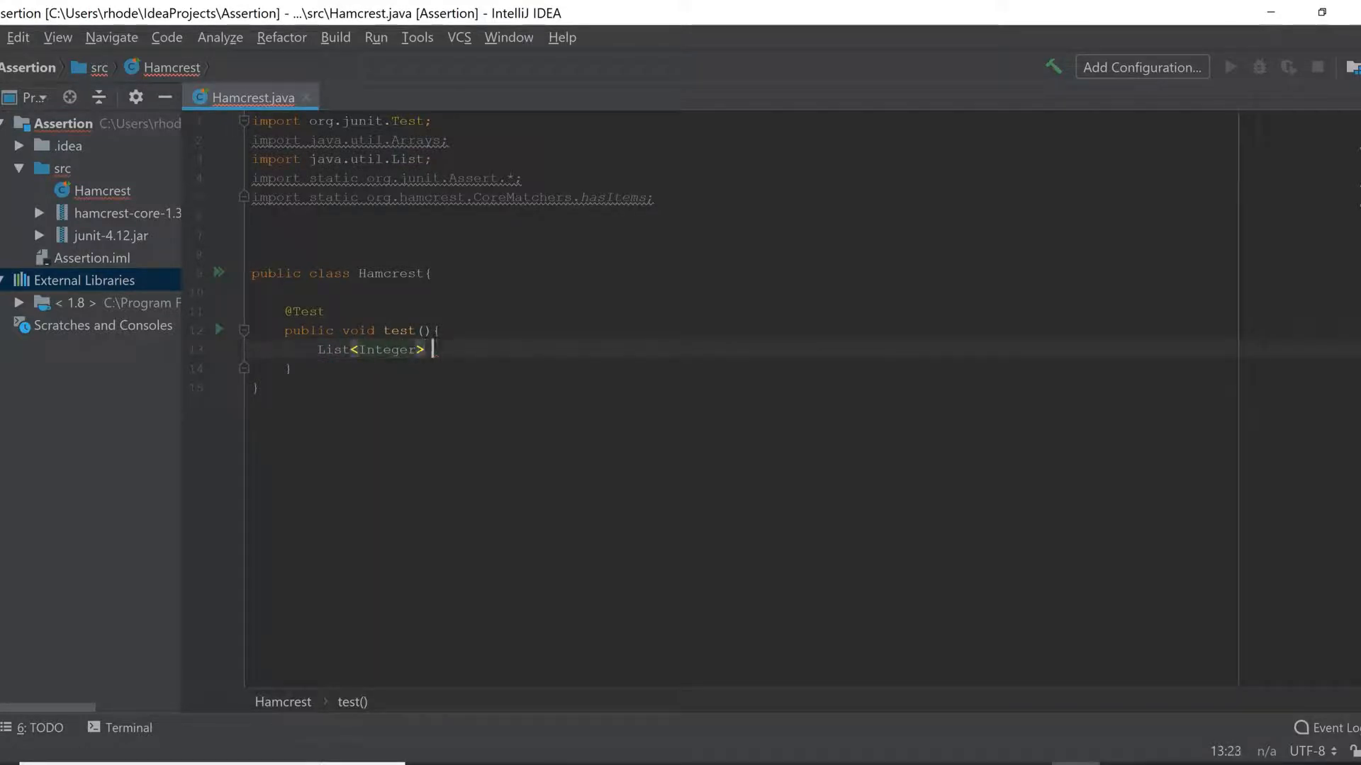
{"action": "type", "text": "ages"}
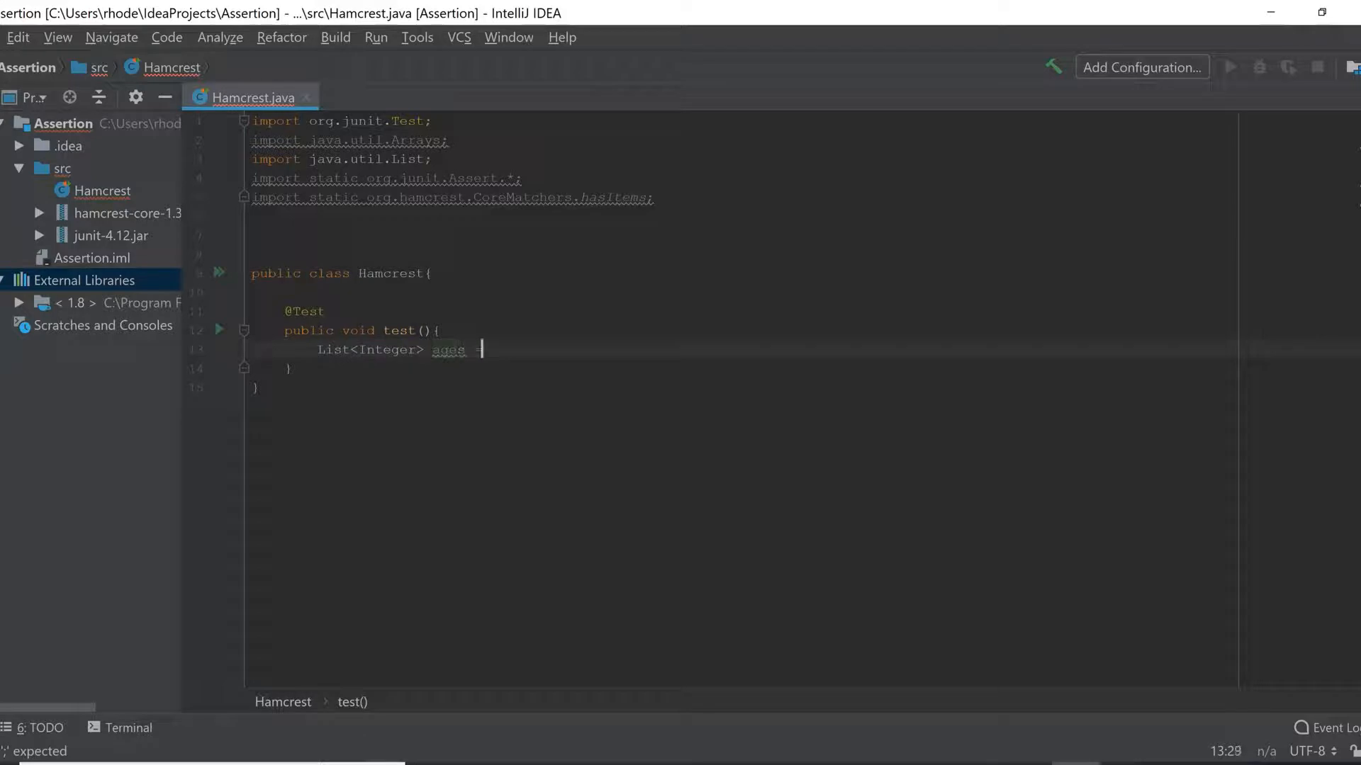
{"action": "type", "text": "= Arrays.asList("}
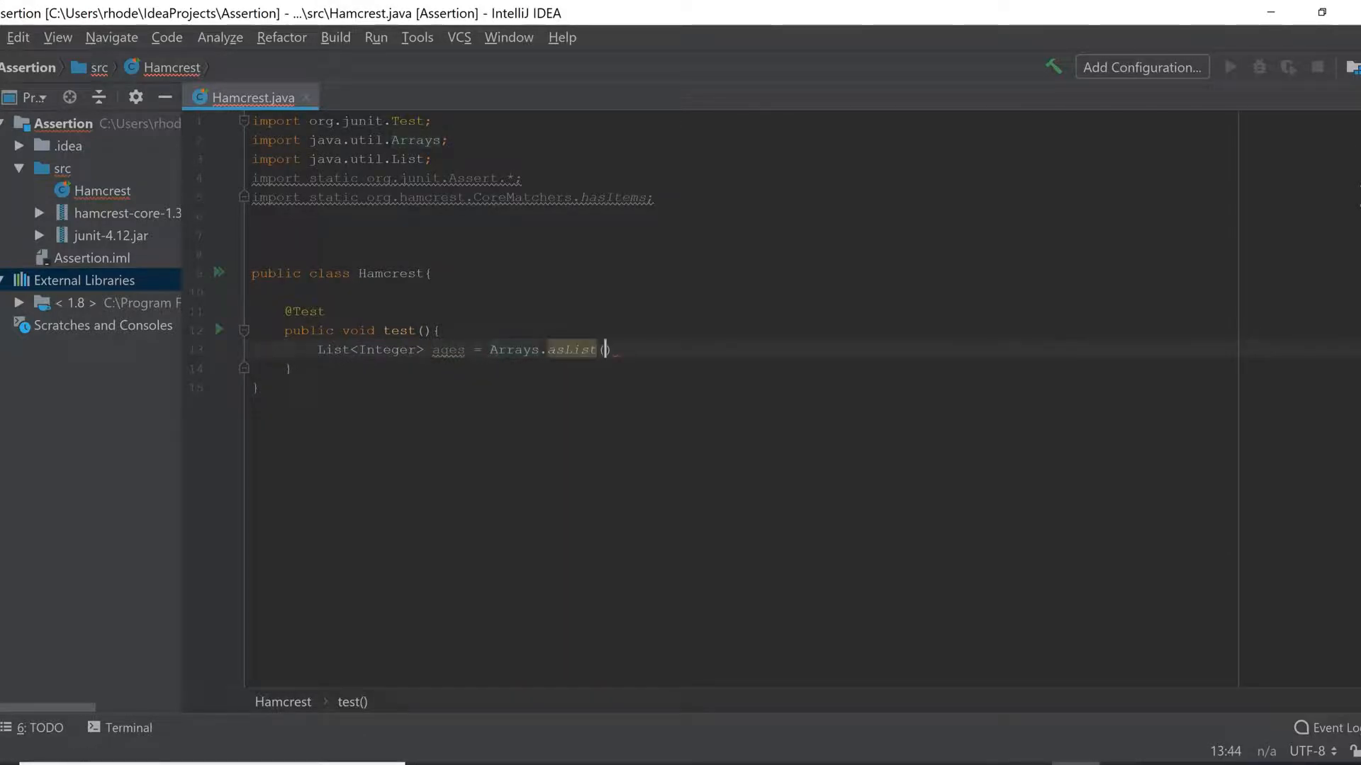
{"action": "mouse_move", "coordinate": [608, 350]}
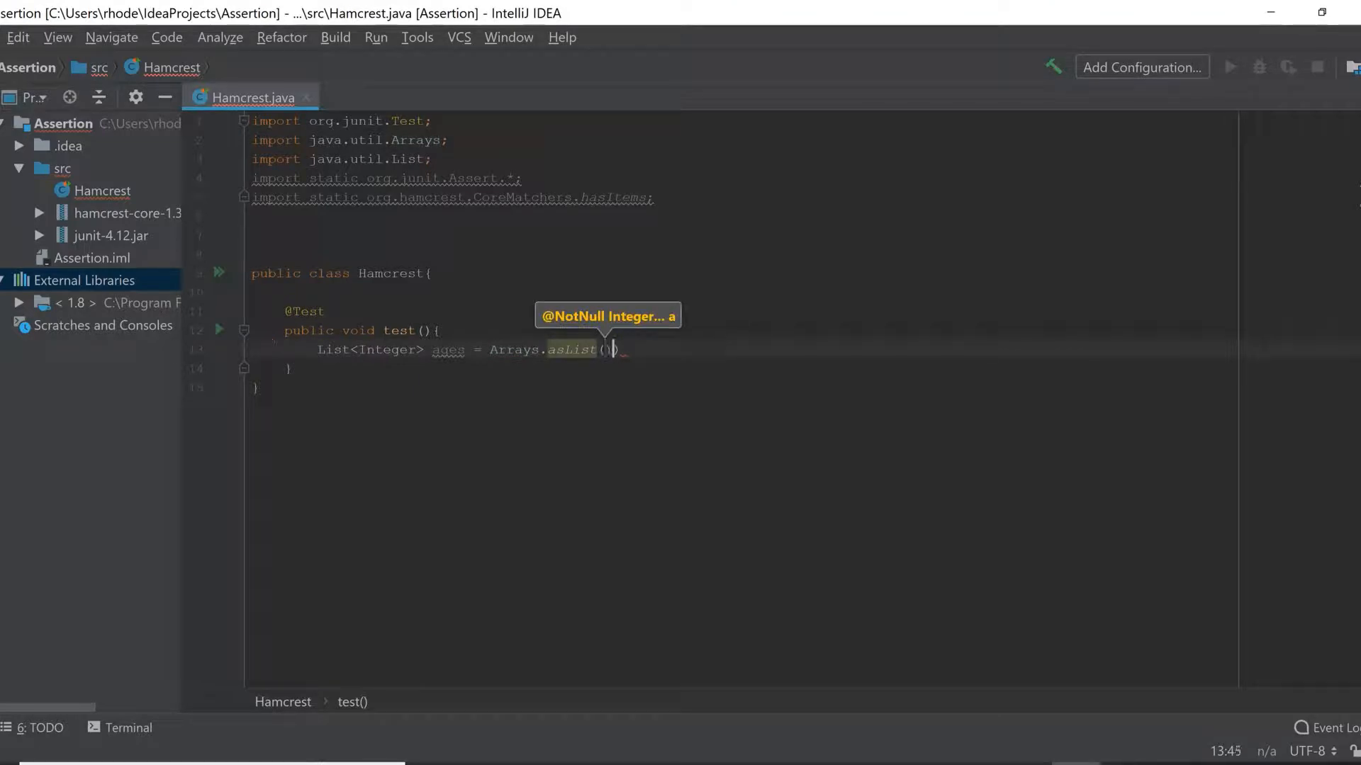
{"action": "type", "text": "10"}
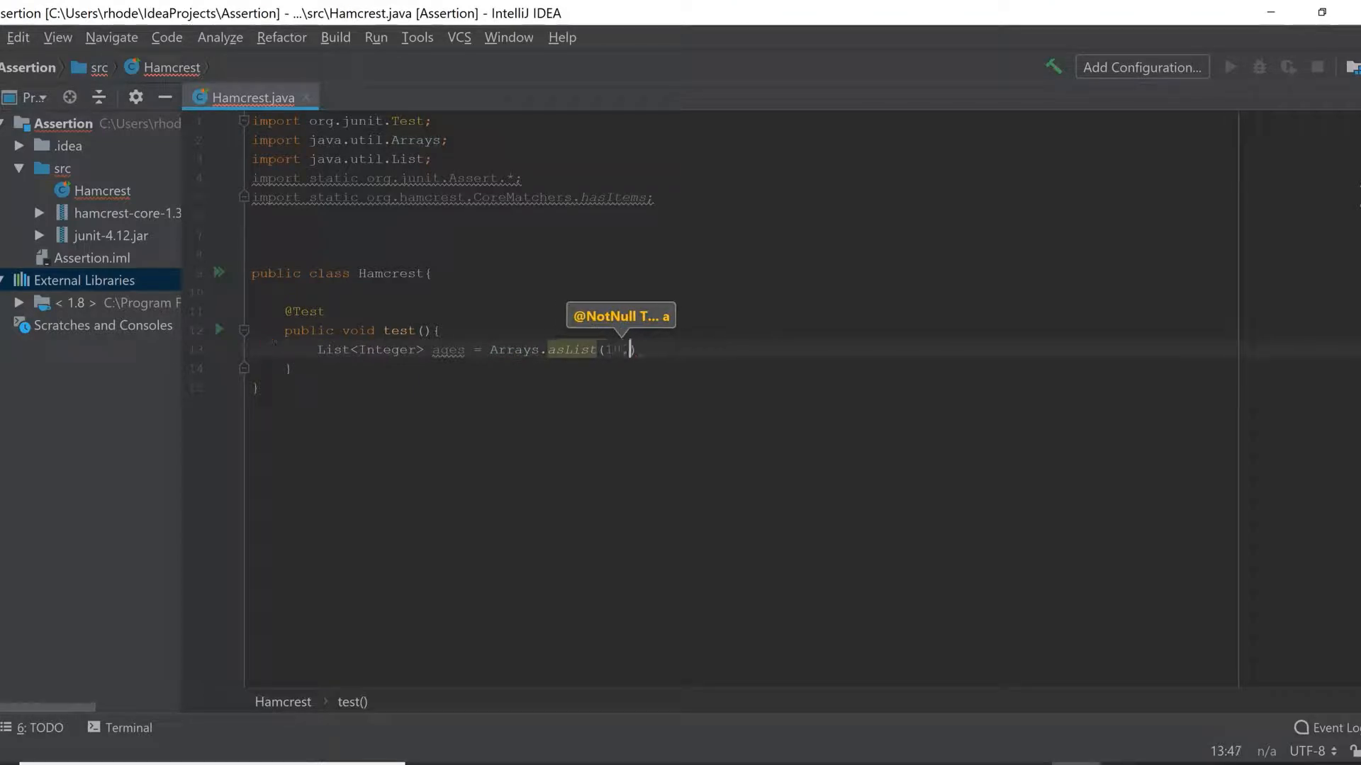
{"action": "type", "text": "8, 20"}
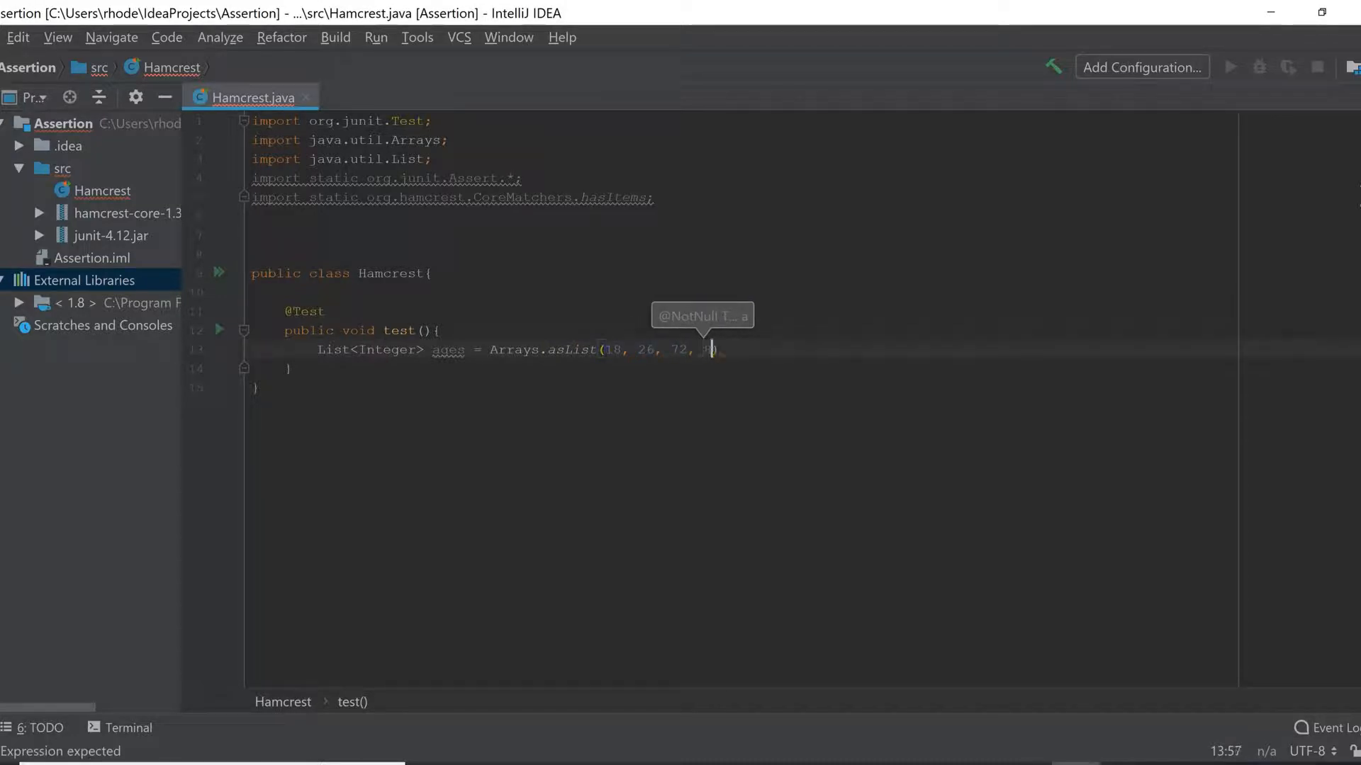
{"action": "type", "text": "0);"}
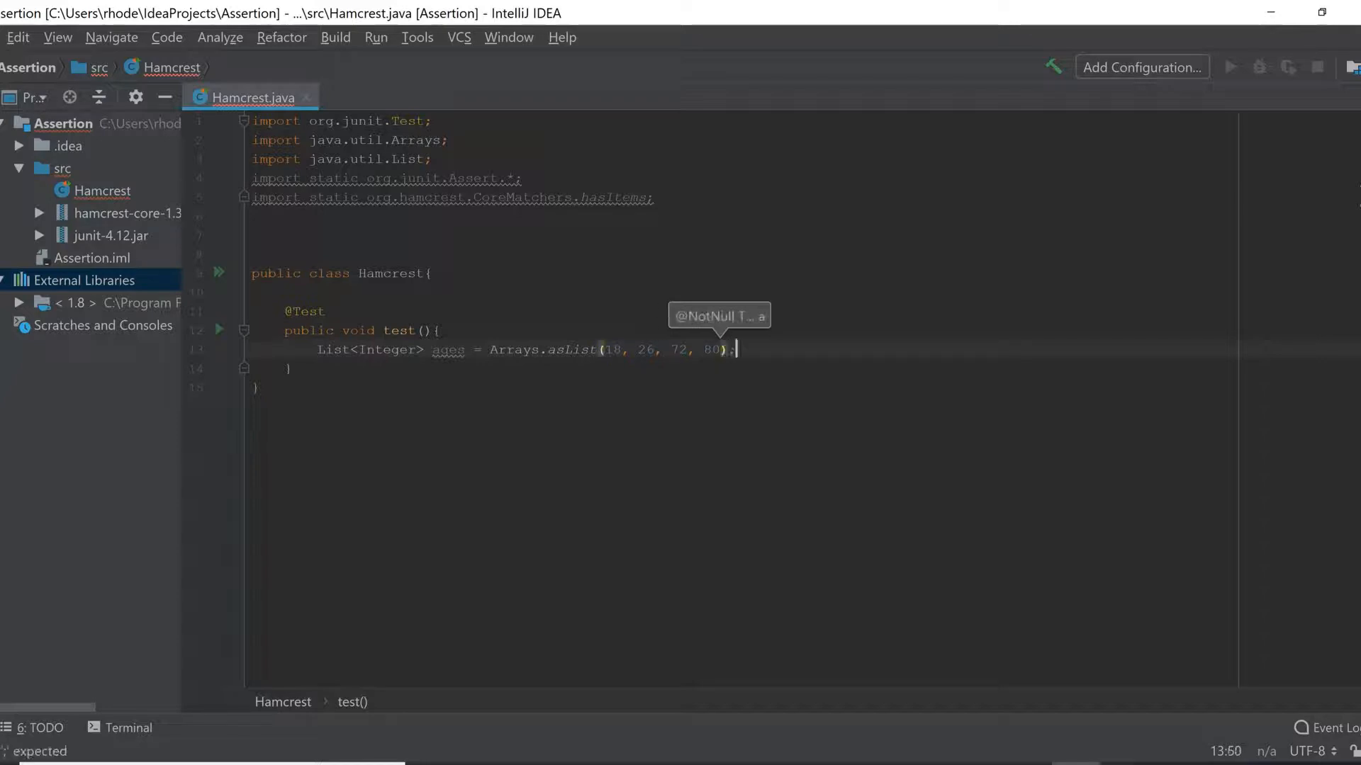
{"action": "key", "text": "enter"}
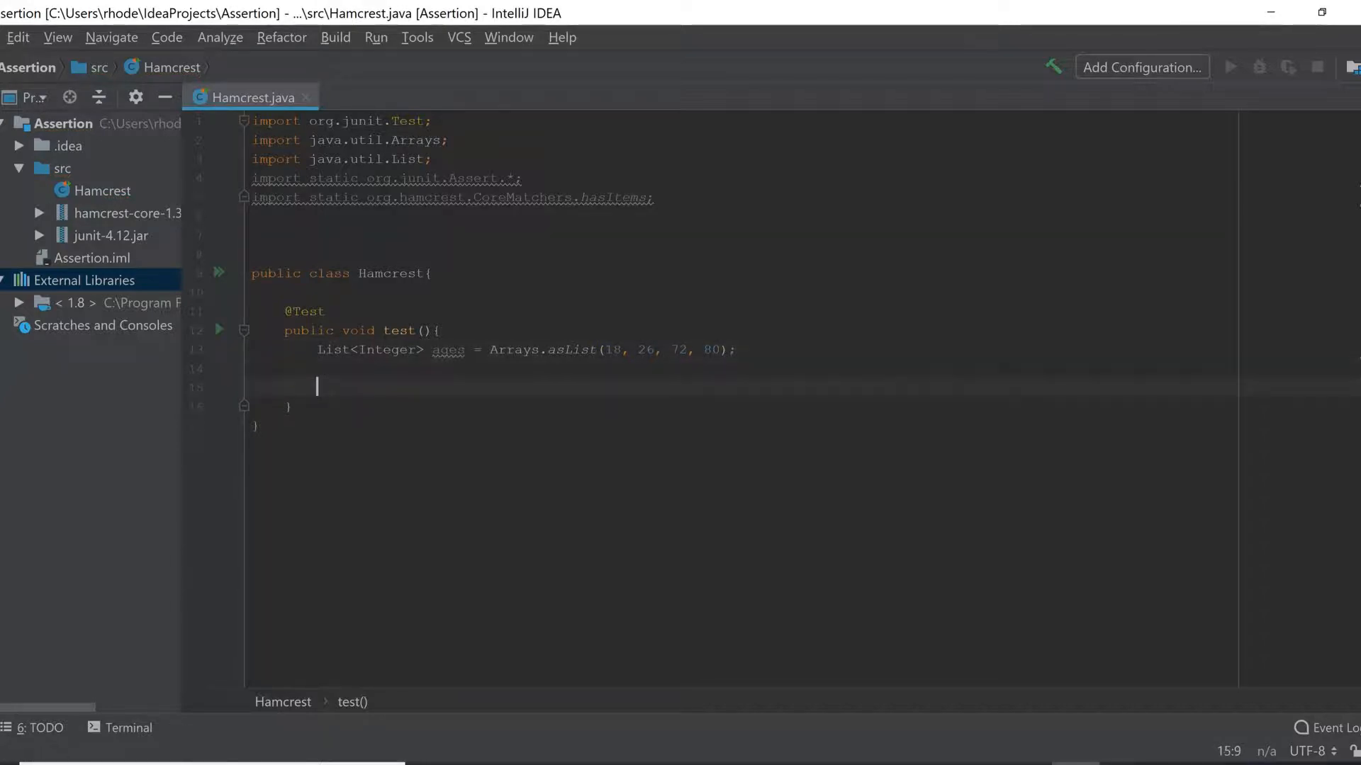
Step: Write assertThat(ages, hasItems(18,26)); in the test method
{"action": "type", "text": "assertThat();"}
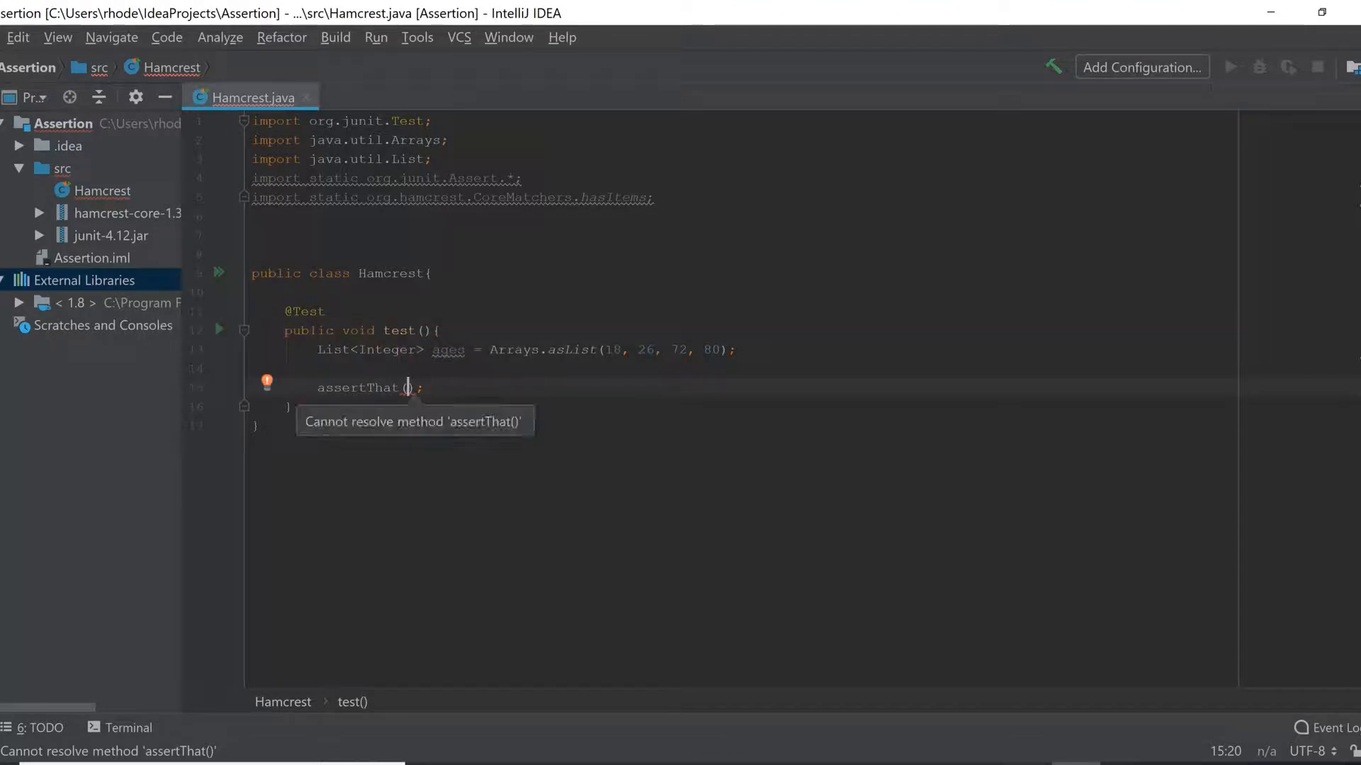
{"action": "type", "text": "ages, a"}
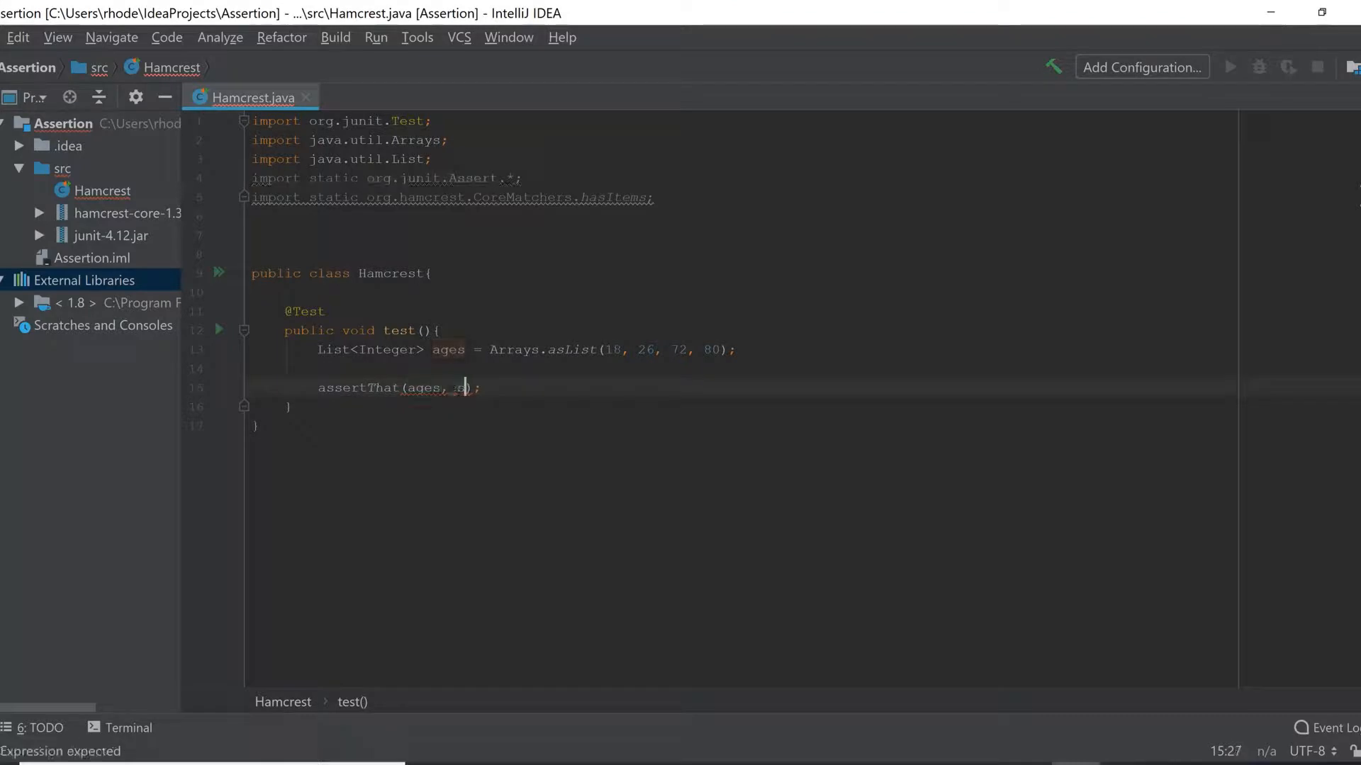
{"action": "type", "text": "hasItems("}
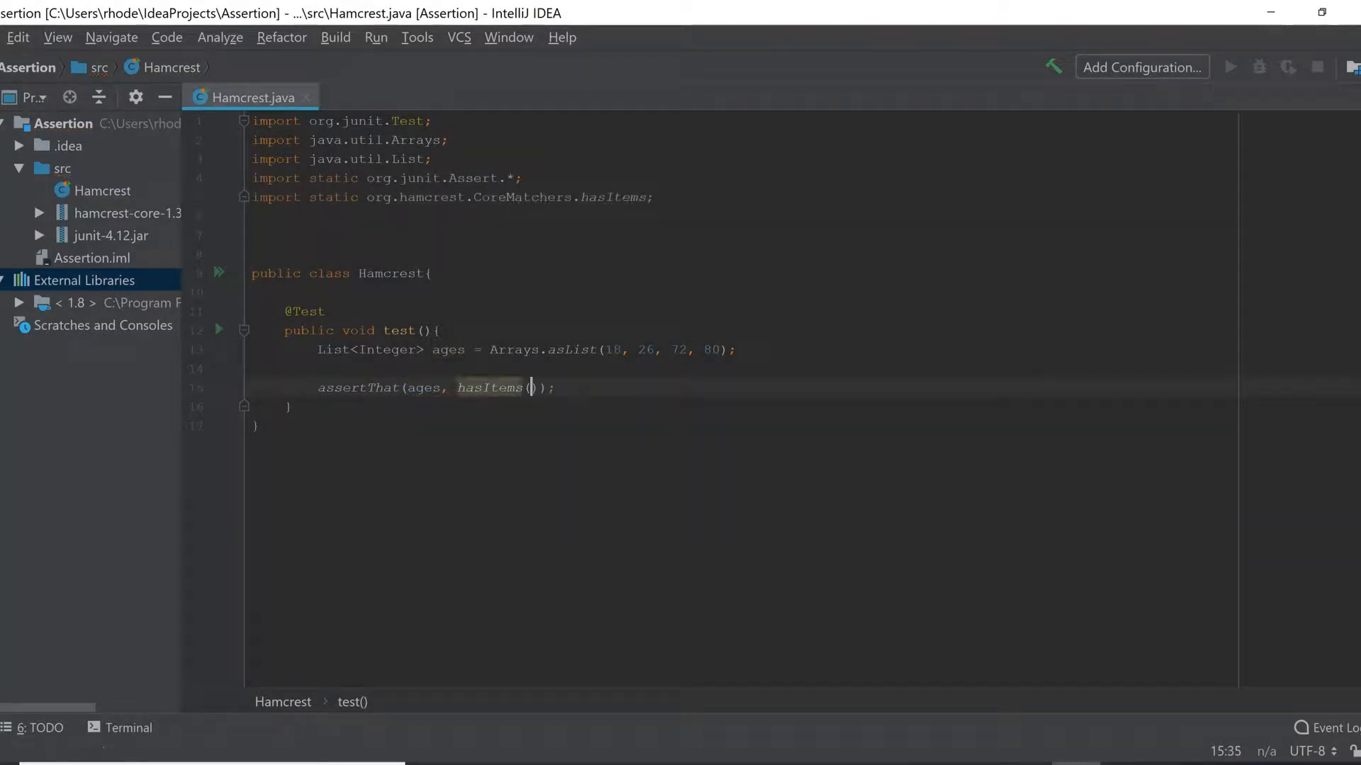
{"action": "type", "text": "1"}
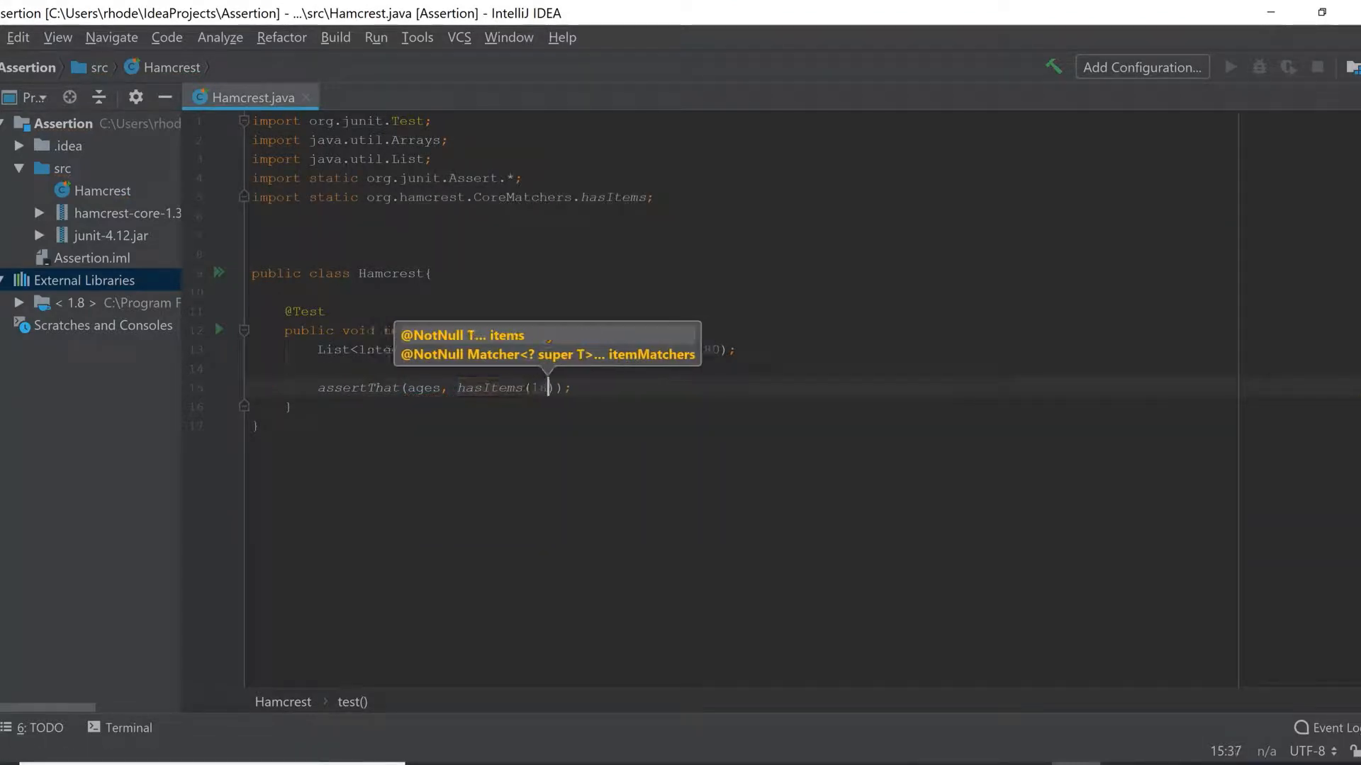
{"action": "type", "text": "8,26"}
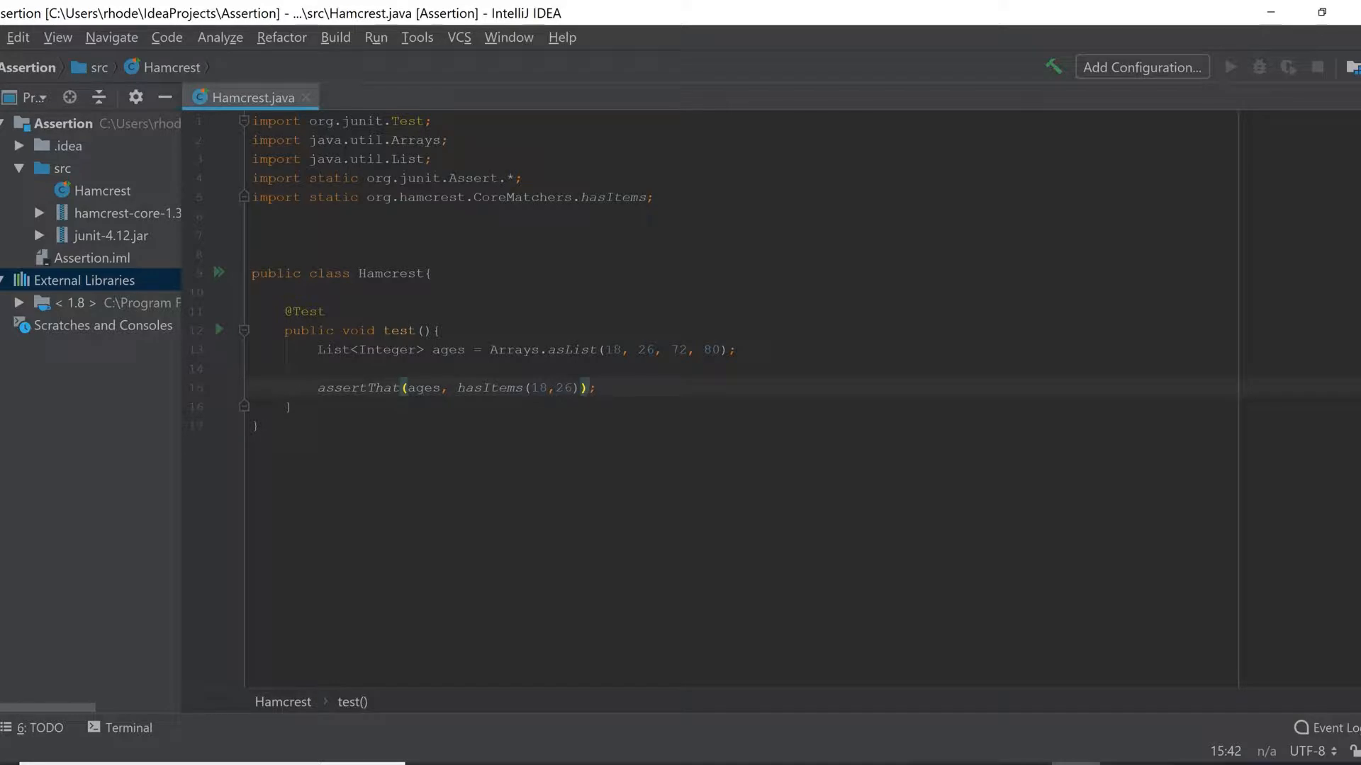
{"action": "left_click", "coordinate": [612, 350]}
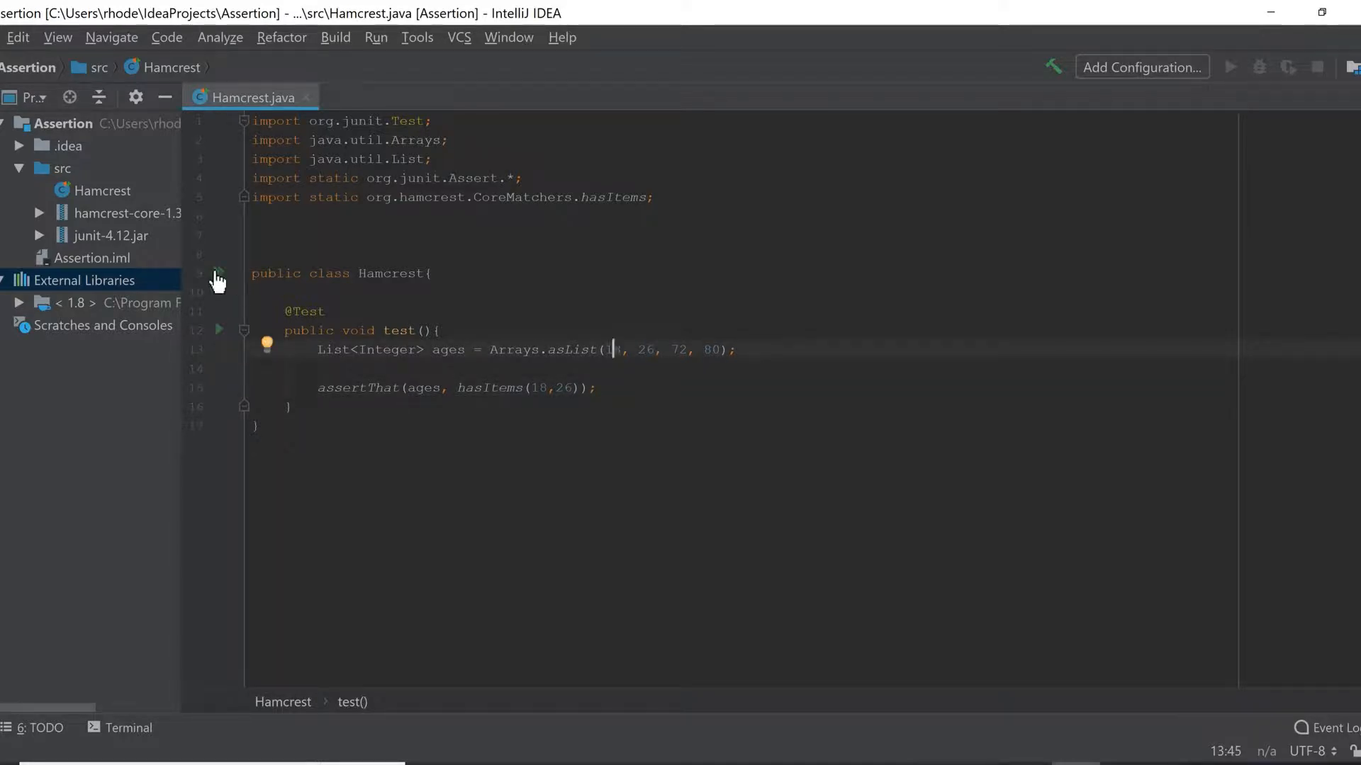
Step: Look at the gutter run options and bring up the terminal panel
{"action": "right_click", "coordinate": [99, 190]}
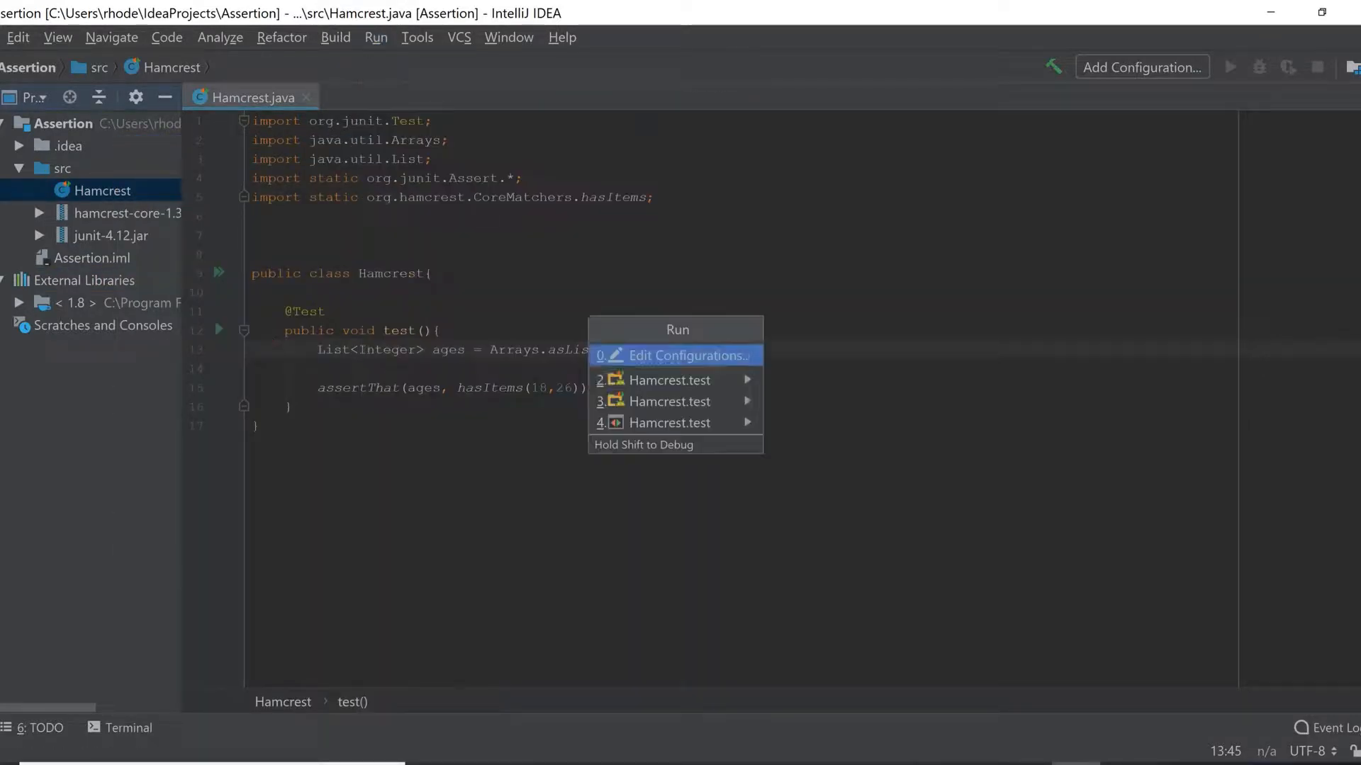
{"action": "mouse_move", "coordinate": [663, 364]}
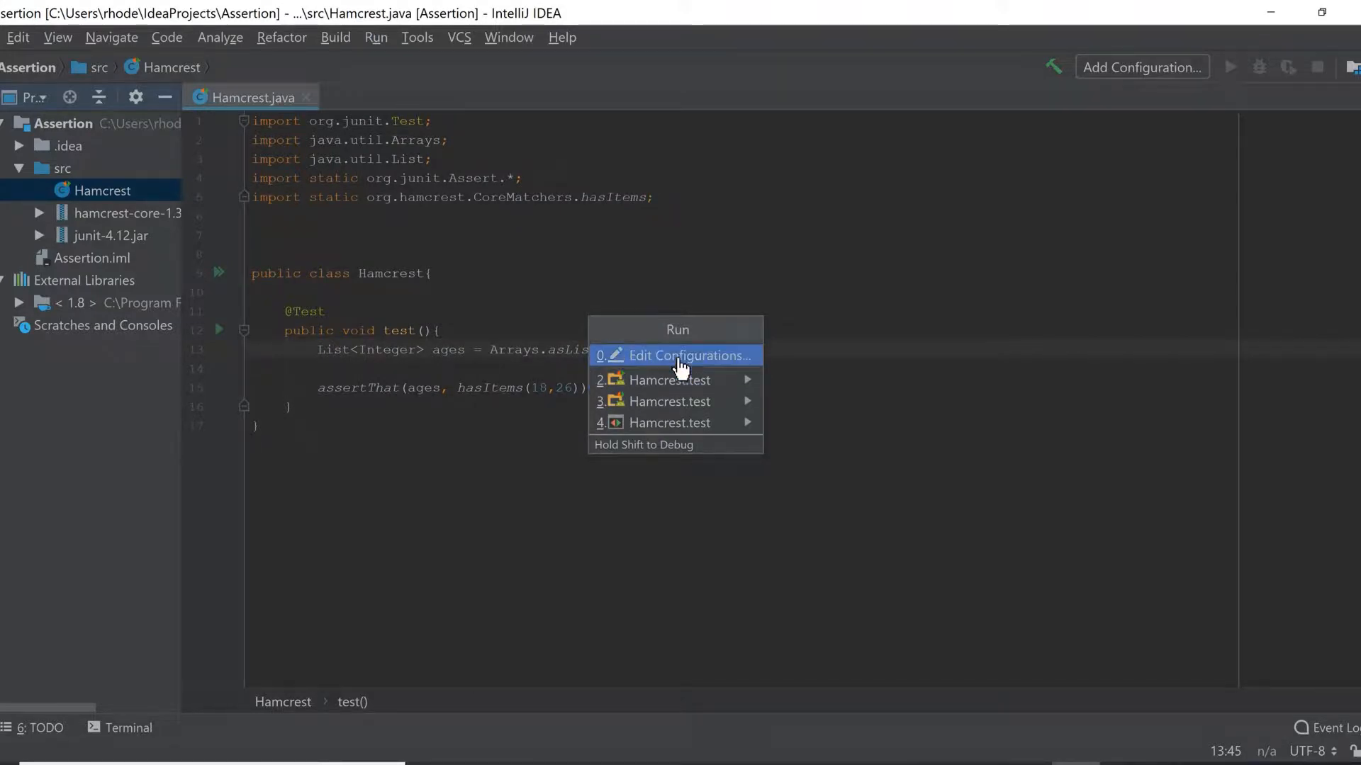
{"action": "left_click", "coordinate": [689, 354]}
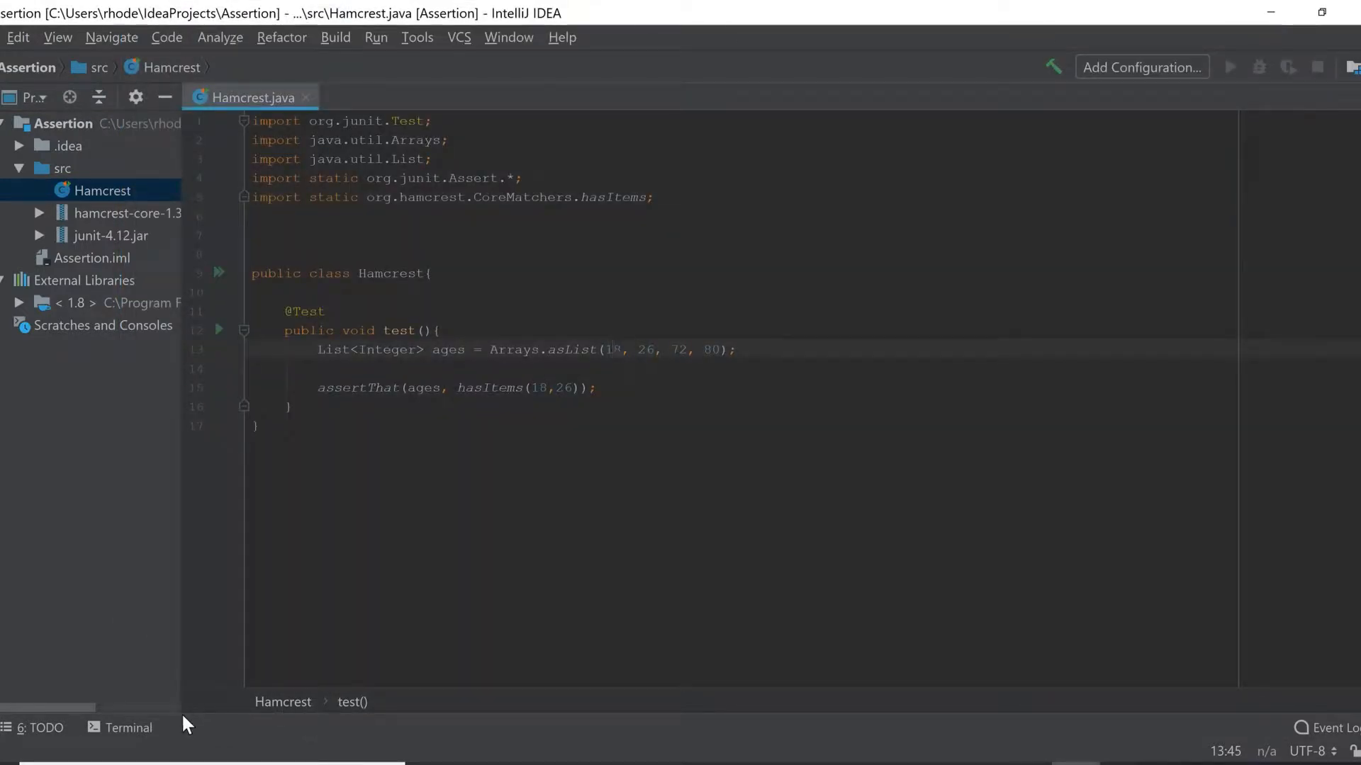
{"action": "left_click", "coordinate": [129, 727]}
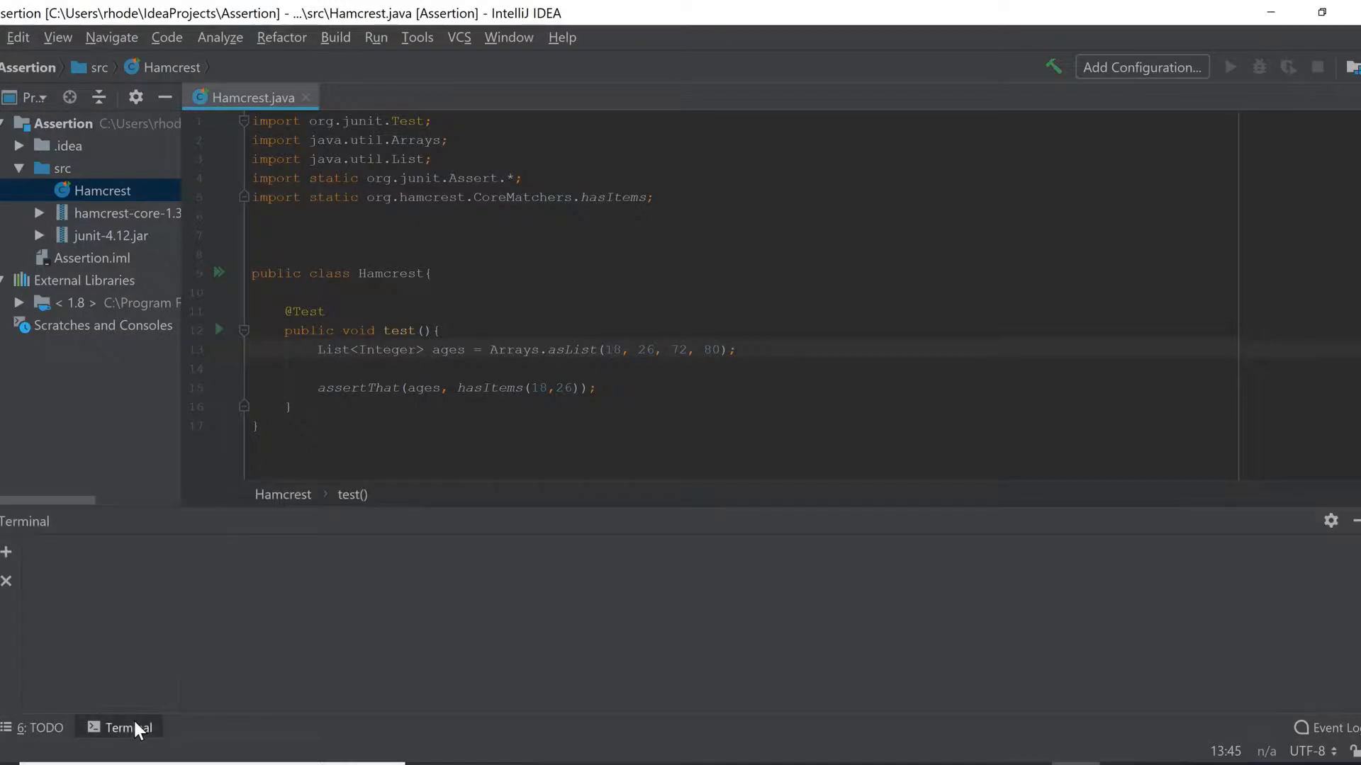
{"action": "left_click", "coordinate": [127, 728]}
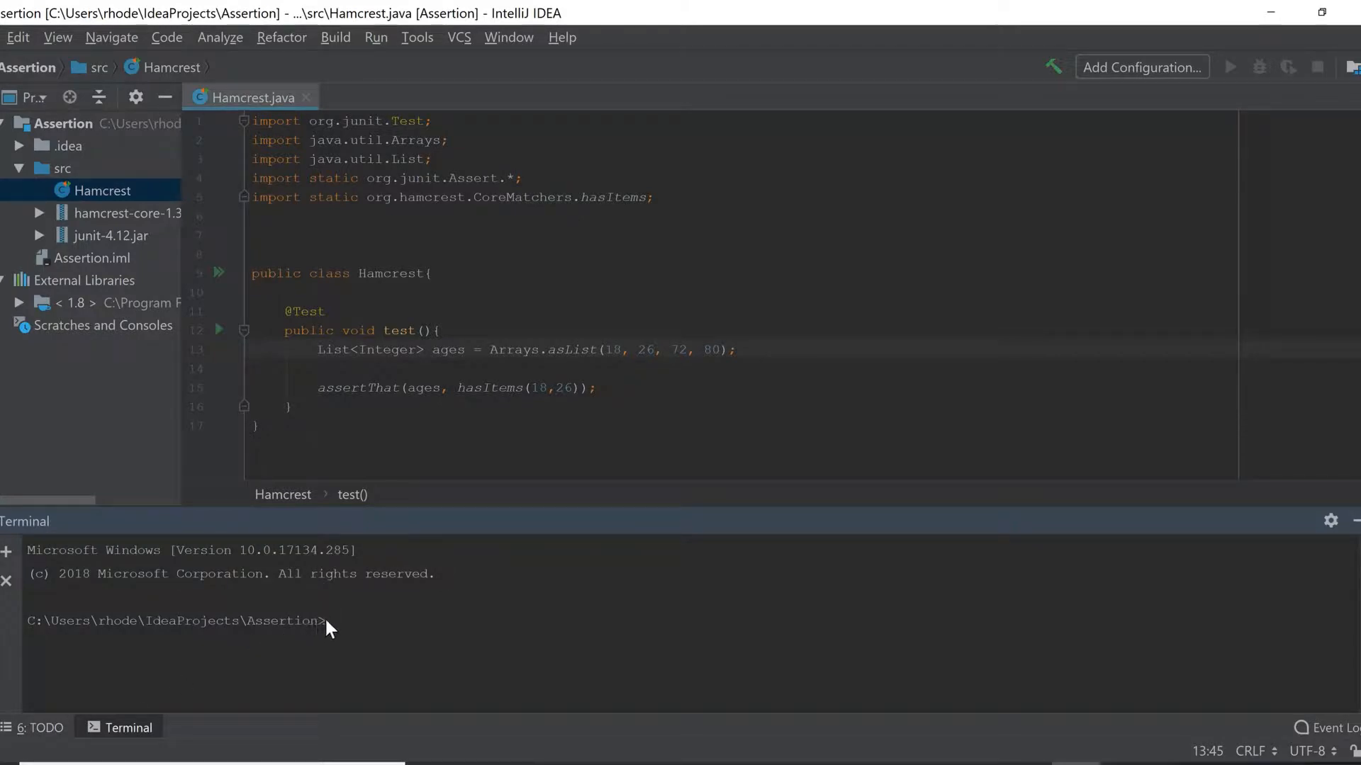
{"action": "mouse_move", "coordinate": [147, 670]}
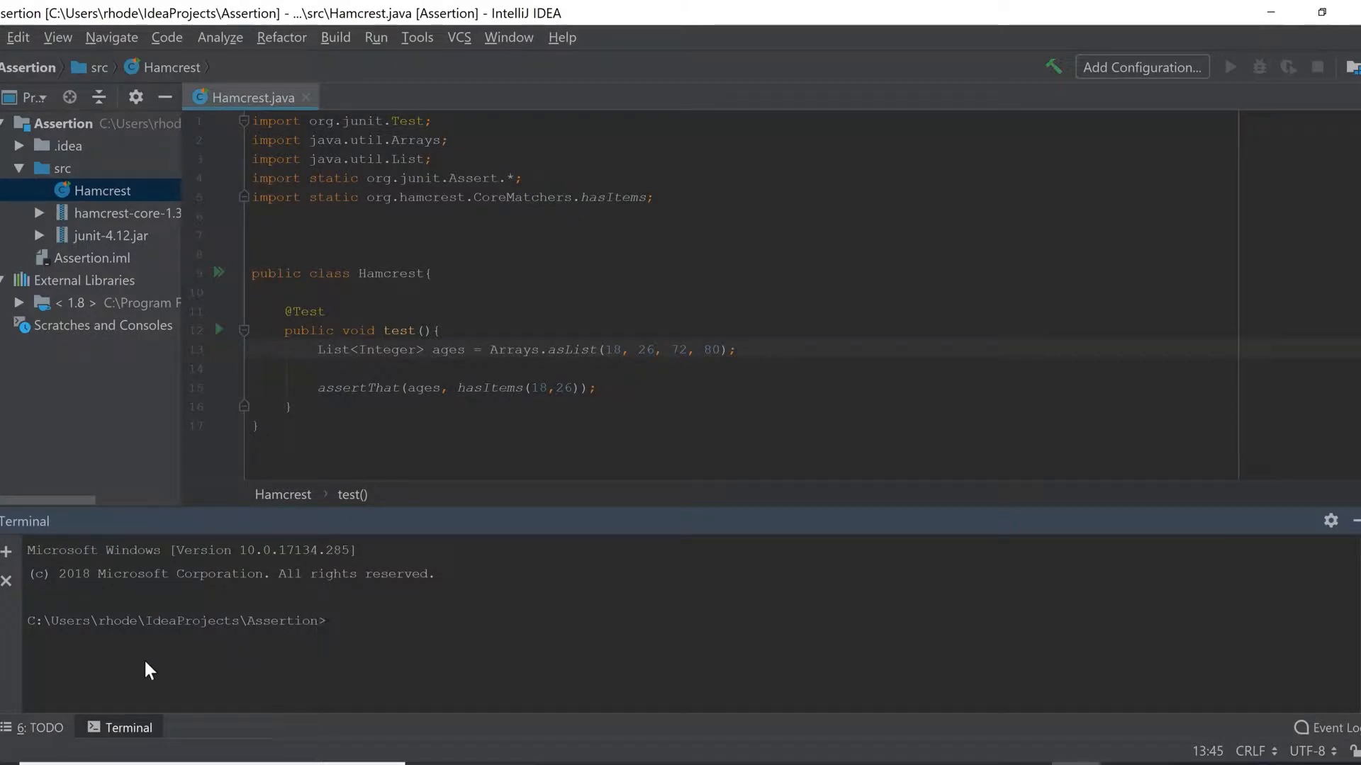
Step: Glance at TODO, return to the terminal, and open then close Run > Edit Configurations
{"action": "left_click", "coordinate": [46, 727]}
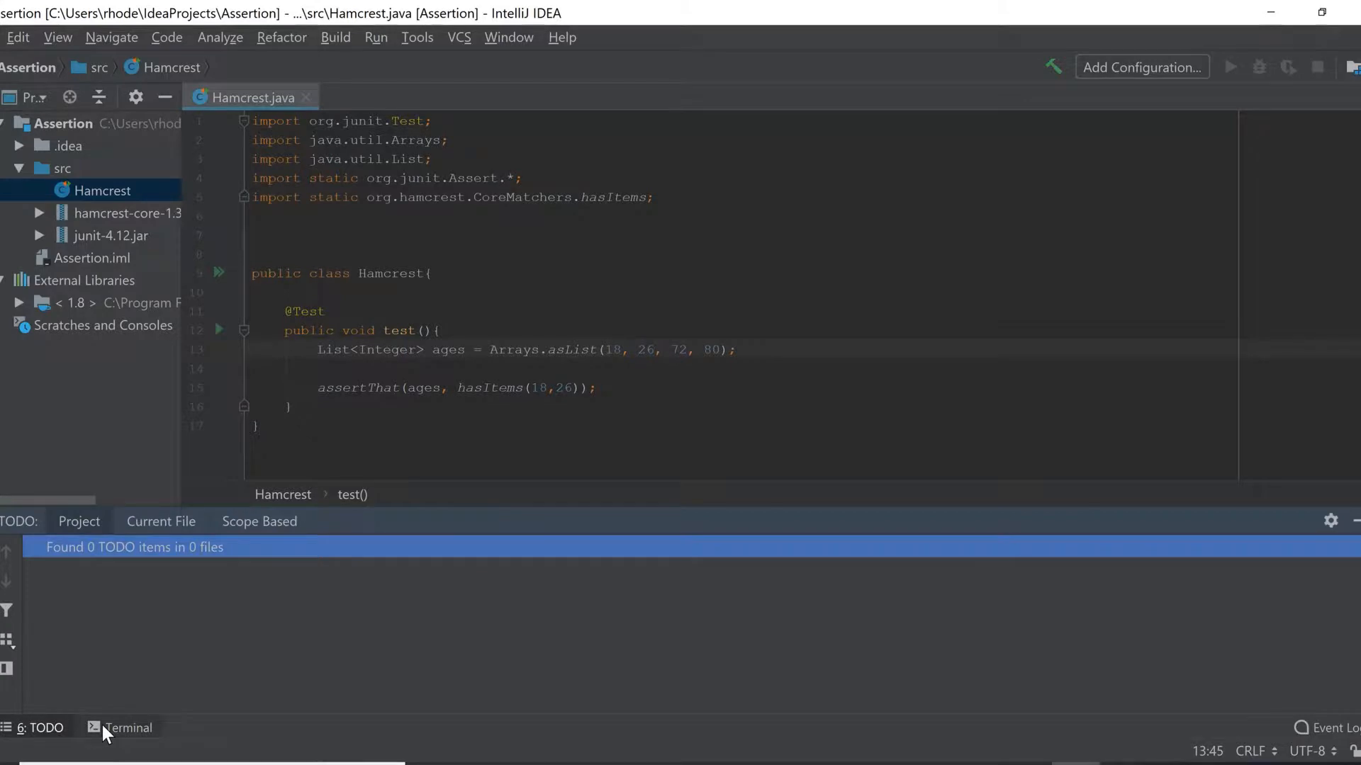
{"action": "left_click", "coordinate": [128, 727]}
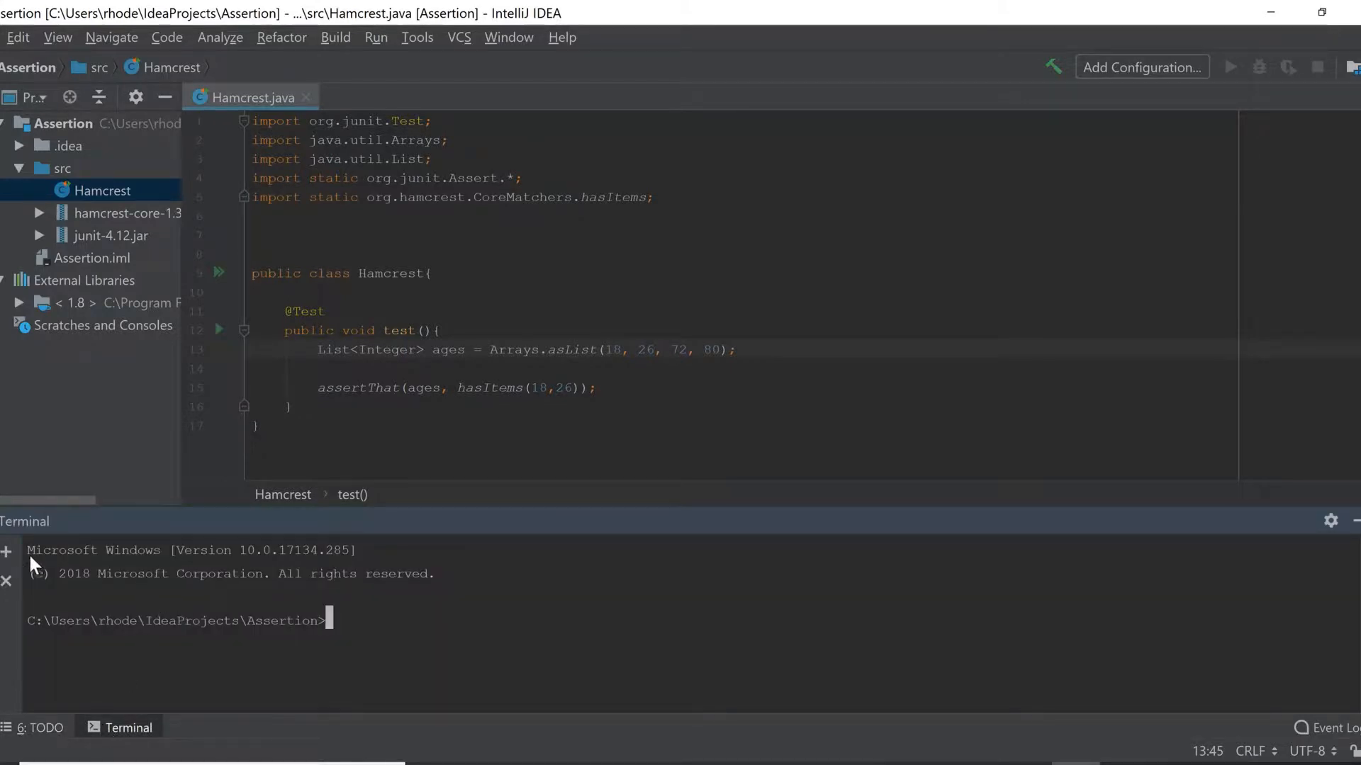
{"action": "mouse_move", "coordinate": [375, 54]}
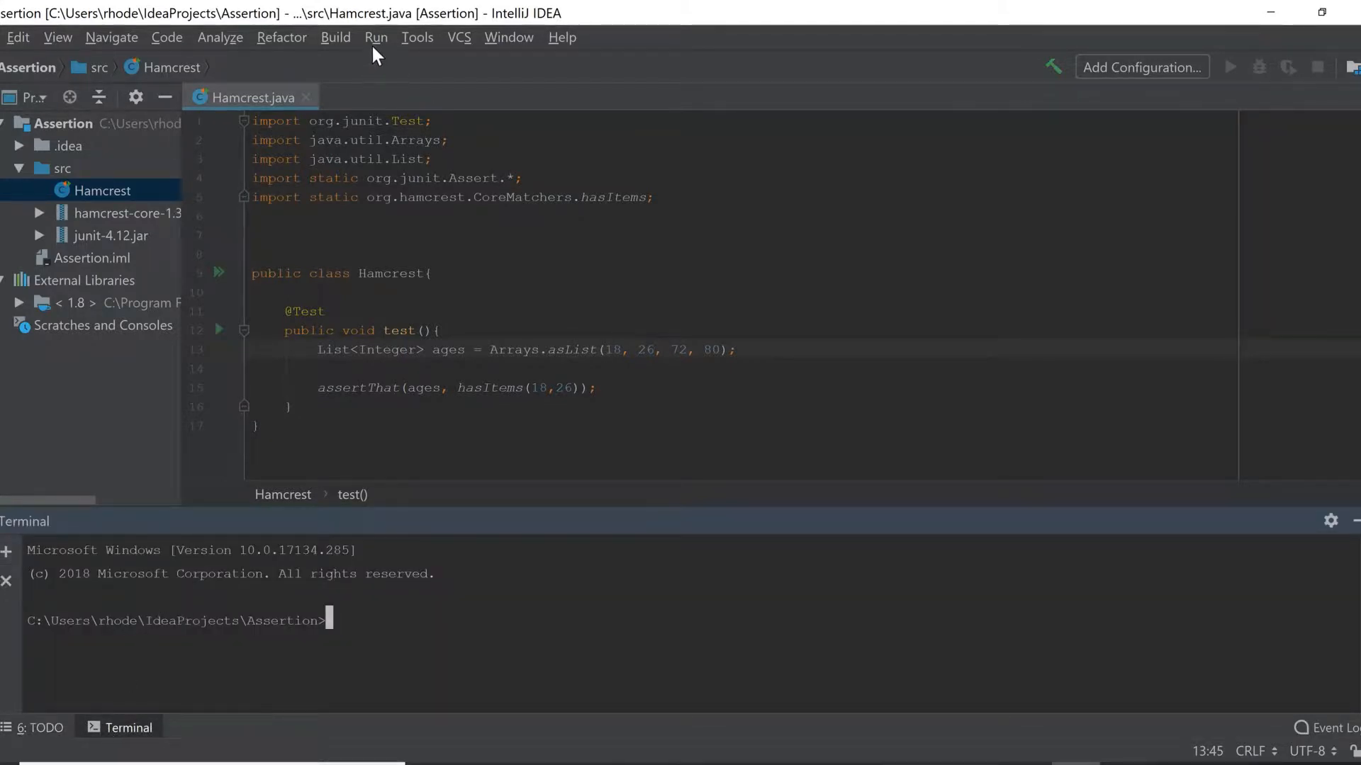
{"action": "left_click", "coordinate": [375, 37]}
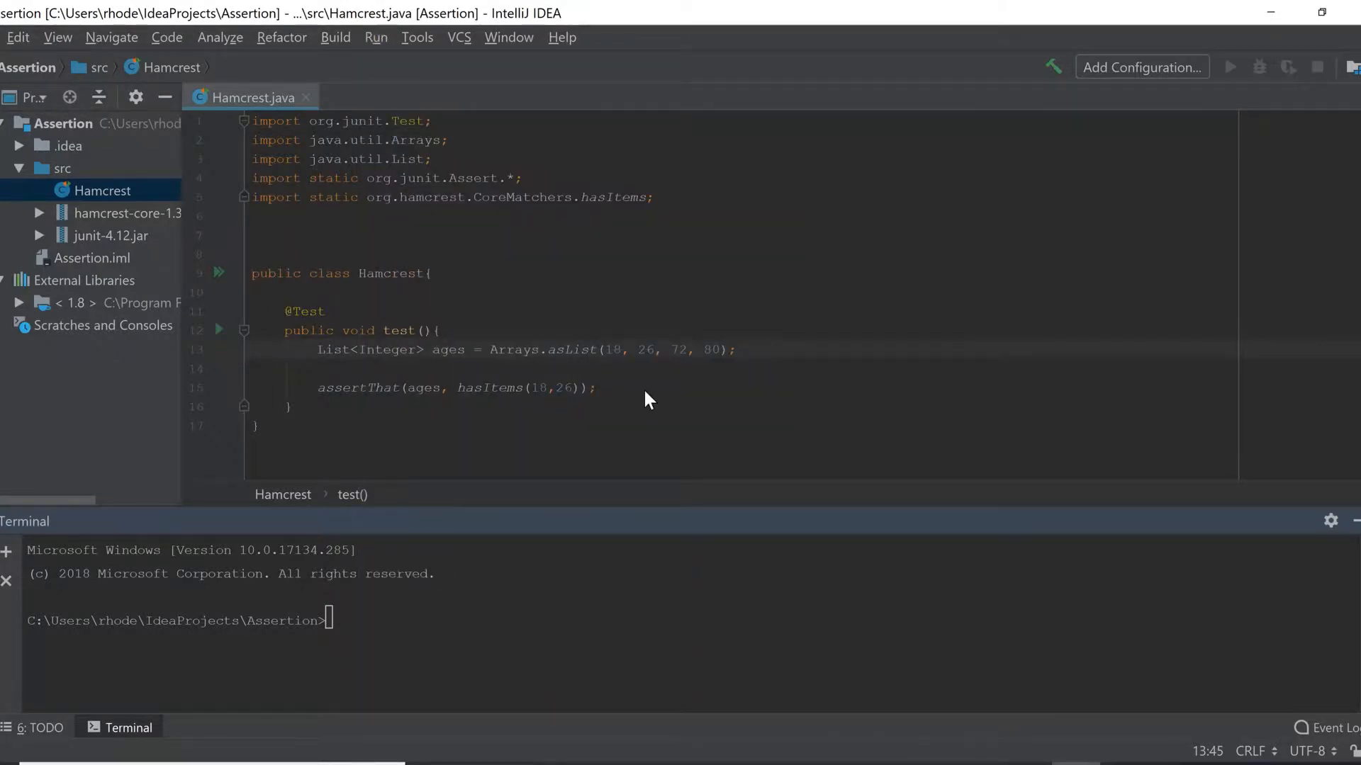
{"action": "left_click", "coordinate": [1140, 66]}
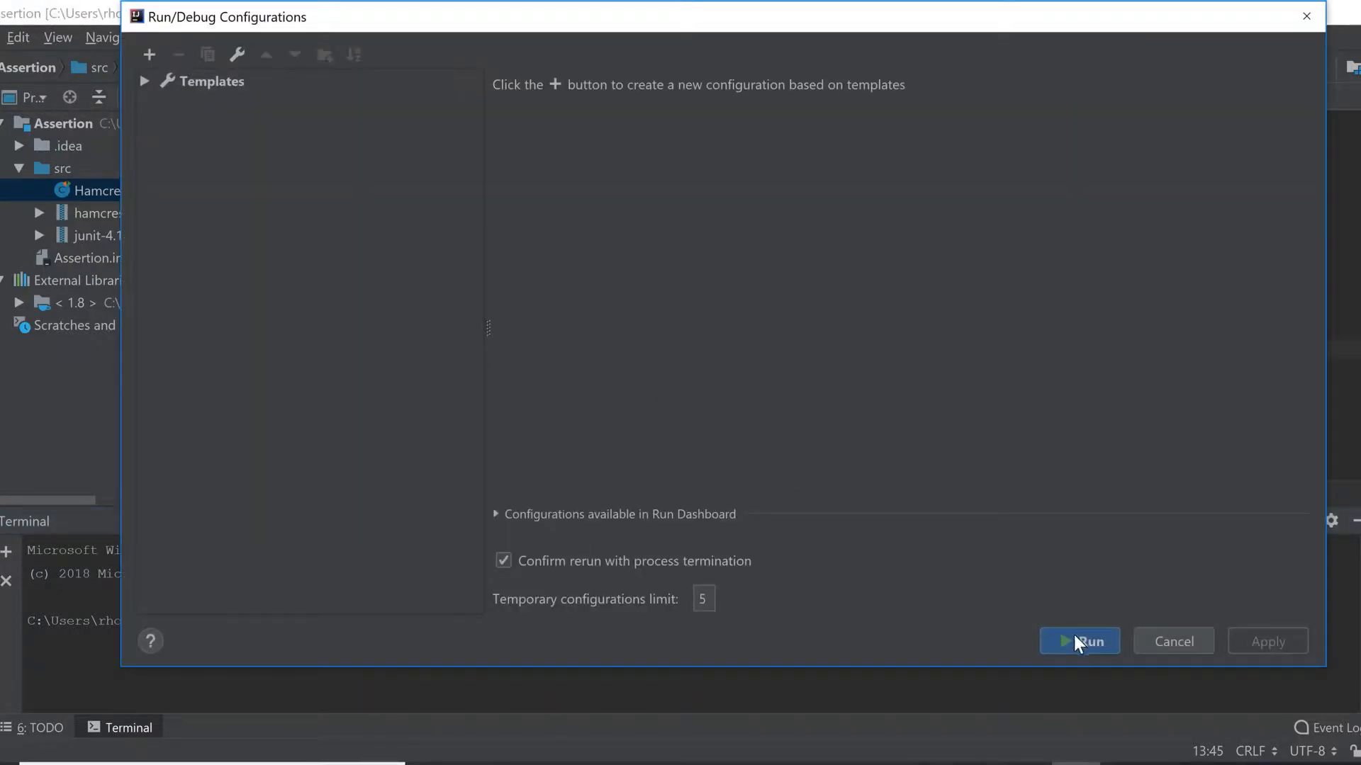
{"action": "left_click", "coordinate": [1079, 641]}
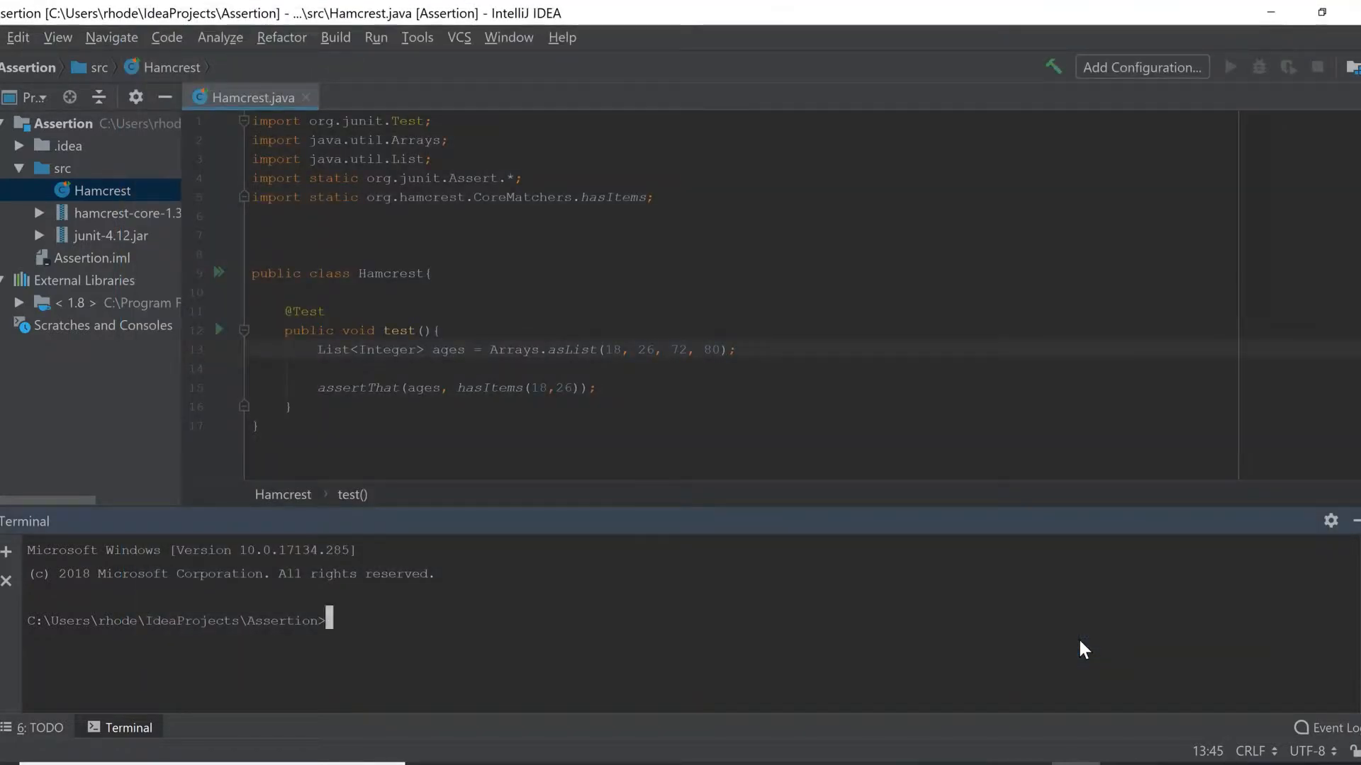
Step: Run the Hamcrest test, see it pass 1 of 1, and change expected 26 to 27
{"action": "left_click", "coordinate": [218, 330]}
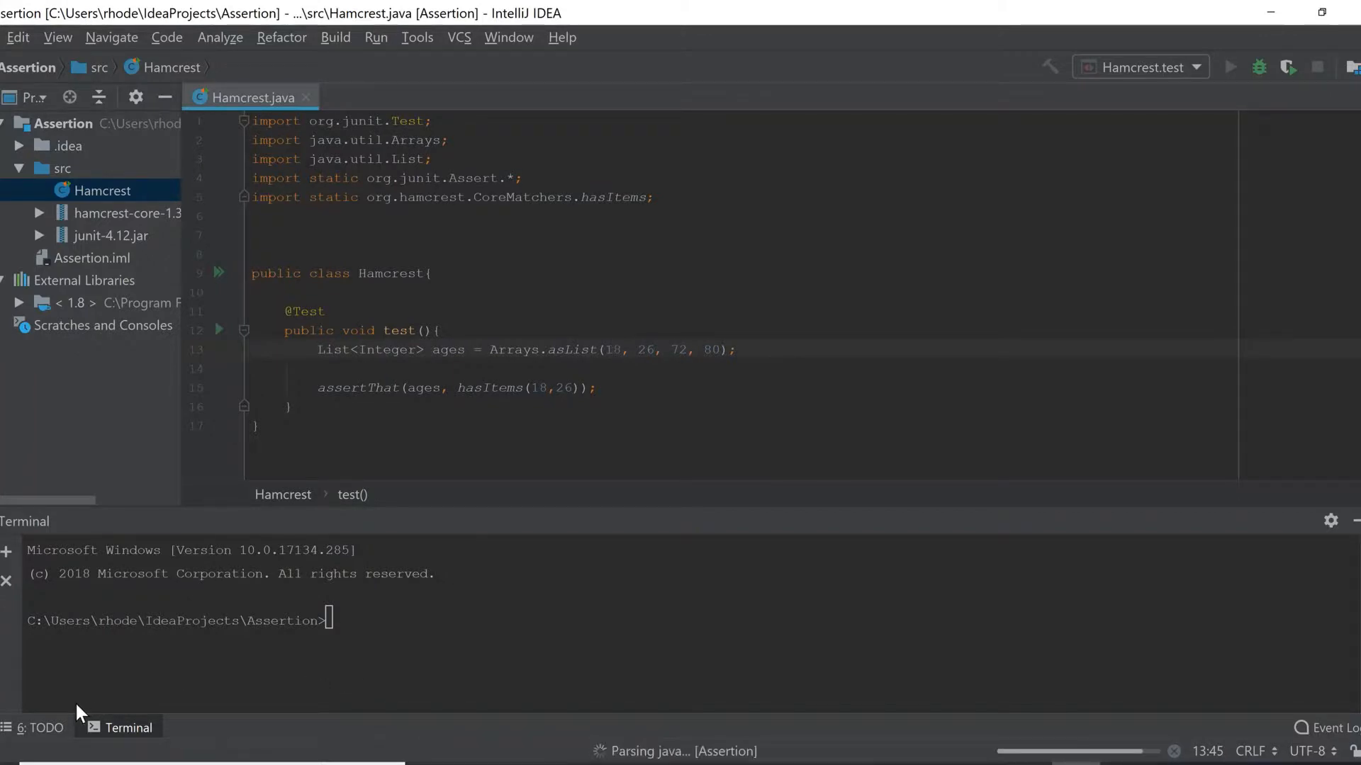
{"action": "left_click", "coordinate": [614, 350]}
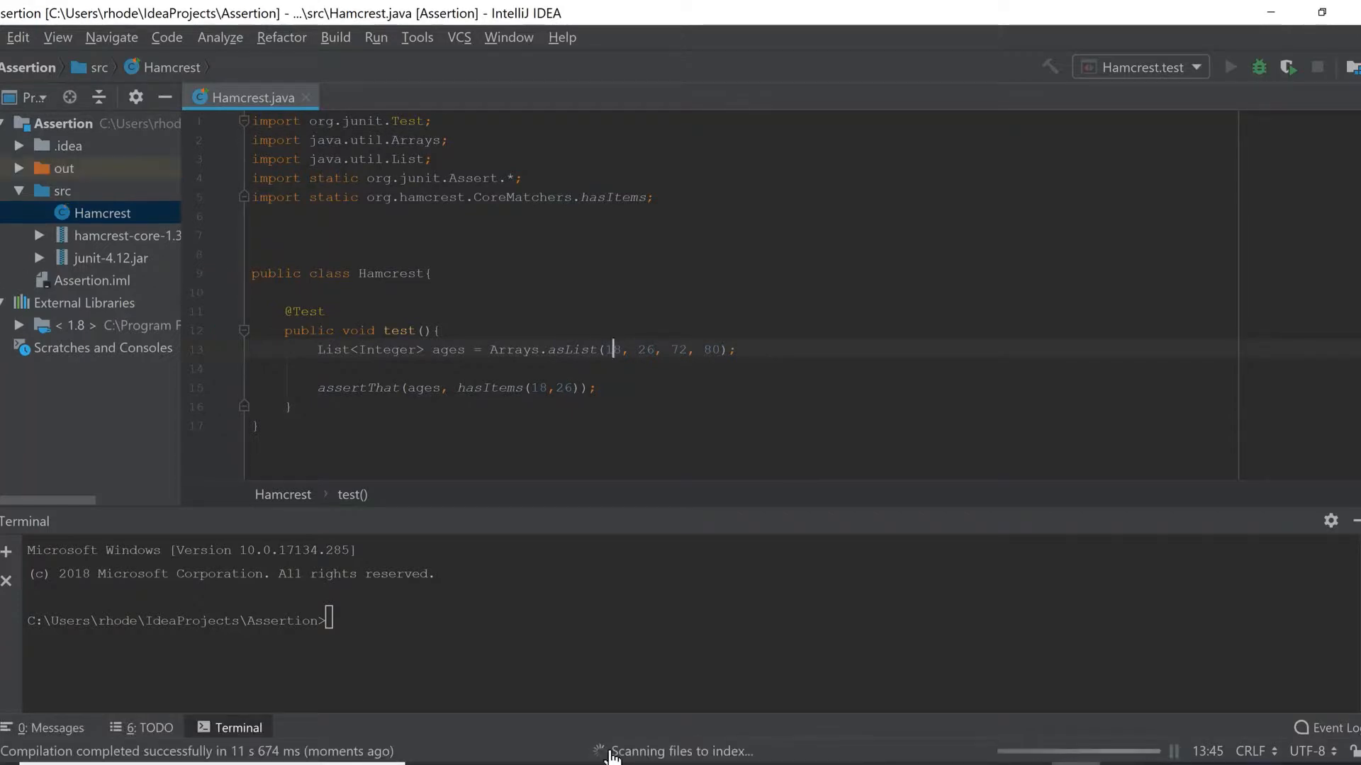
{"action": "left_click", "coordinate": [1229, 66]}
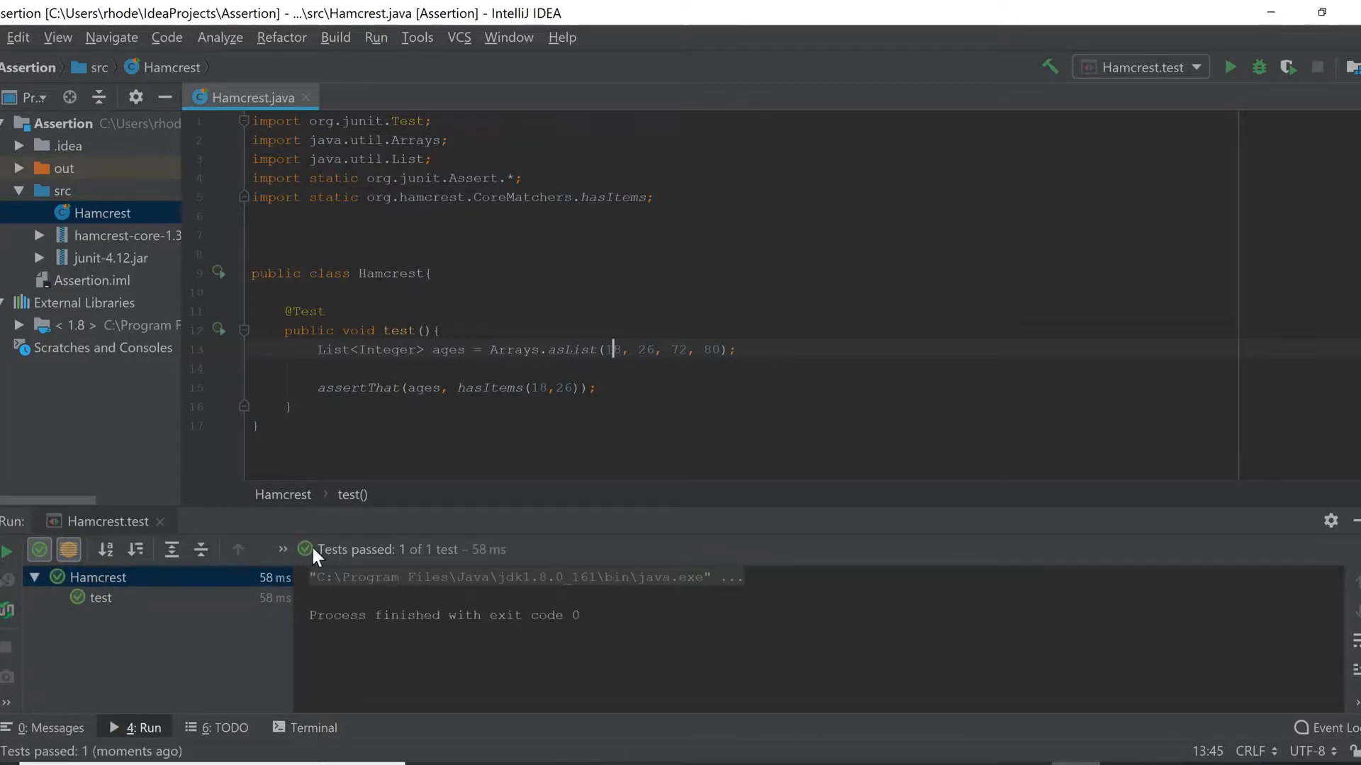
{"action": "left_click", "coordinate": [571, 388]}
{"action": "type", "text": "7"}
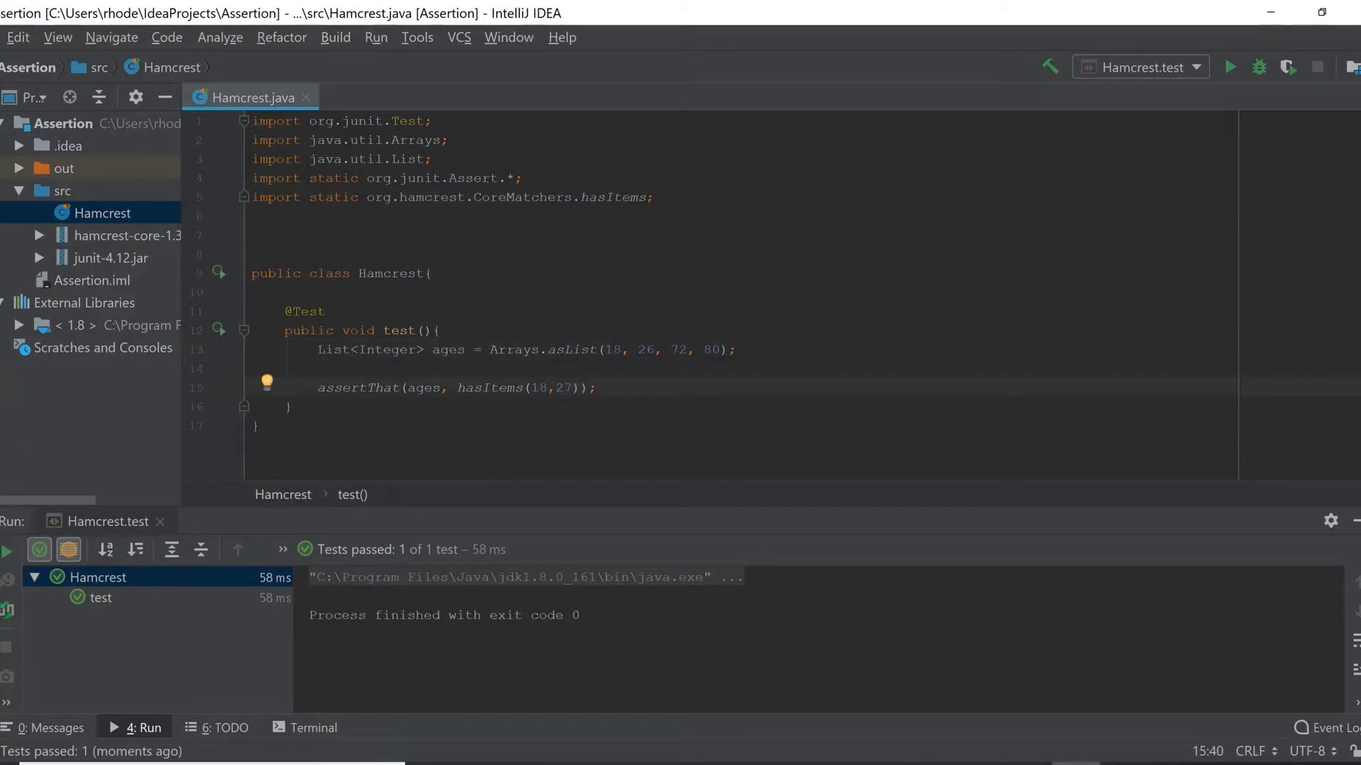
{"action": "mouse_move", "coordinate": [217, 342]}
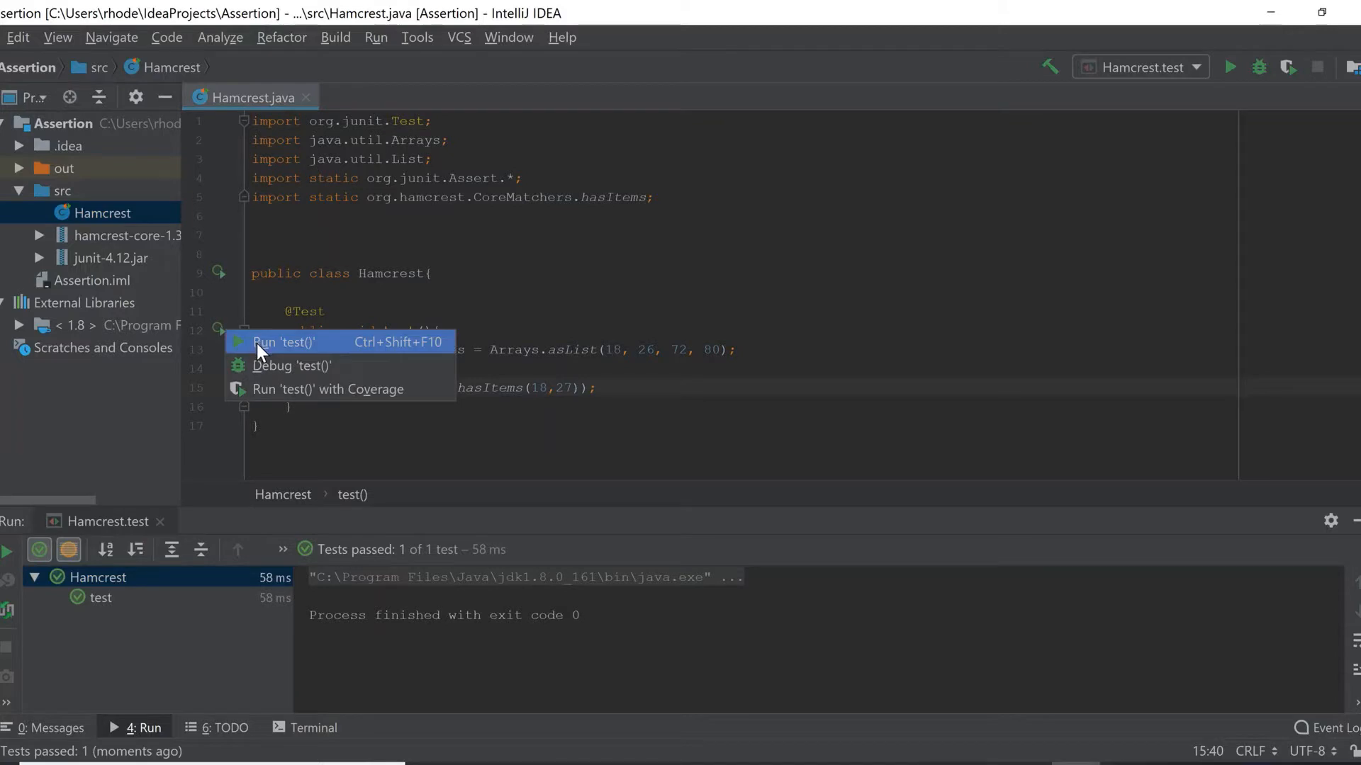
Step: Rerun test() with hasItems(18,27) so it fails with an AssertionError
{"action": "left_click", "coordinate": [285, 342]}
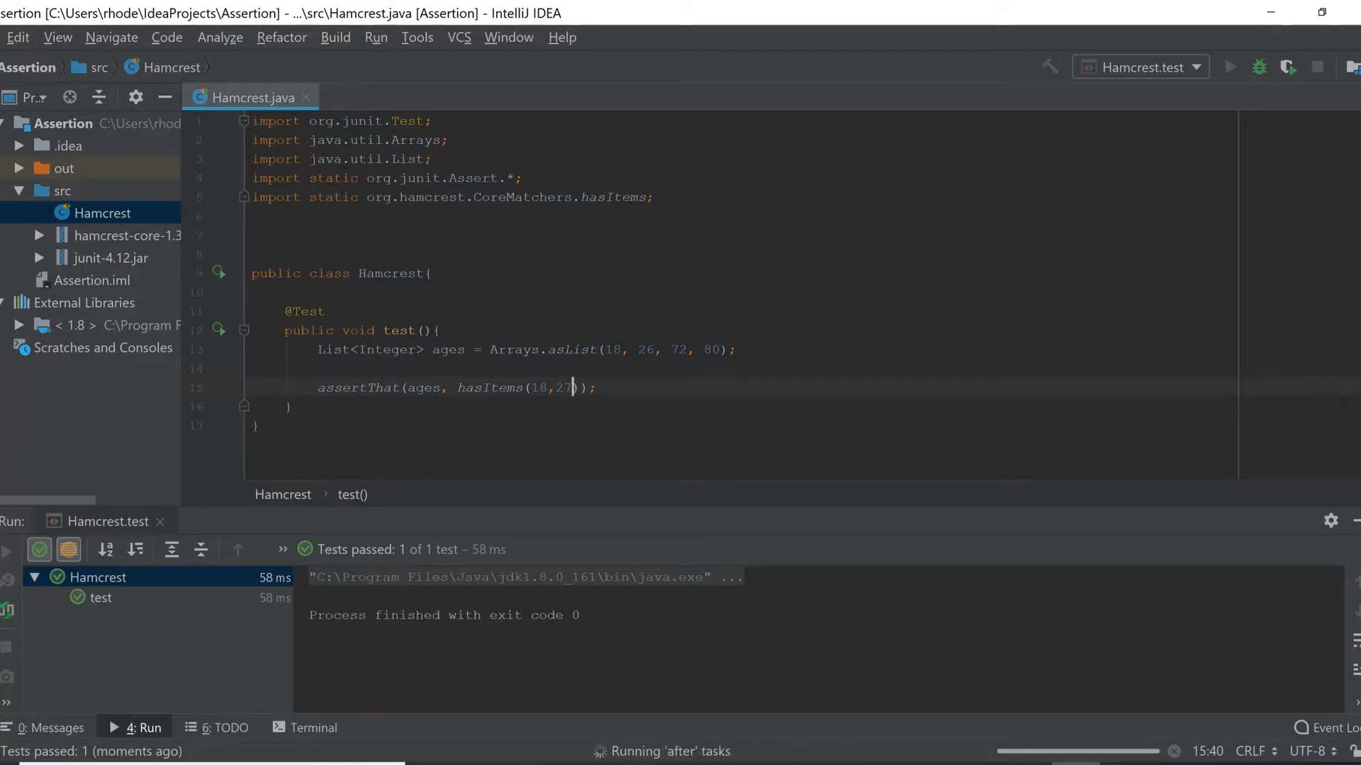
{"action": "left_click", "coordinate": [1230, 67]}
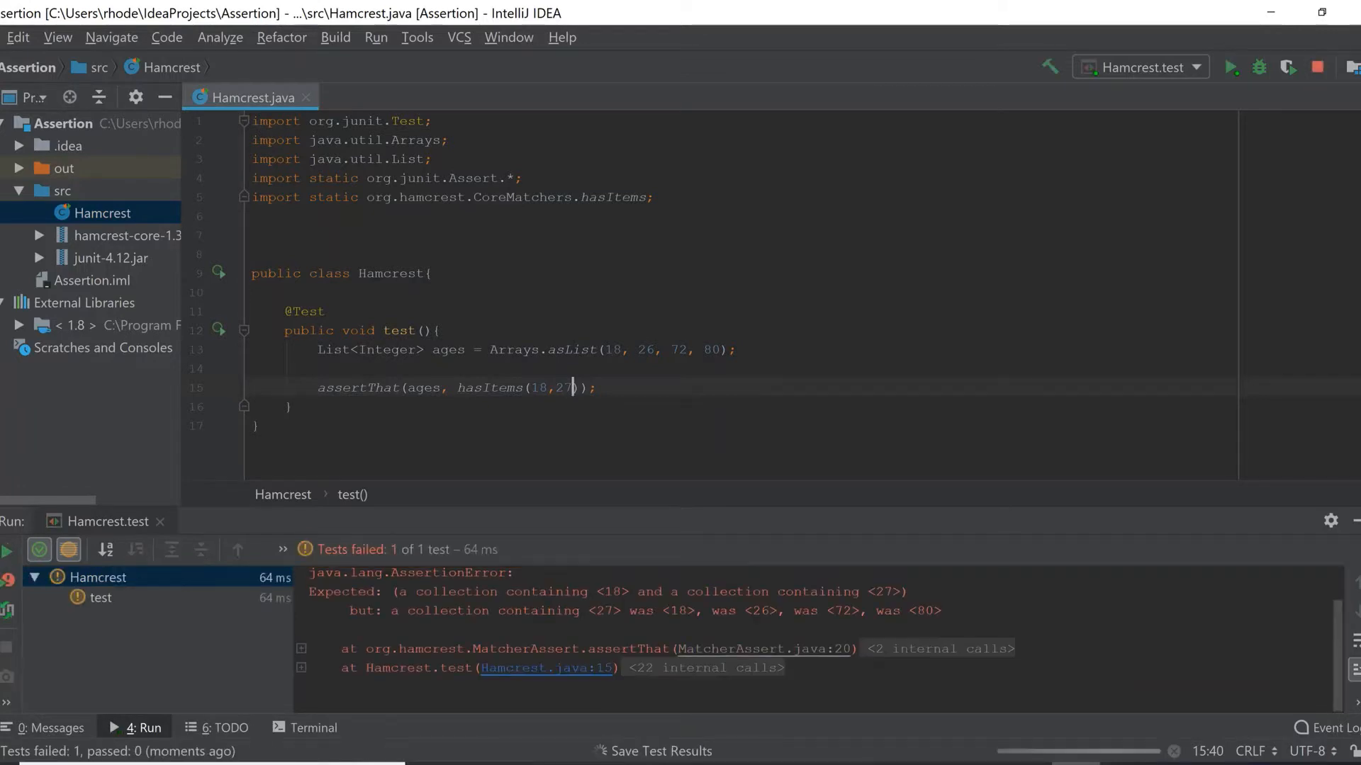
{"action": "scroll", "scroll_direction": "down", "scroll_amount": 3}
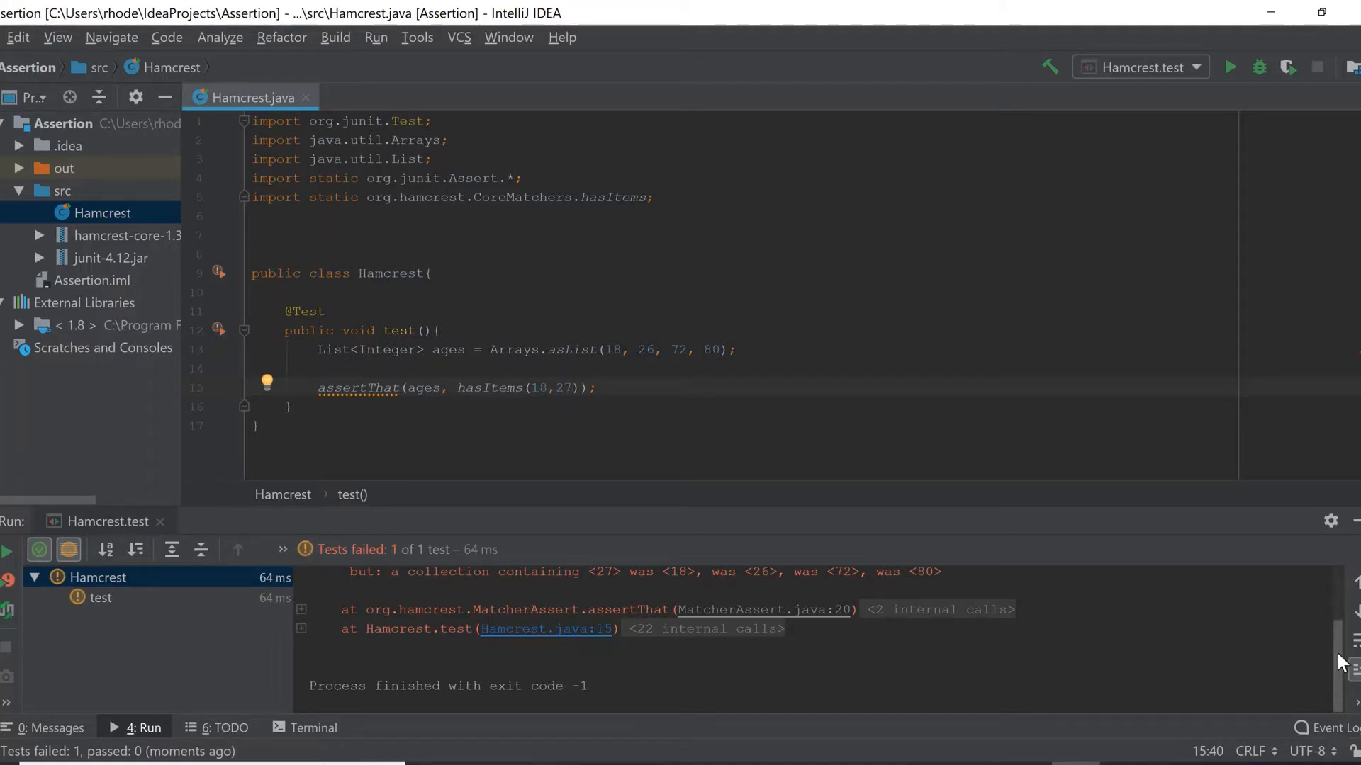
{"action": "scroll", "scroll_direction": "up", "scroll_amount": 3}
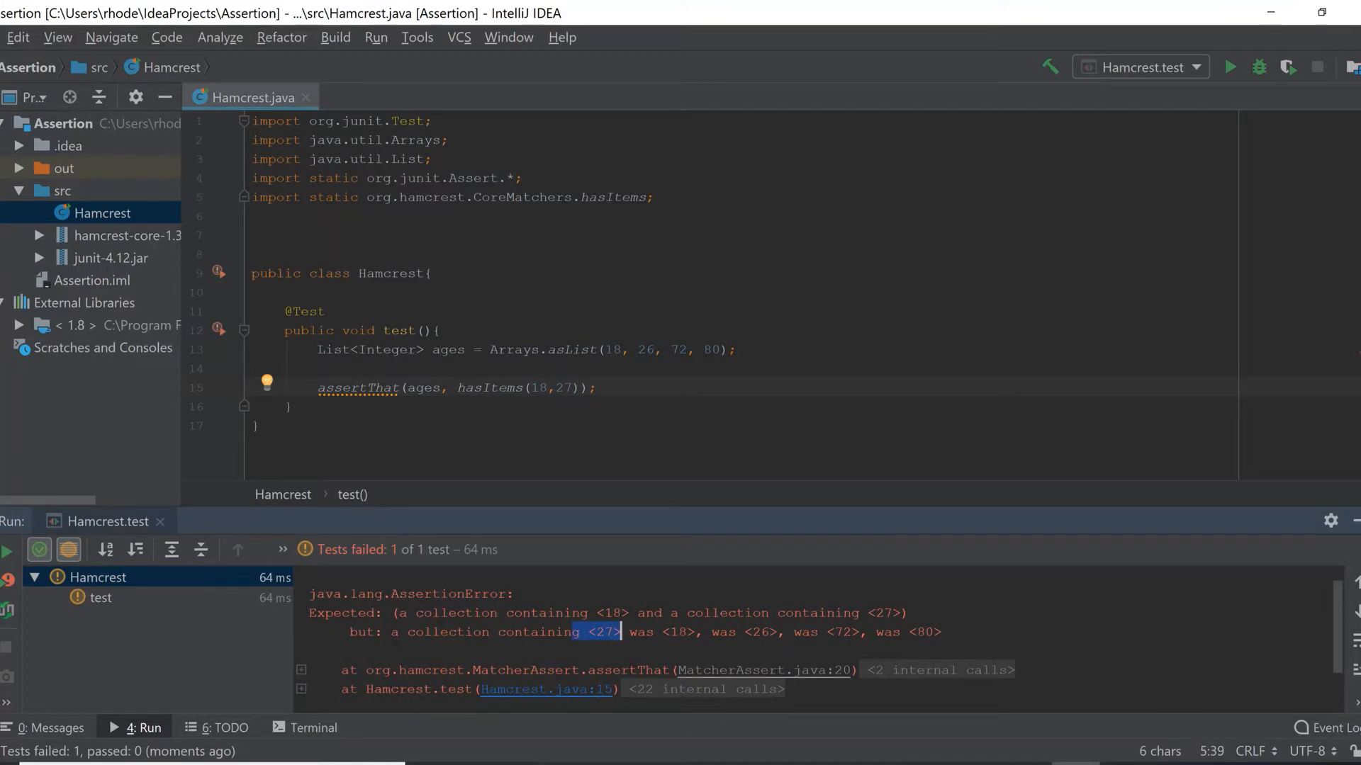
{"action": "left_click", "coordinate": [673, 632]}
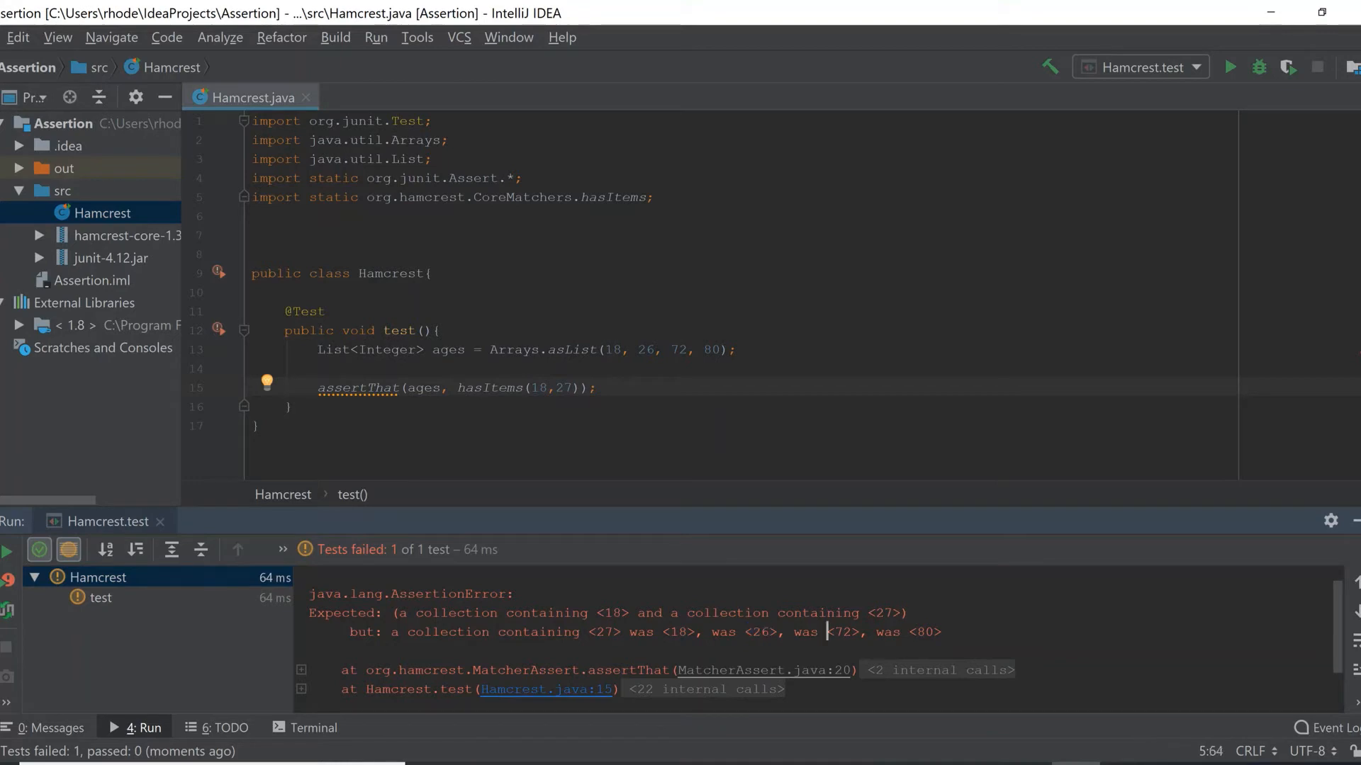
{"action": "double_click", "coordinate": [838, 632]}
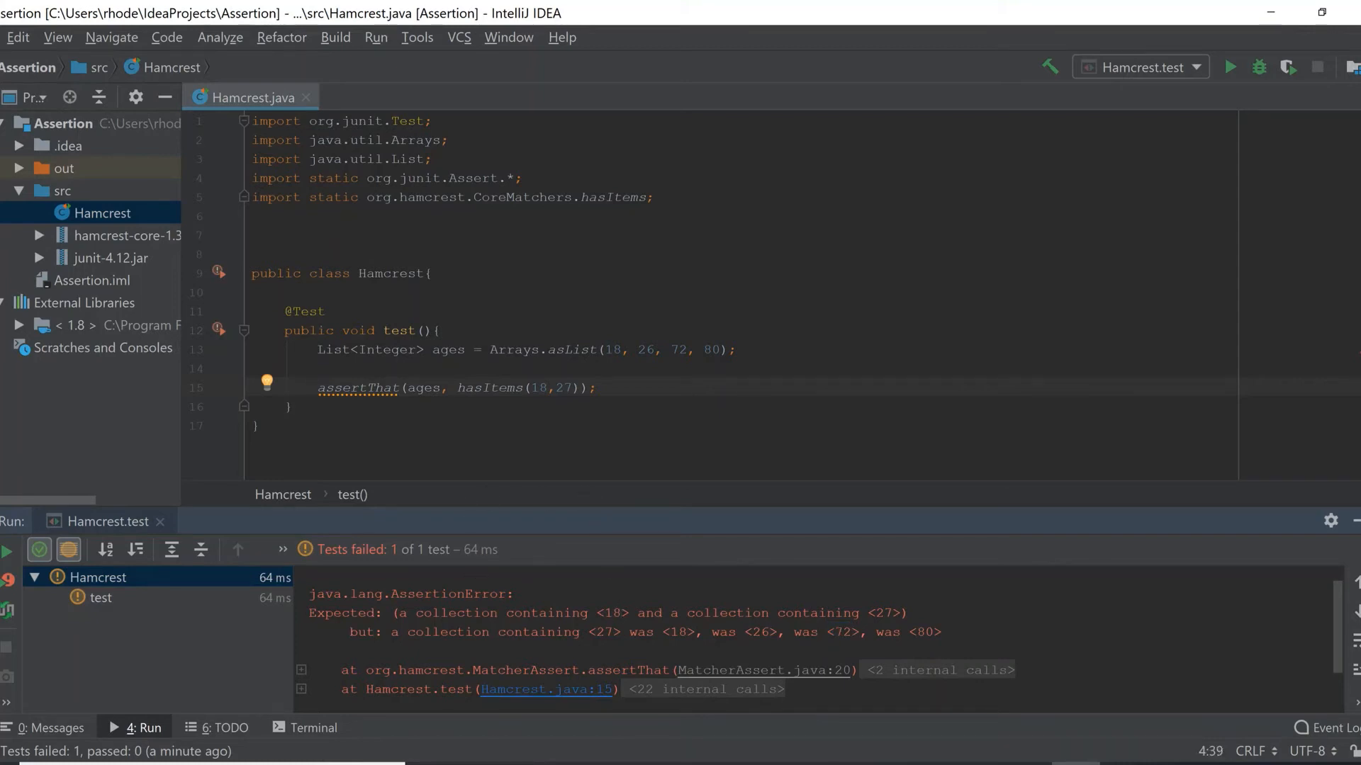
{"action": "scroll", "scroll_direction": "down", "scroll_amount": 3}
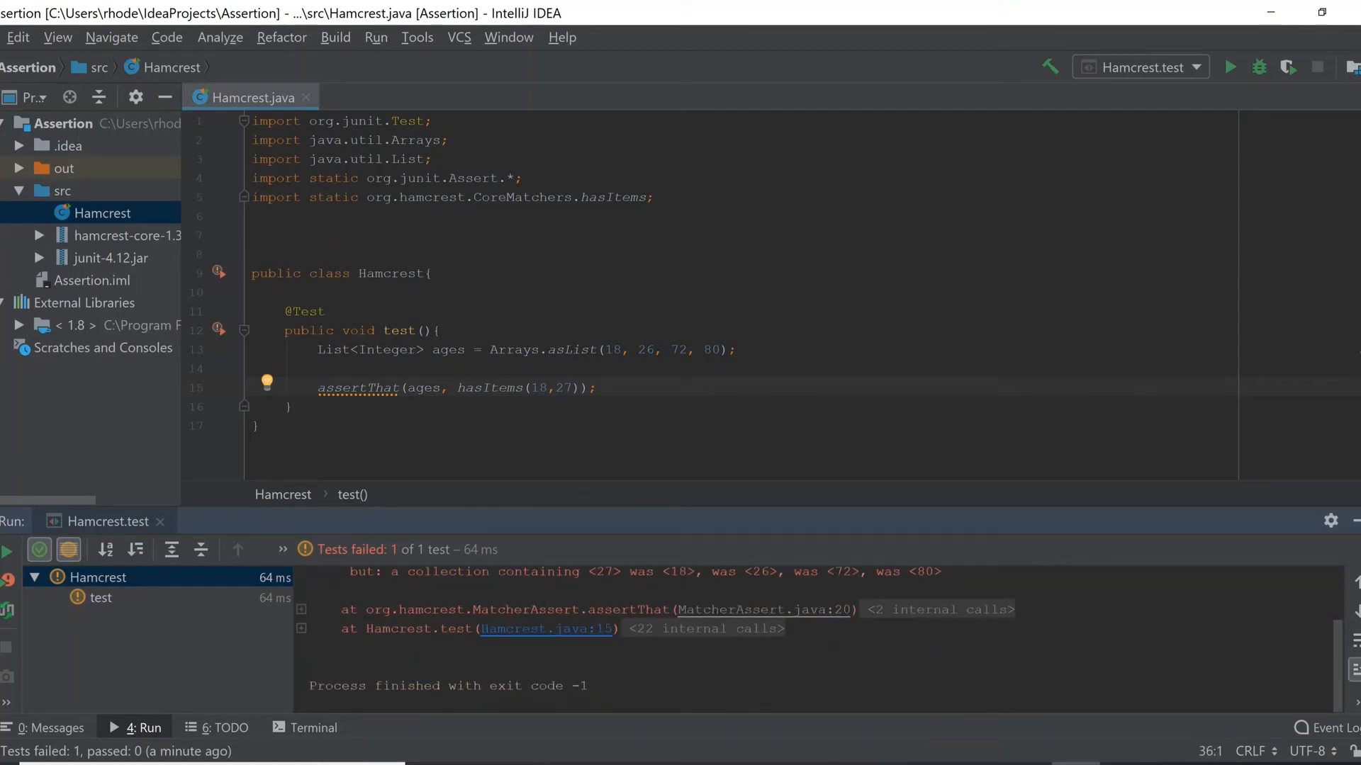